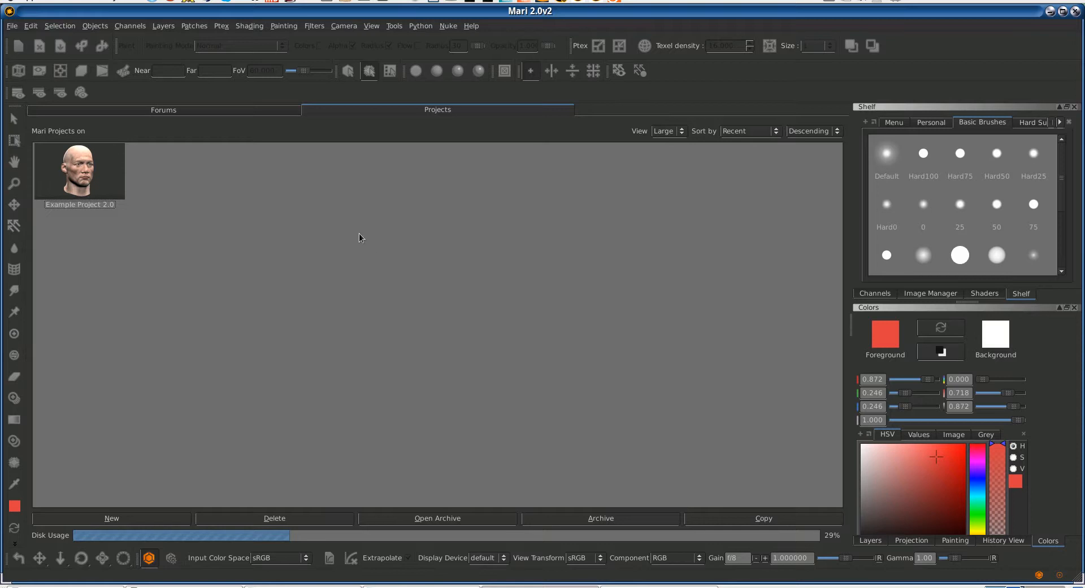
mouse_move(411, 227)
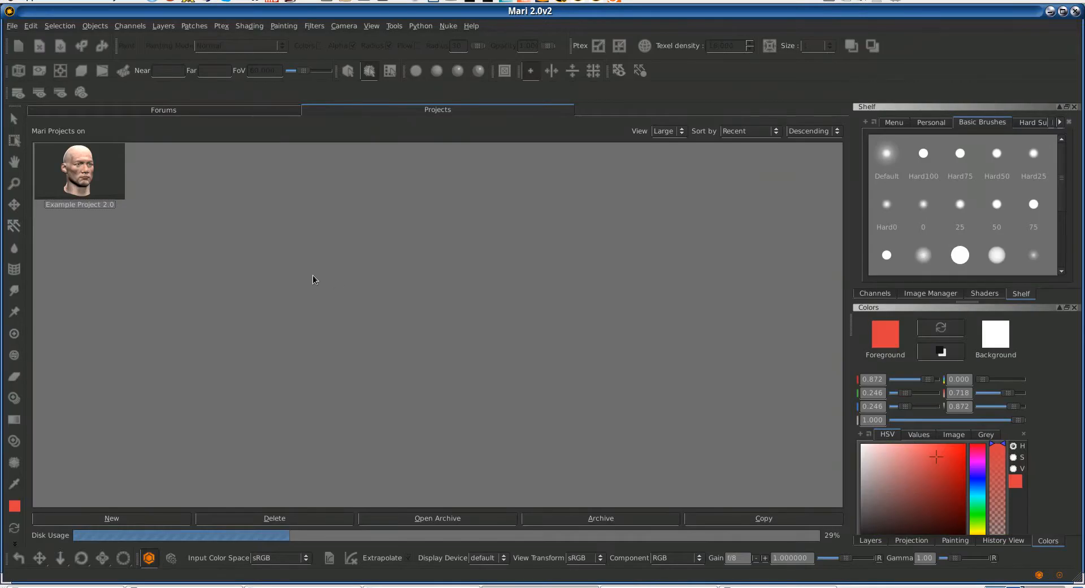
mouse_move(312, 280)
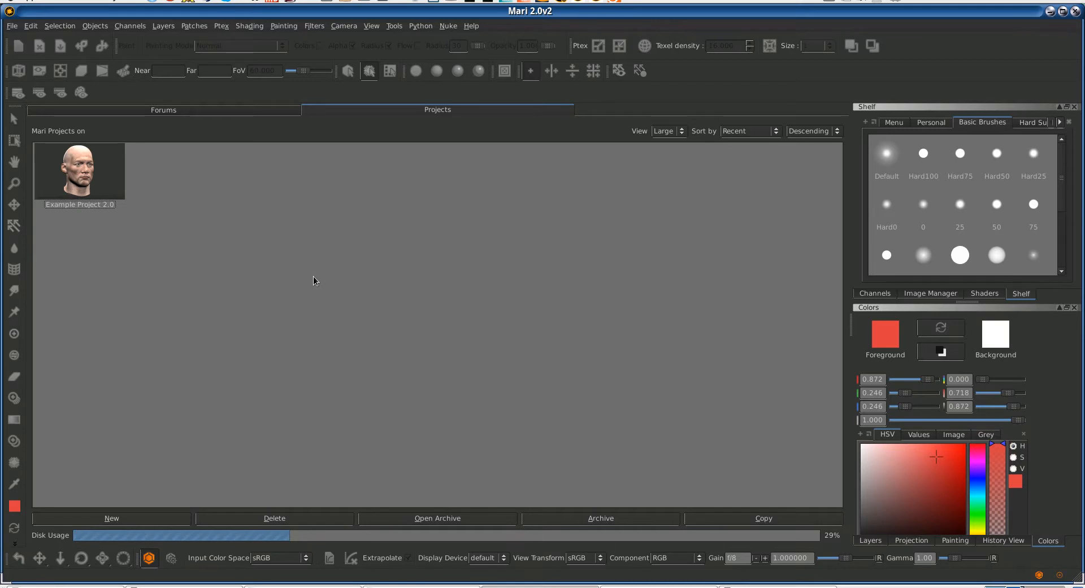
mouse_move(313, 282)
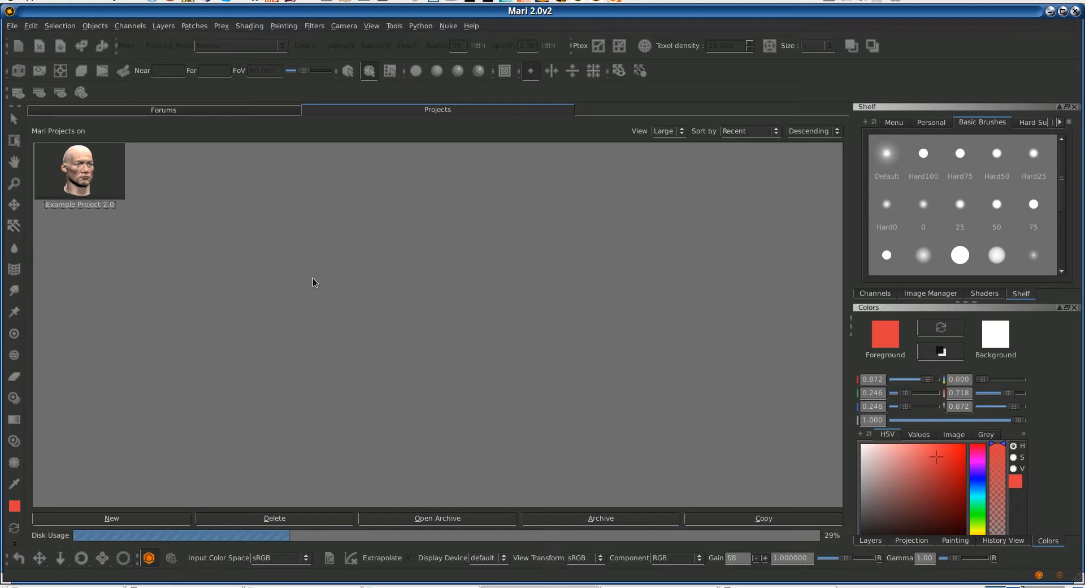
mouse_move(312, 282)
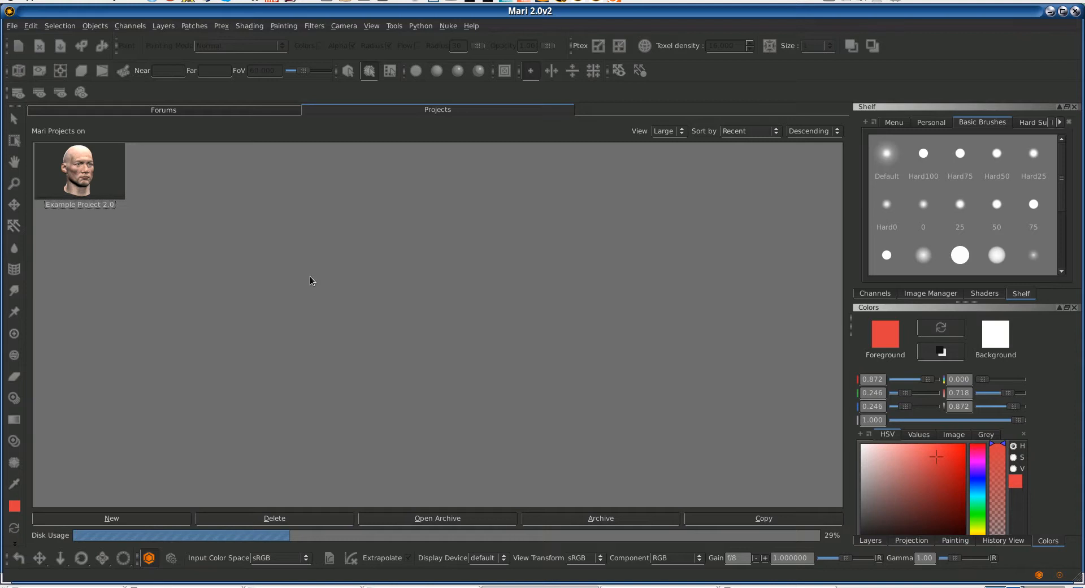
mouse_move(310, 272)
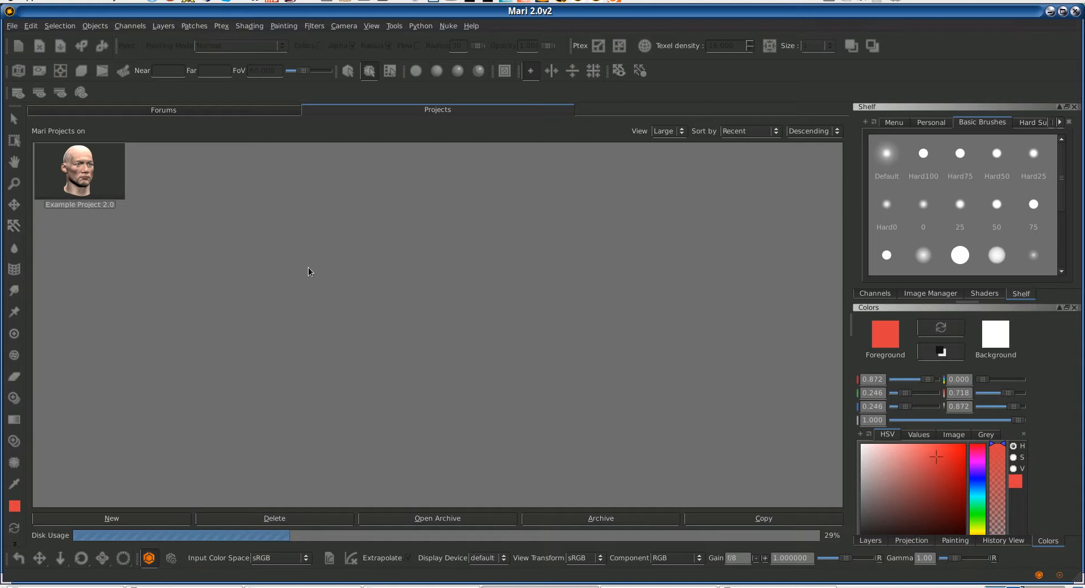
mouse_move(310, 273)
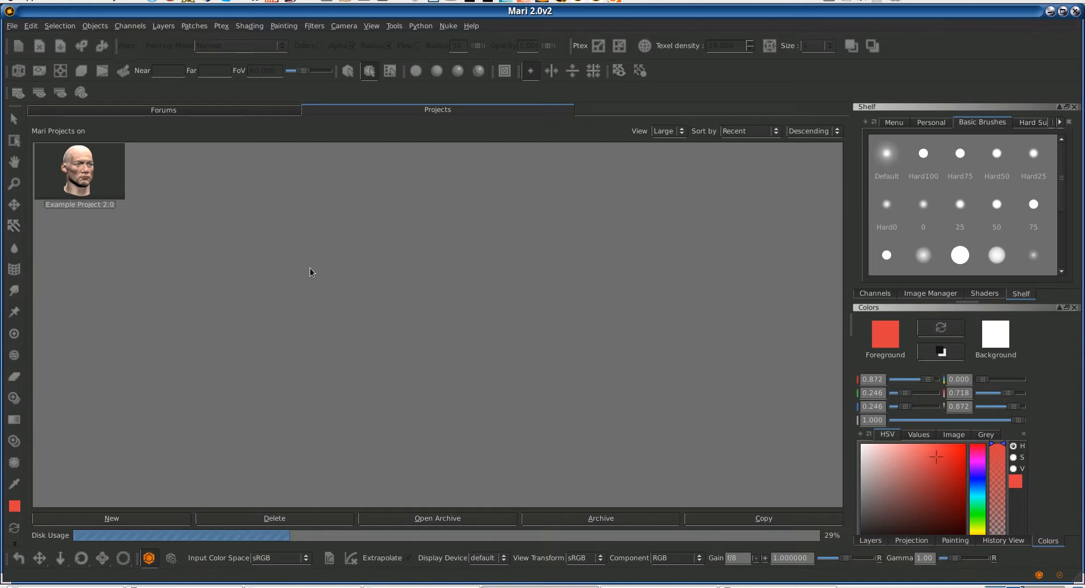
mouse_move(313, 274)
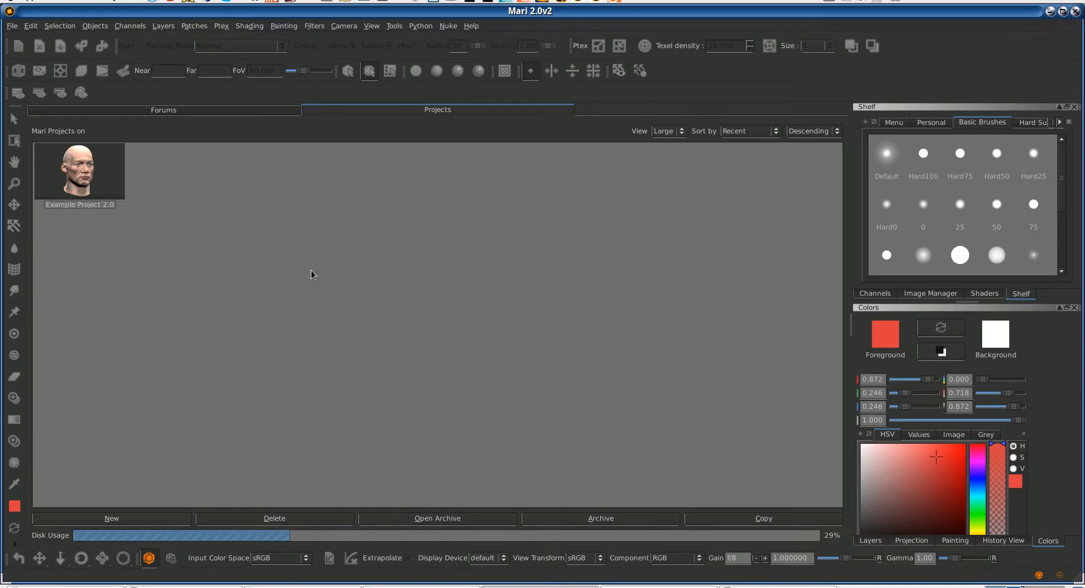
mouse_move(309, 274)
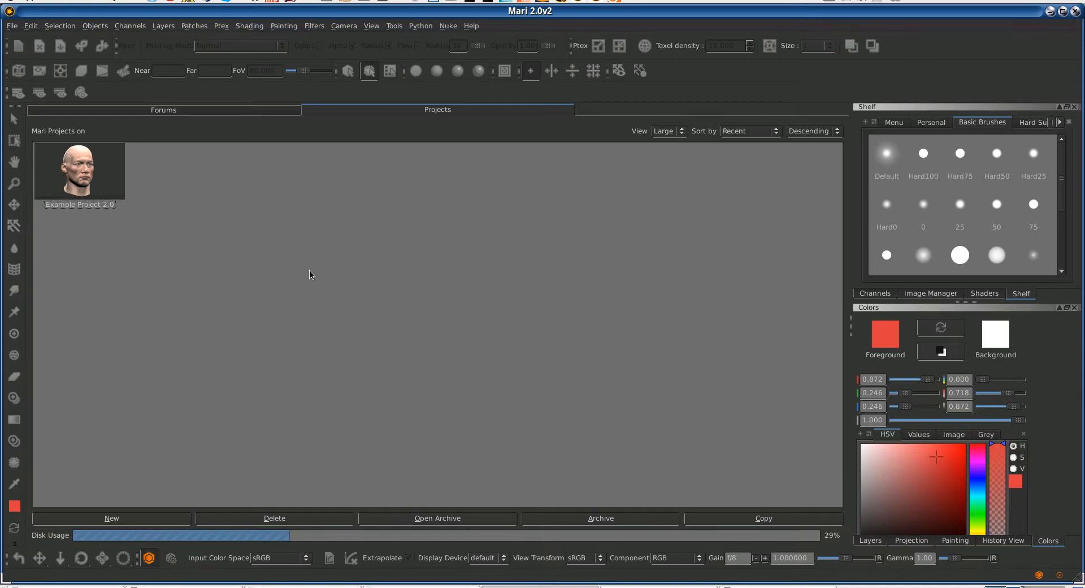
mouse_move(306, 274)
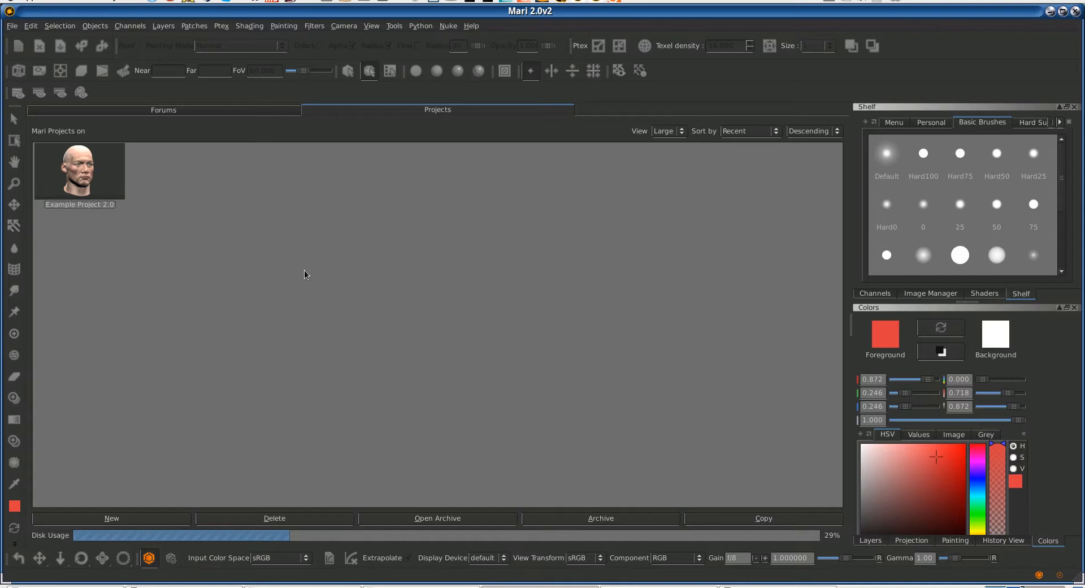
mouse_move(308, 260)
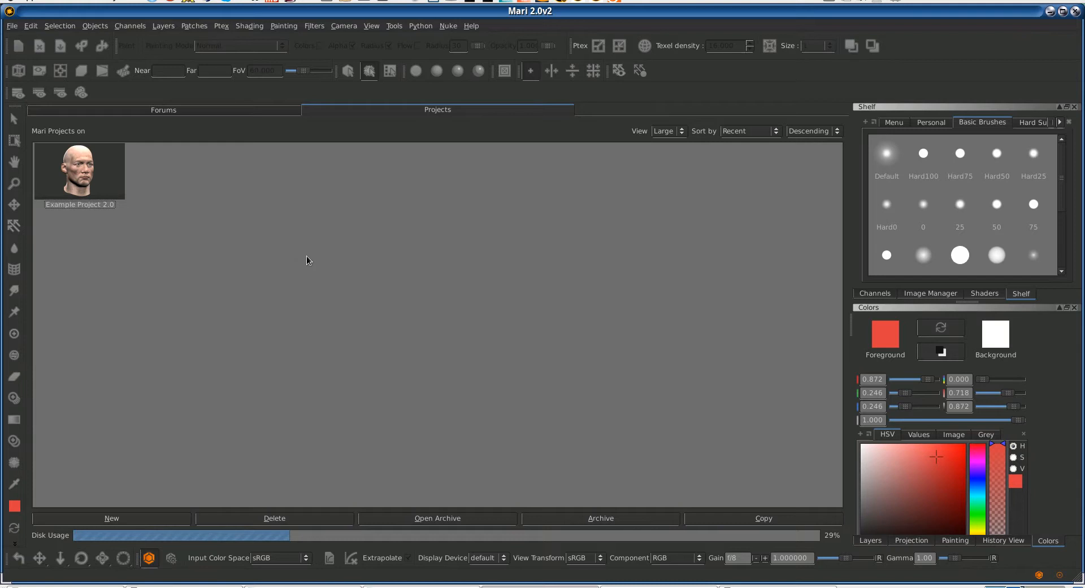
mouse_move(288, 255)
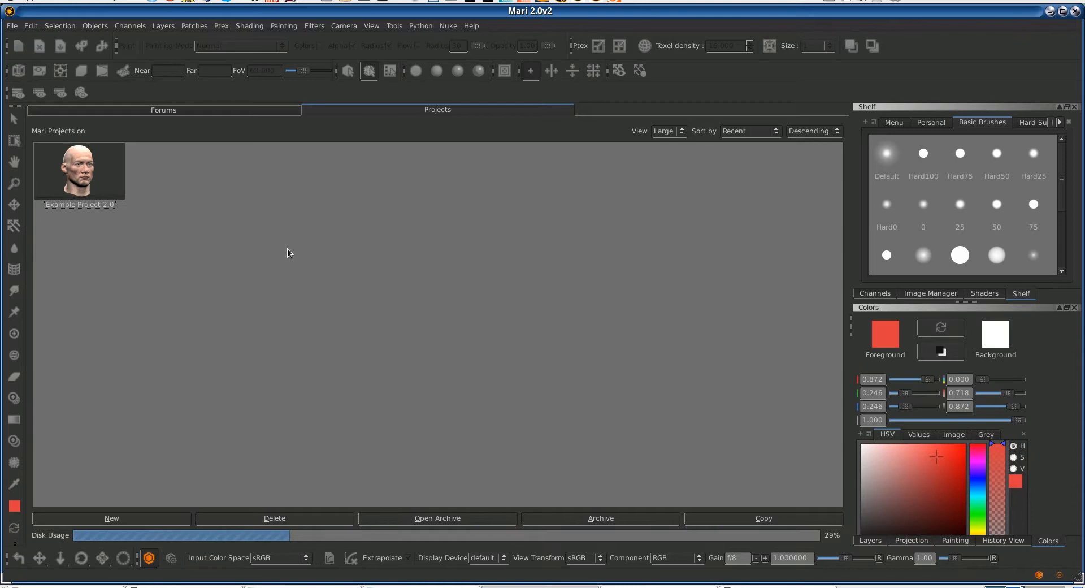
mouse_move(287, 254)
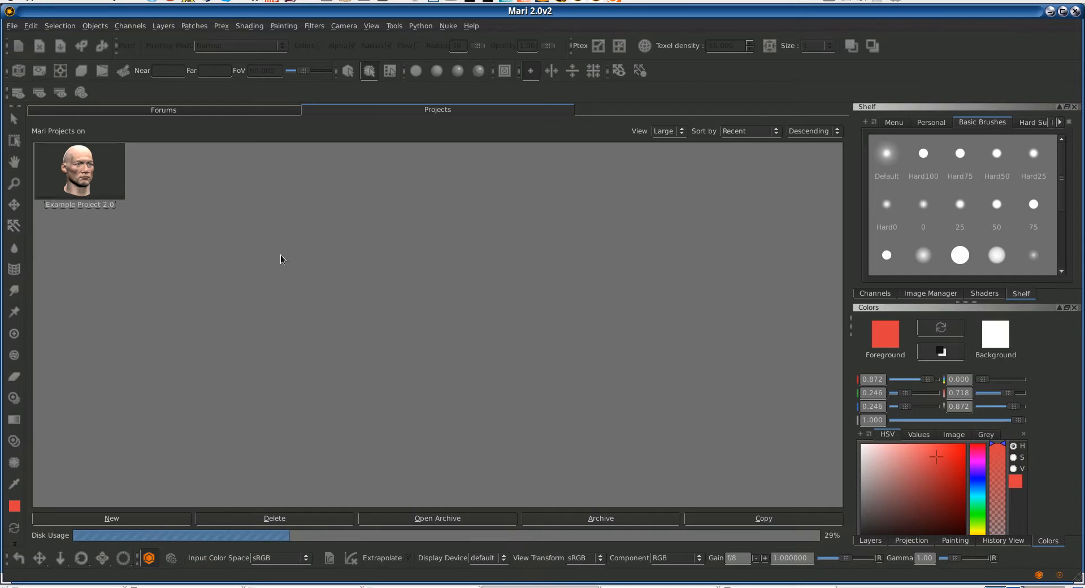
mouse_move(285, 268)
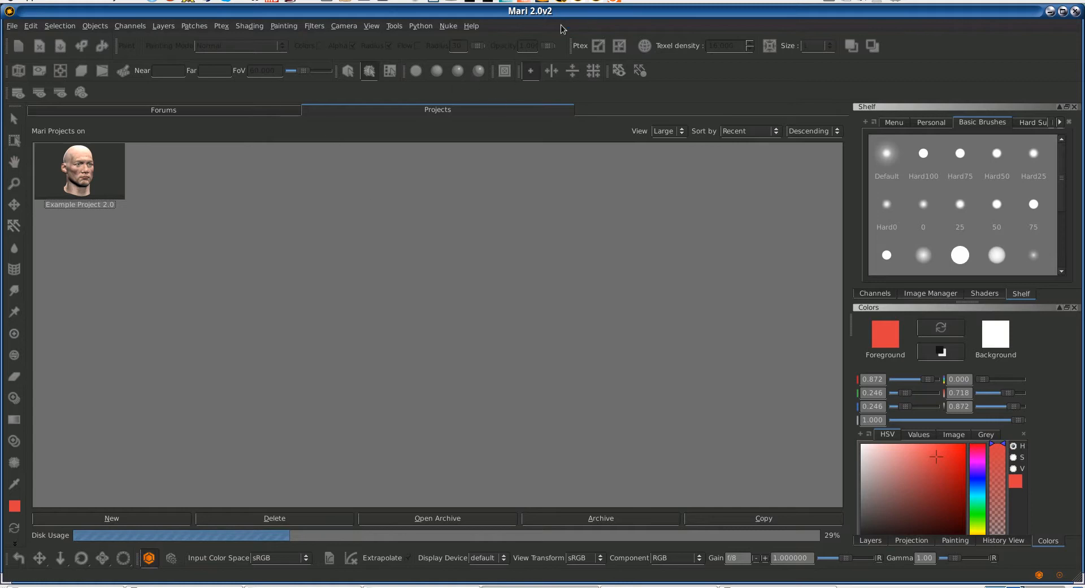
mouse_move(414, 162)
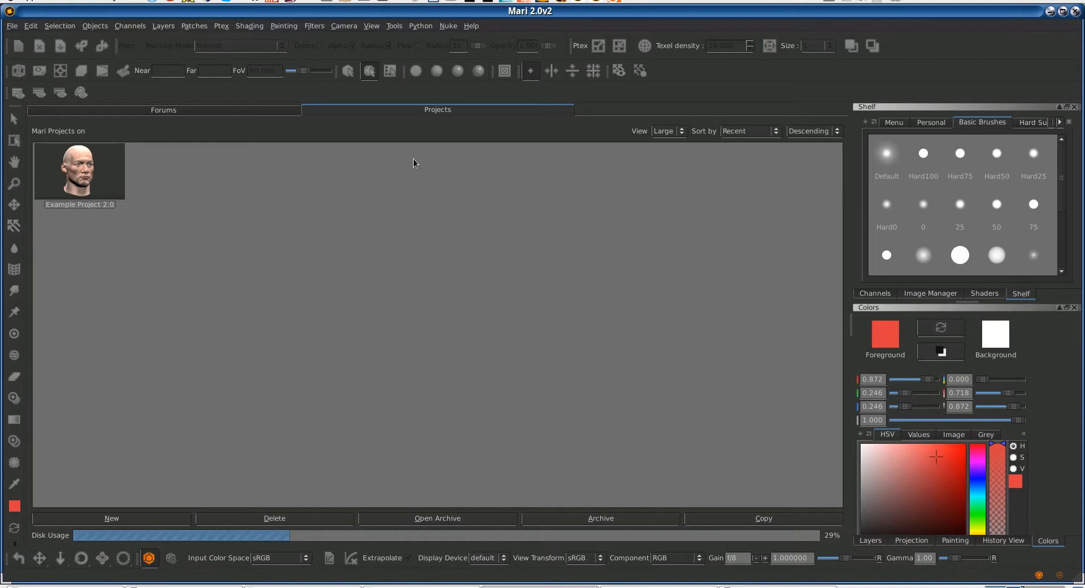
mouse_move(418, 164)
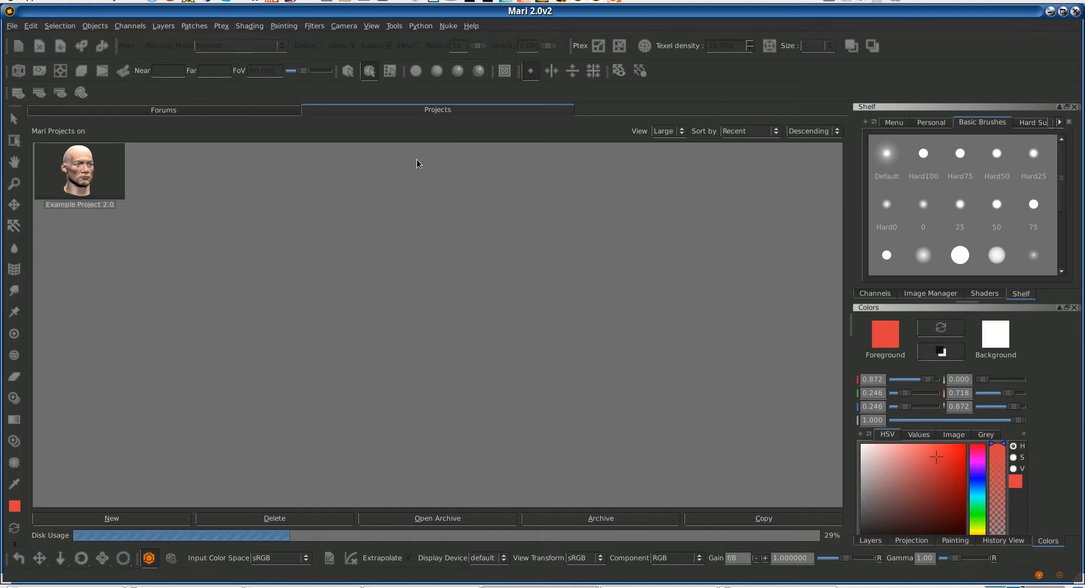
mouse_move(465, 228)
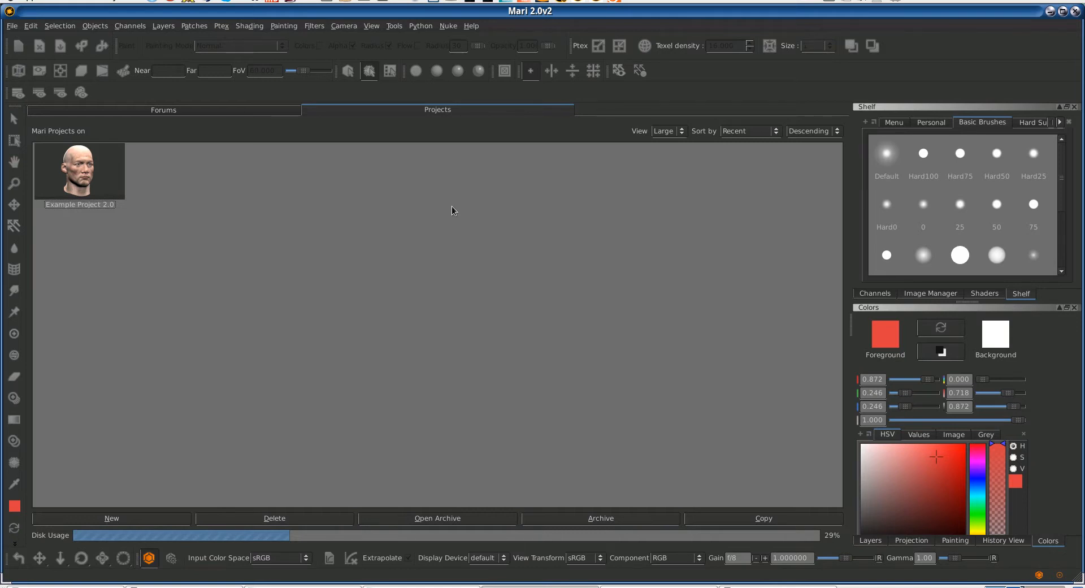
mouse_move(446, 210)
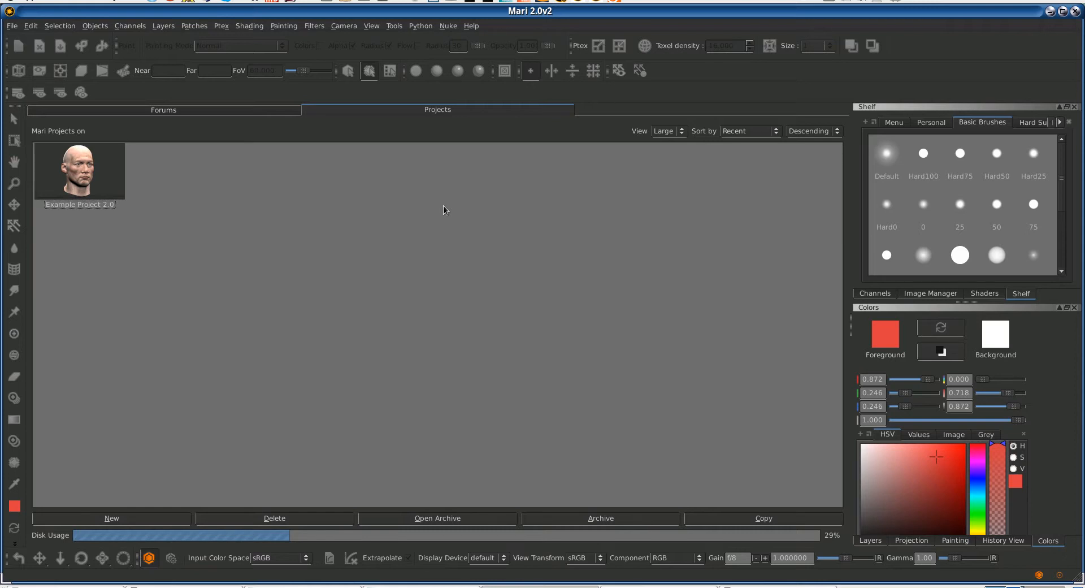
mouse_move(356, 343)
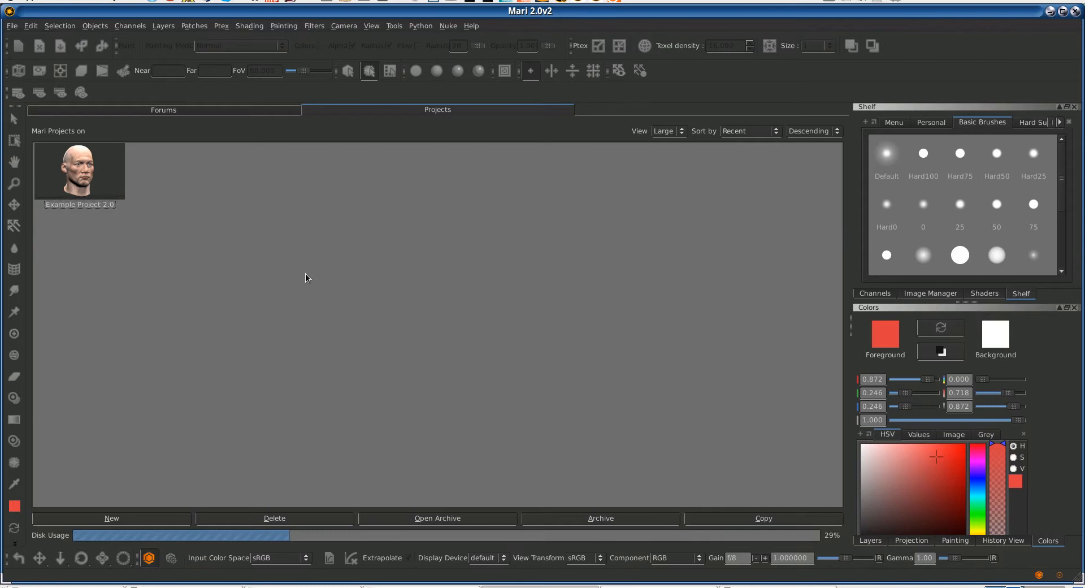
mouse_move(298, 280)
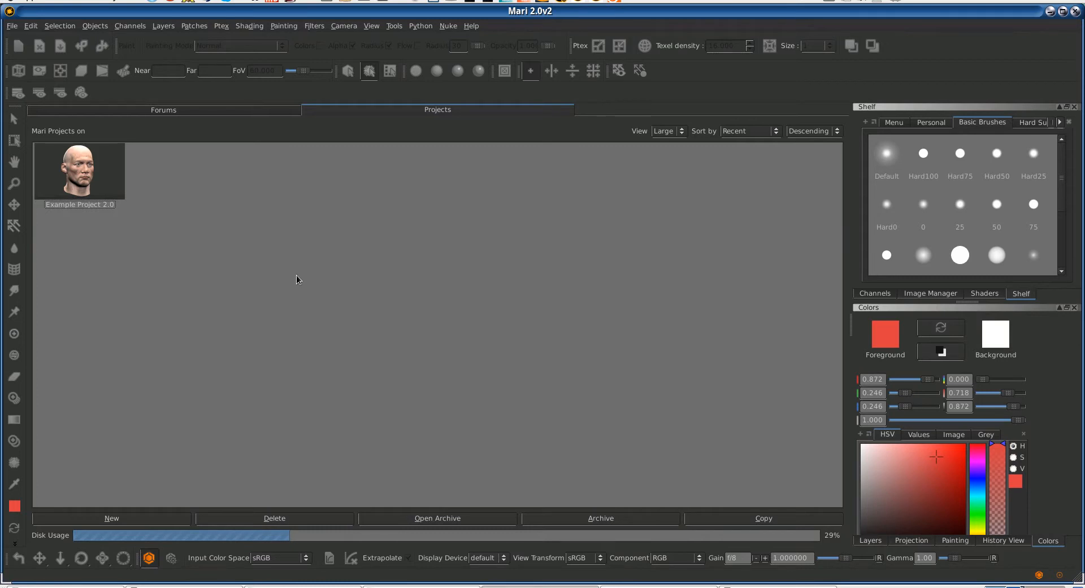
mouse_move(316, 293)
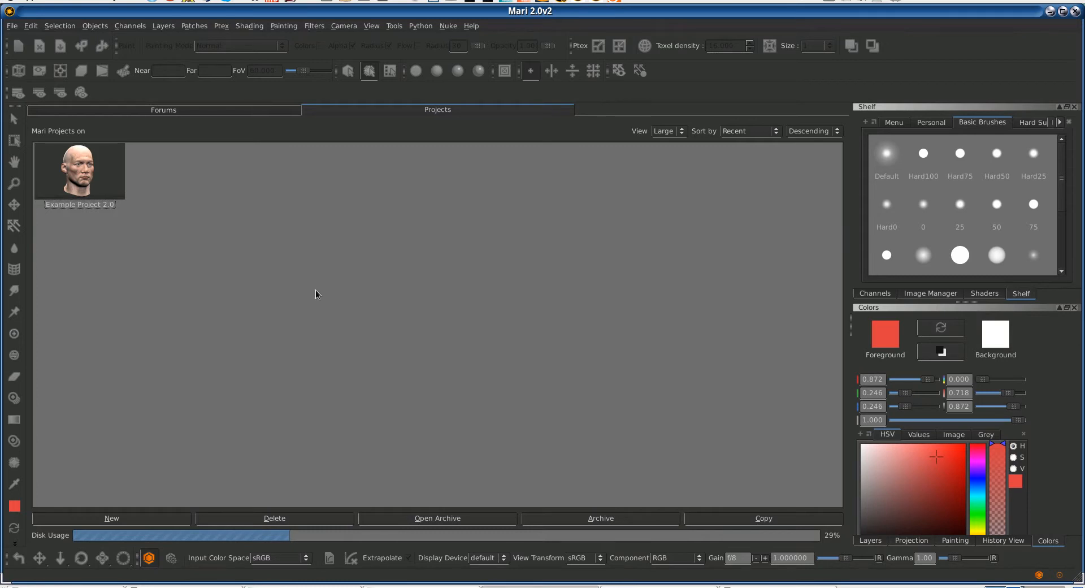
mouse_move(416, 335)
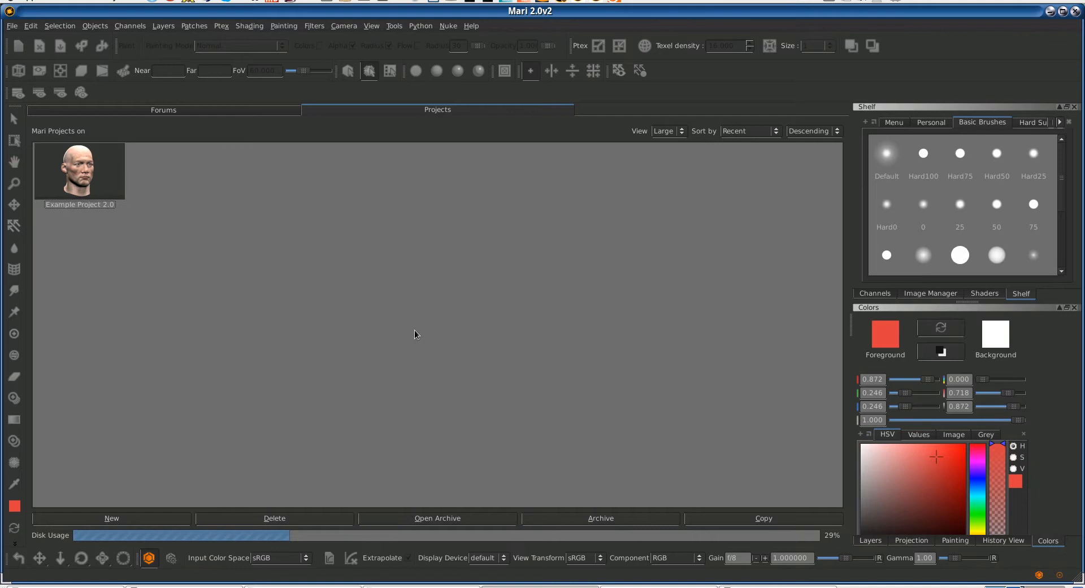
mouse_move(391, 326)
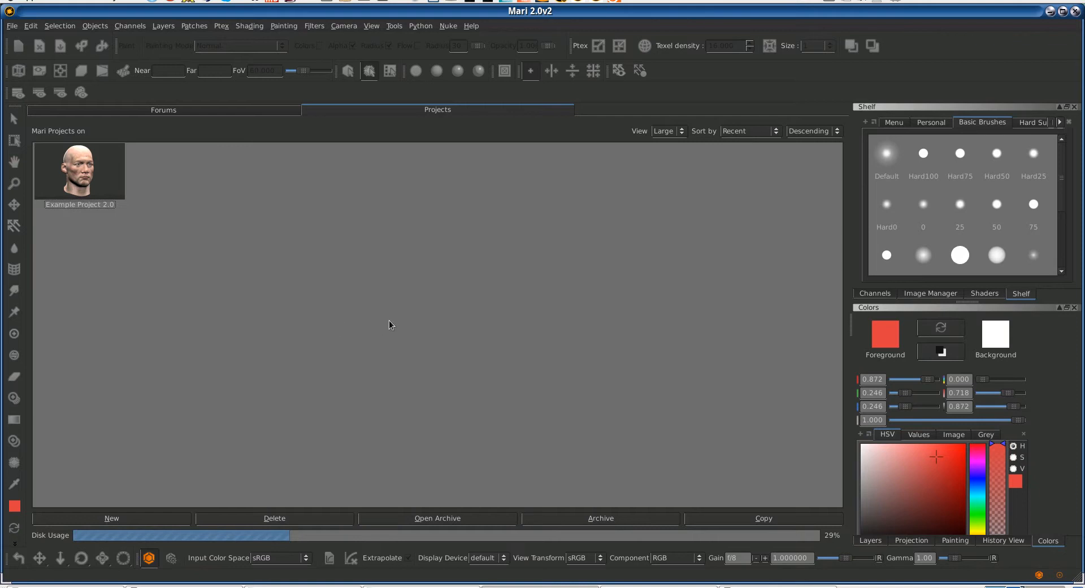
mouse_move(378, 318)
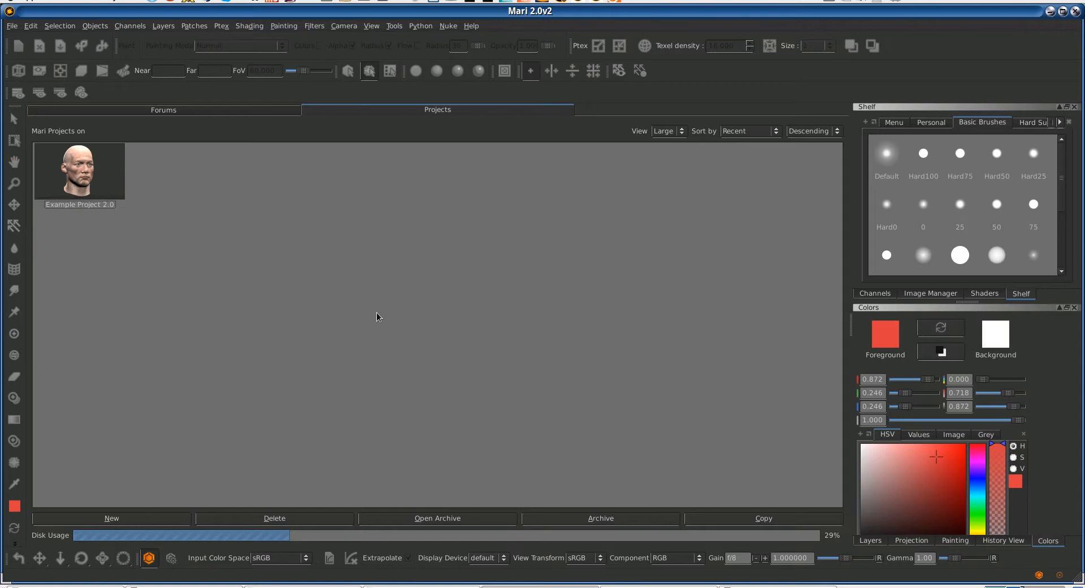
mouse_move(461, 141)
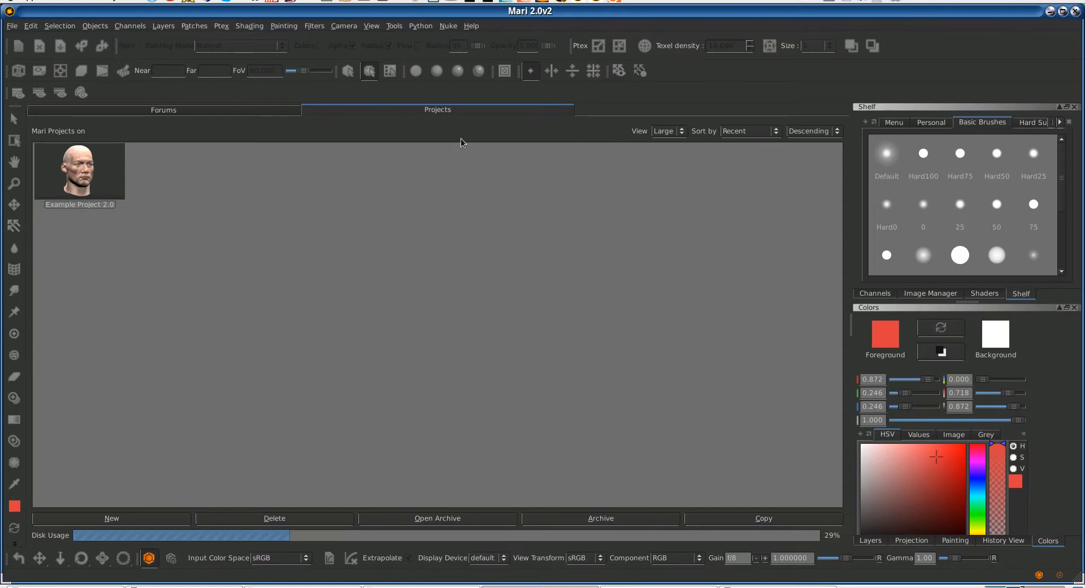
mouse_move(1049, 52)
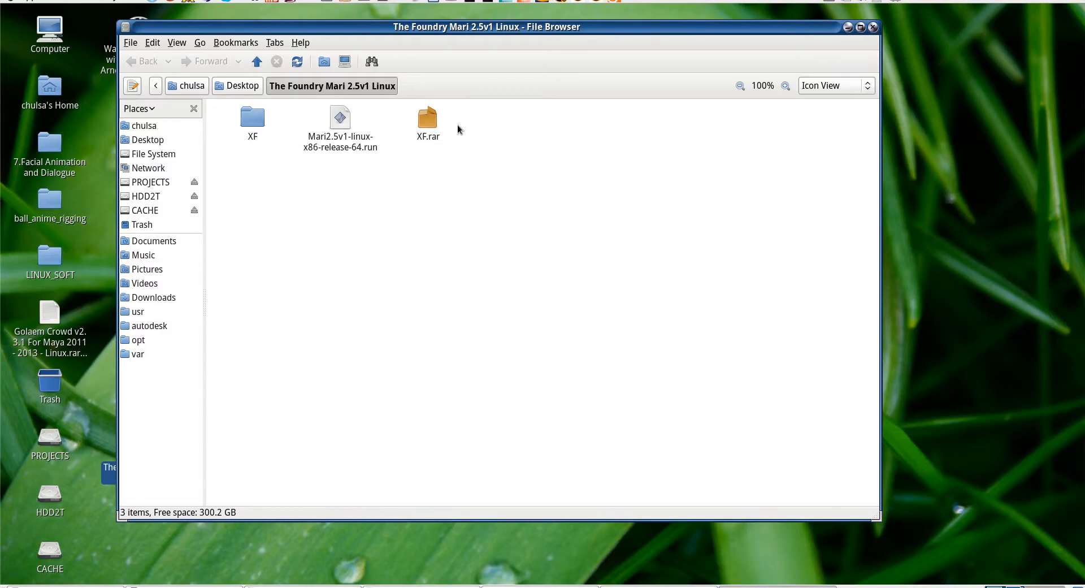
Position the Mari 2.5v1 installer folder window and select the XF folder and the .run installer file
drag(486, 26, 415, 19)
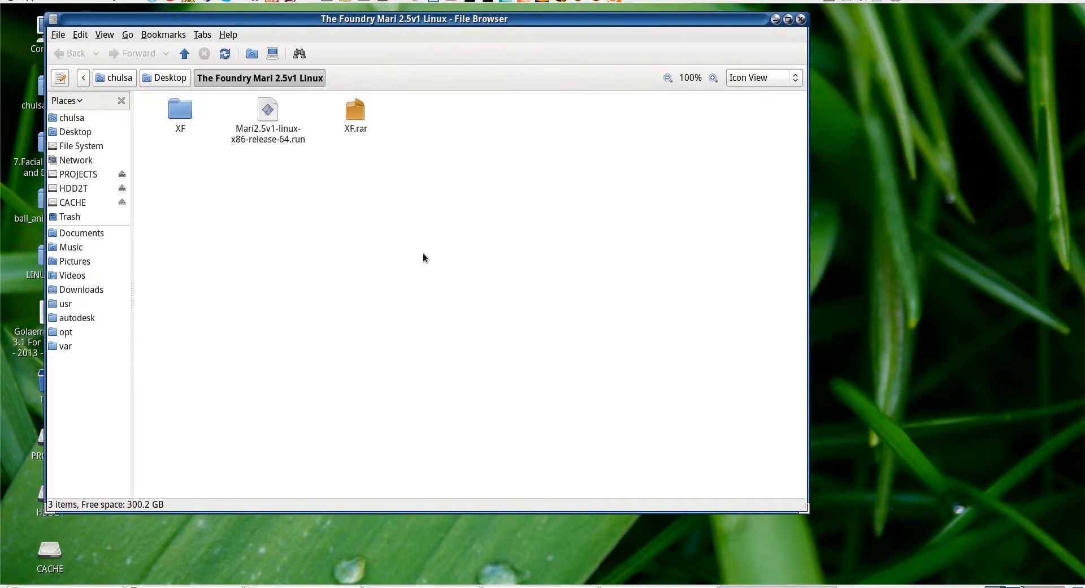
mouse_move(468, 261)
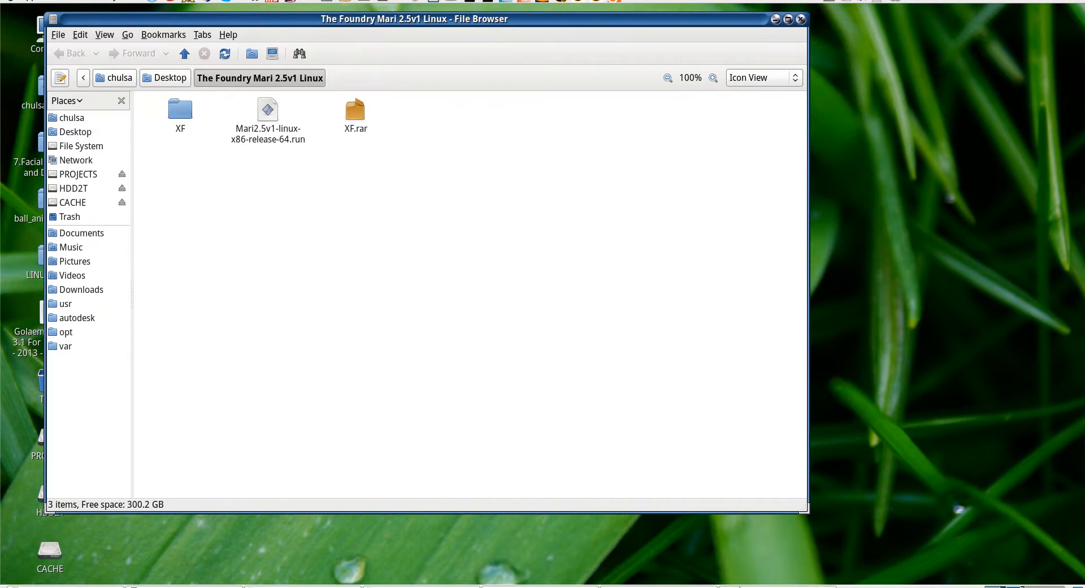
mouse_move(164, 583)
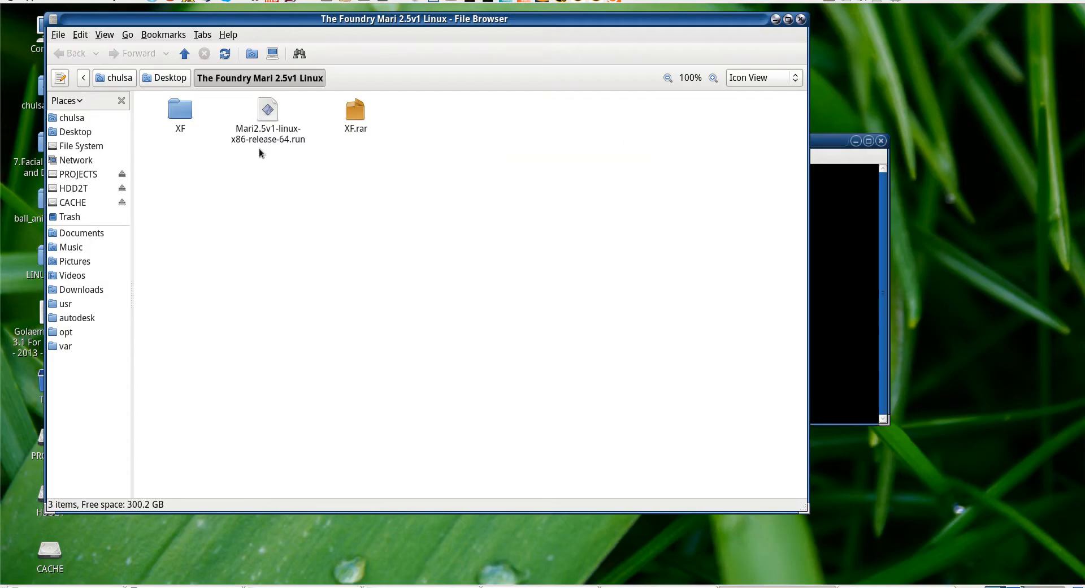
click(179, 108)
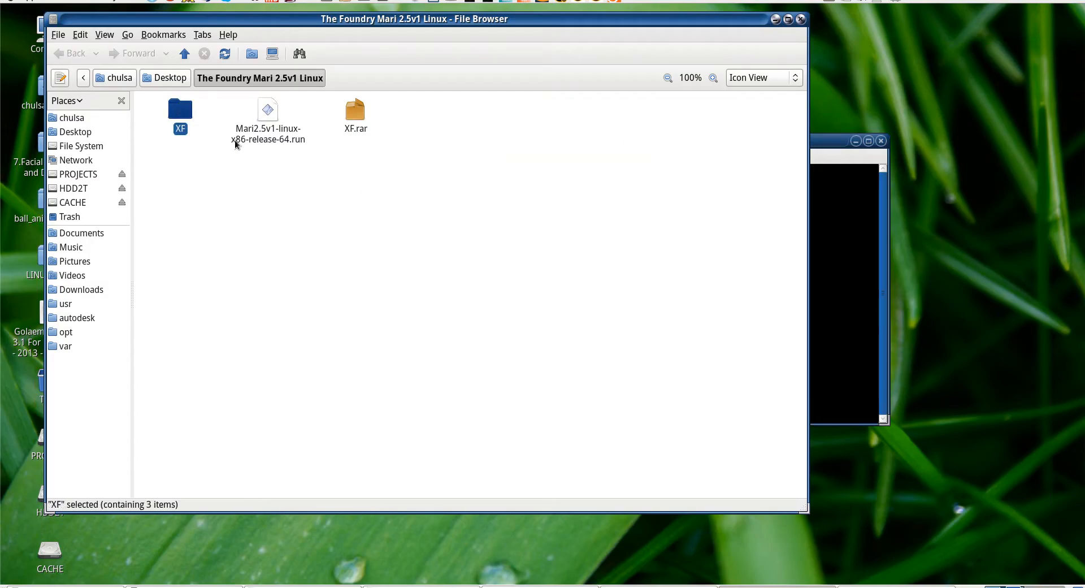
click(267, 110)
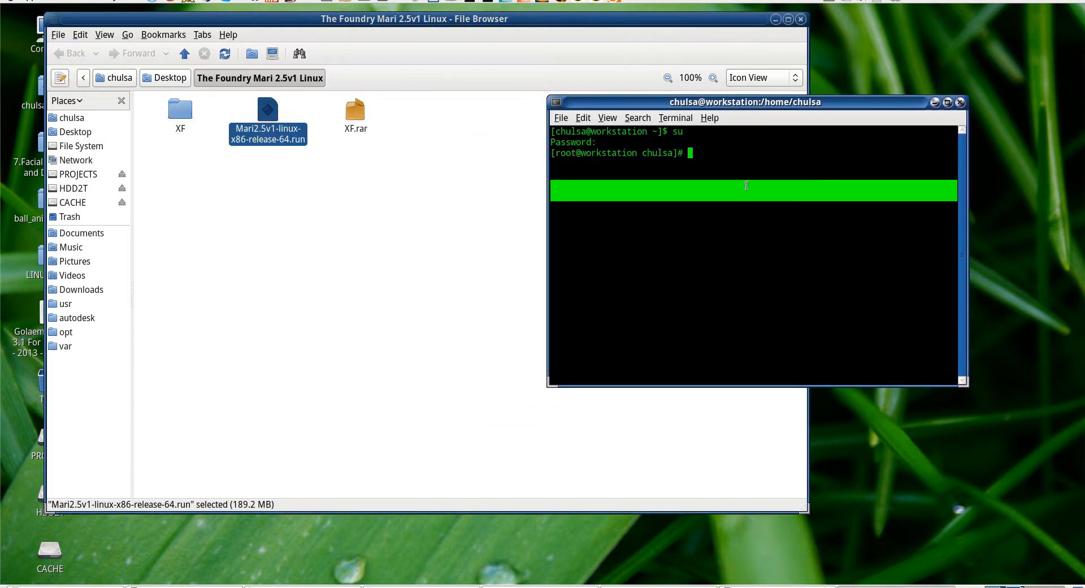
Run chmod a+x on '/home/chulsa/Desktop/The Foundry Mari 2.5v1 Linux/Mari2.5v1-linux-x86-release-64.run'
text(sudo c)
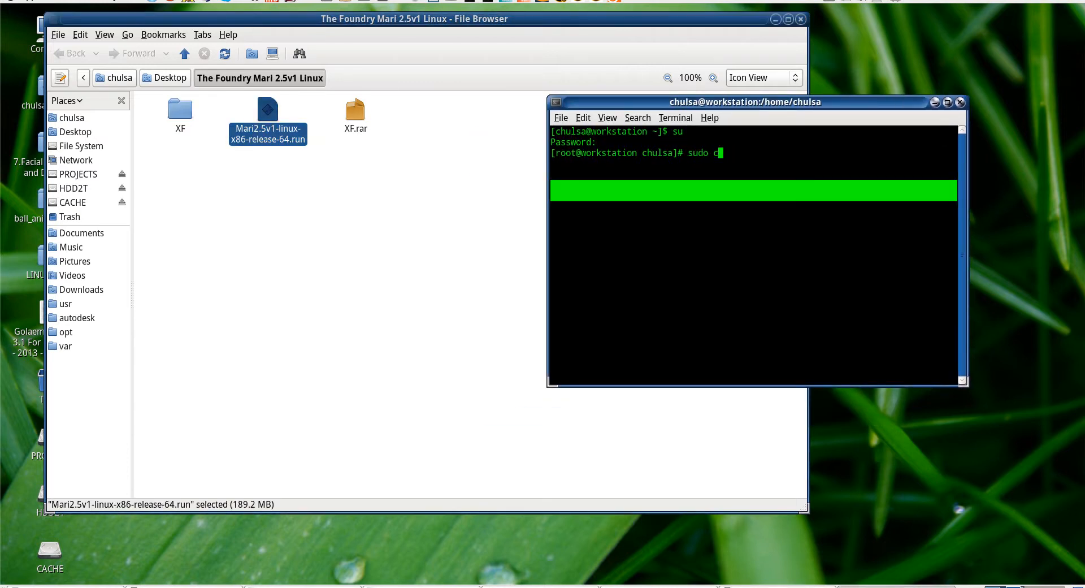
text(p -R)
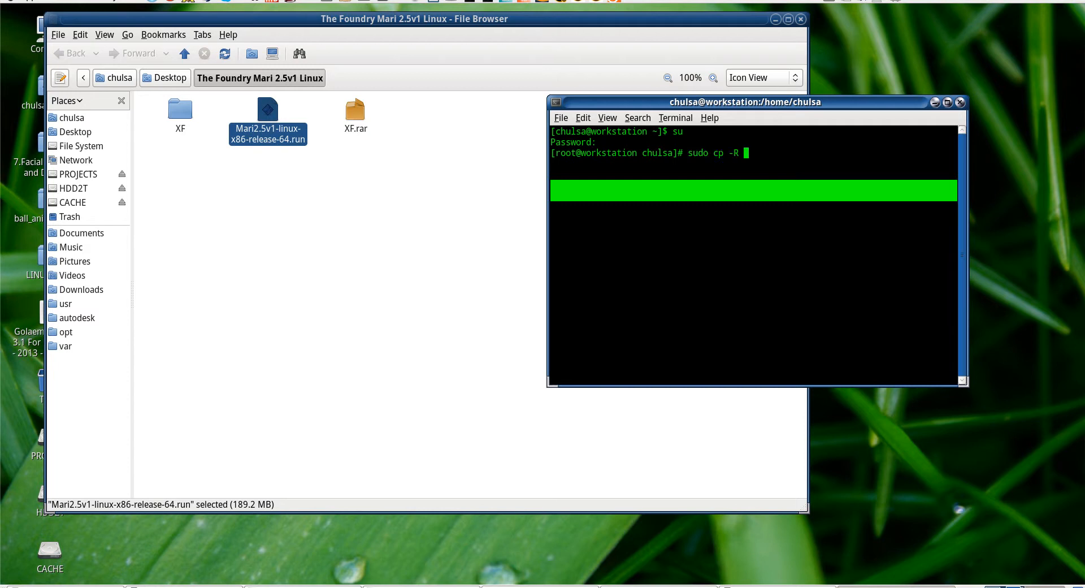
mouse_move(704, 126)
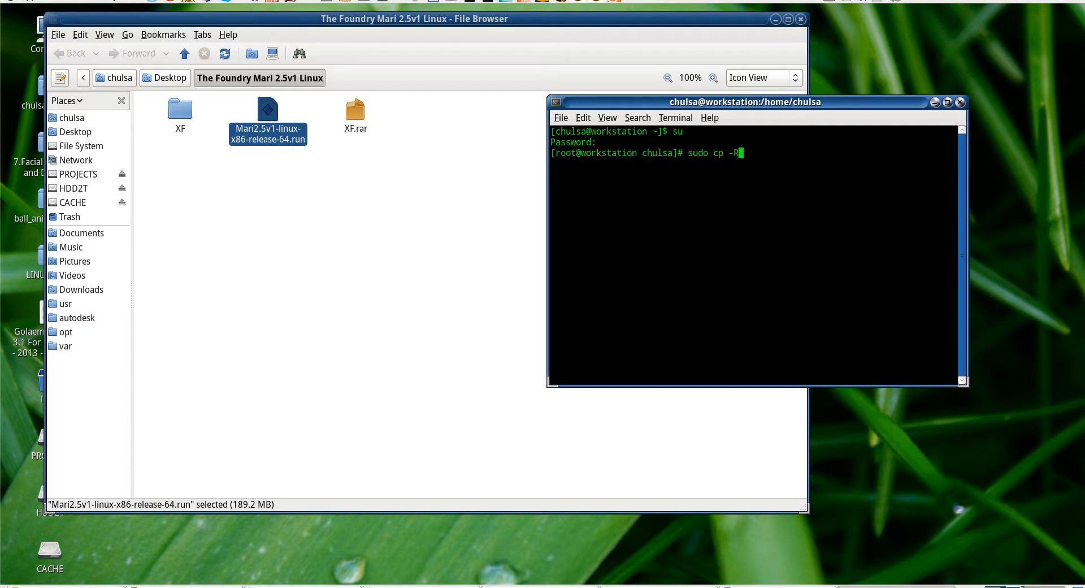
text(chmod)
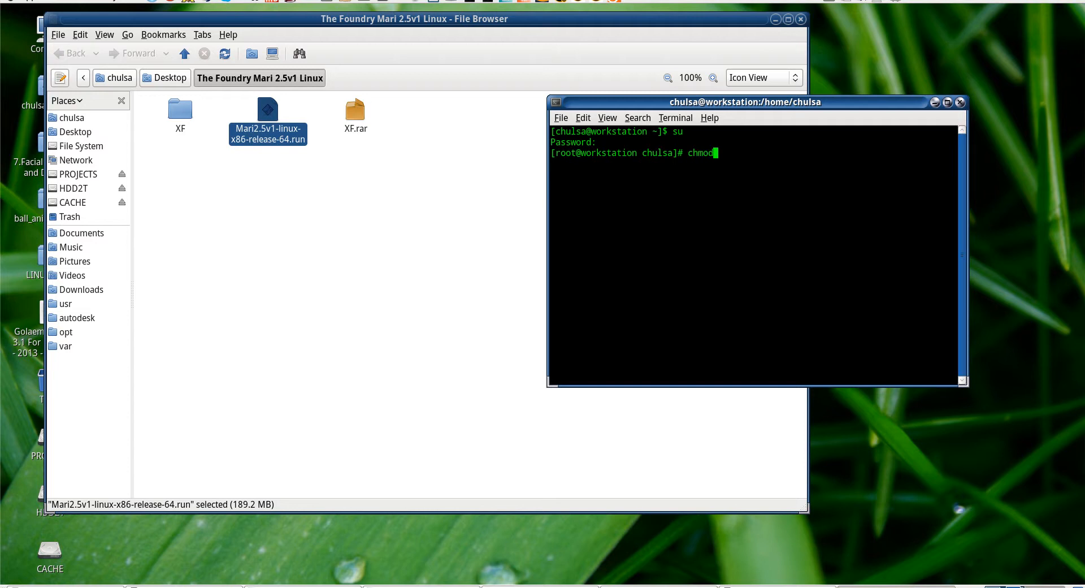
text(a+x)
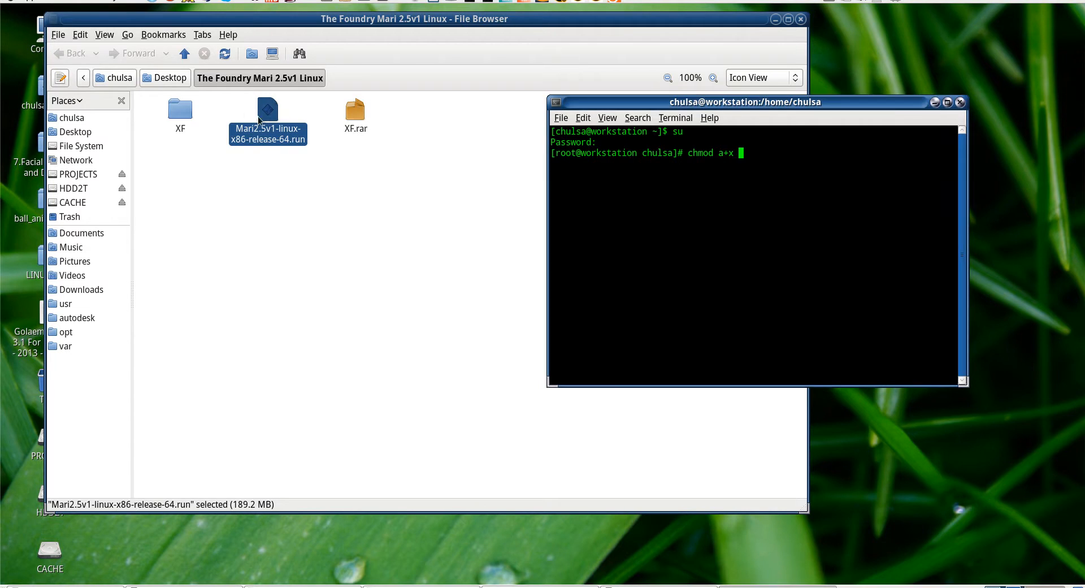
text('/home/chulsa/Desktop/The Foundry Mari 2.5v1 Linux/Mari2.5v1-linux-x86-release-64.run')
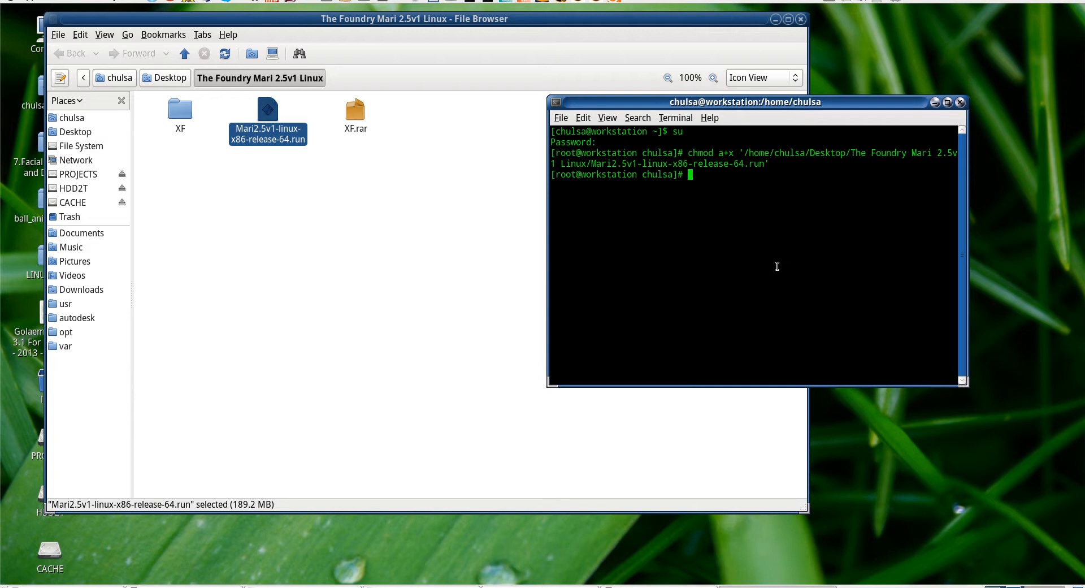
Launch the Mari2.5v1 .run installer with Run in Terminal and return to the root terminal
double_click(267, 108)
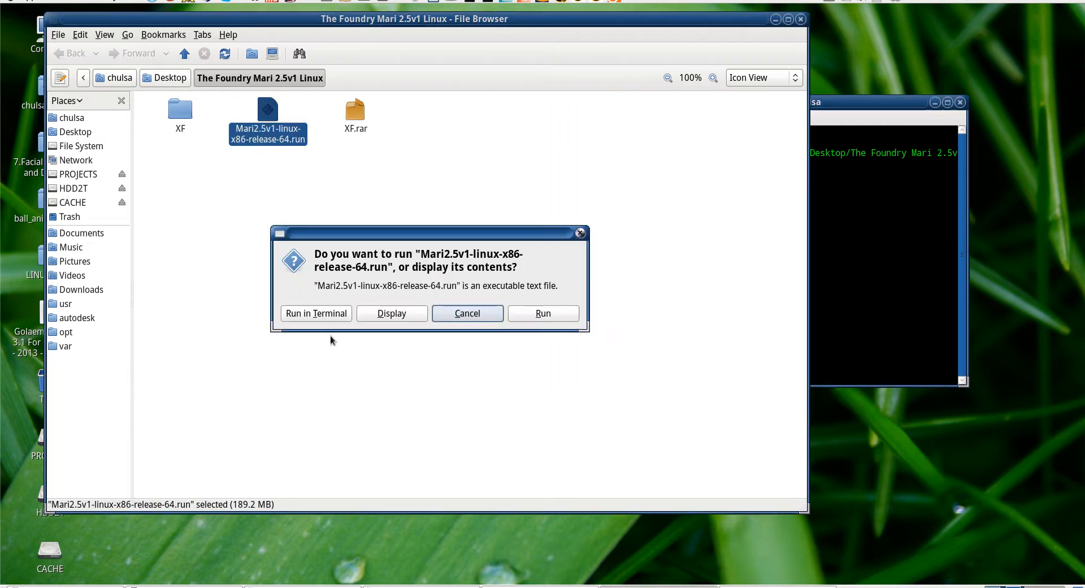
click(316, 314)
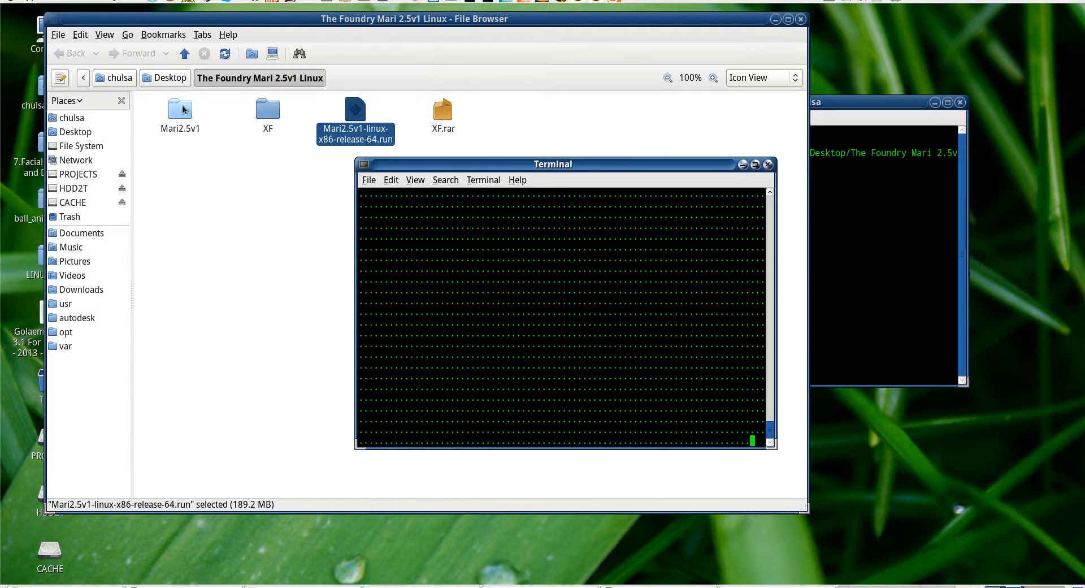
click(768, 165)
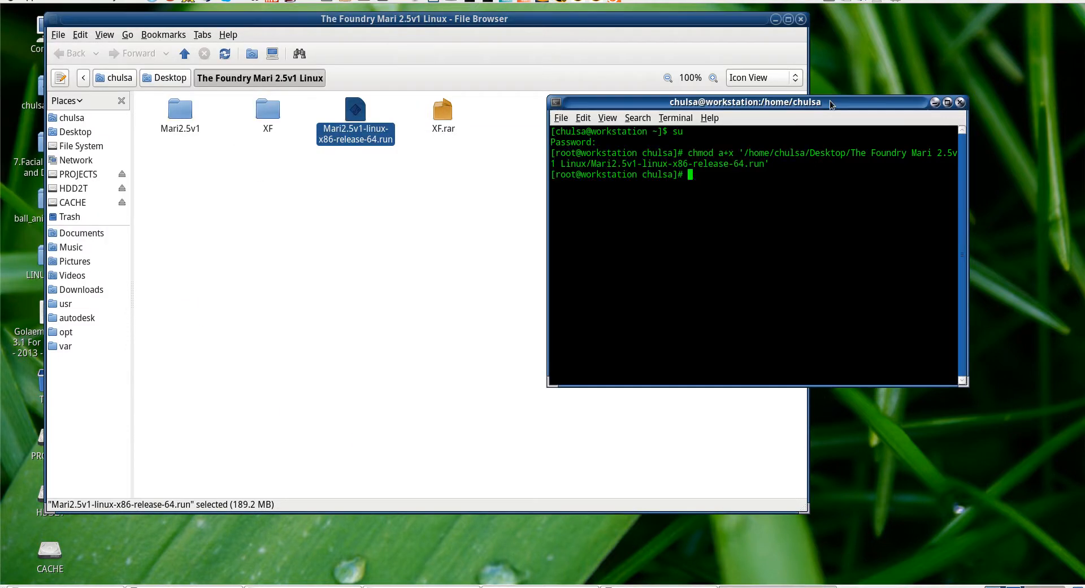
Copy the unpacked Mari2.5v1 folder into /opt with sudo cp -R
text(sudo cp _r)
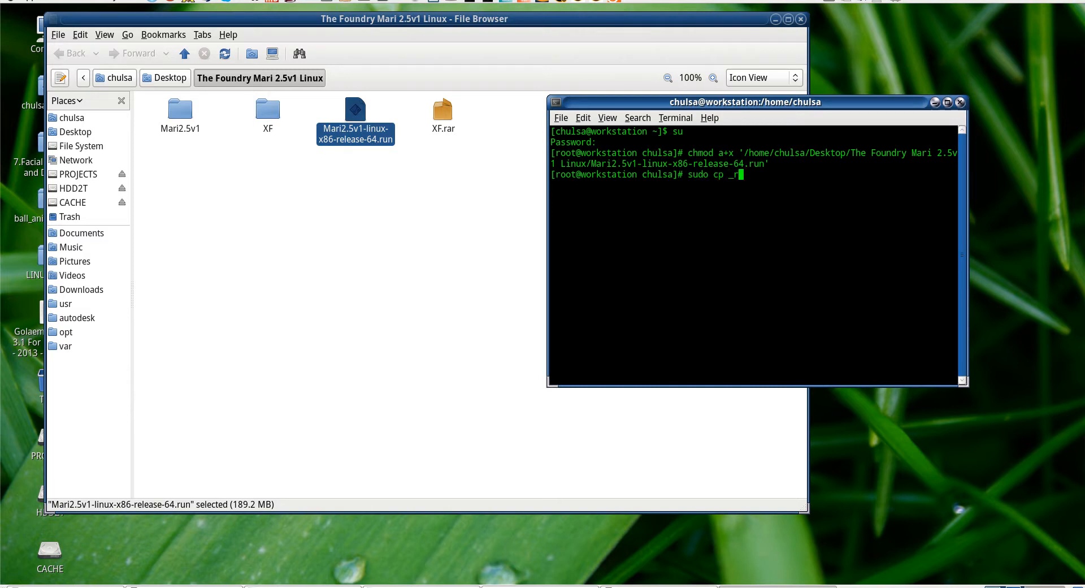
text(-R)
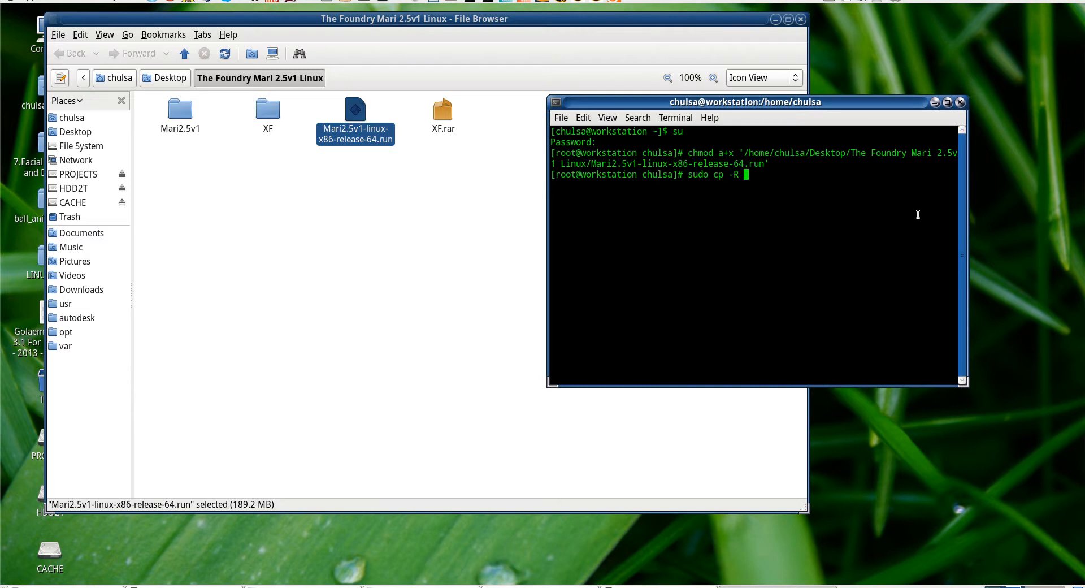
click(180, 110)
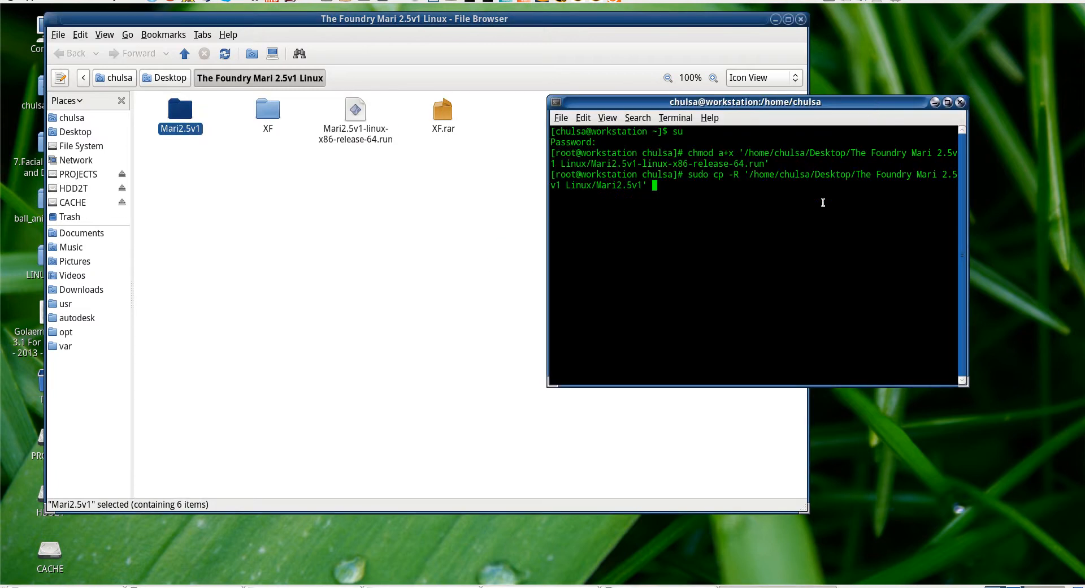
text(/opt)
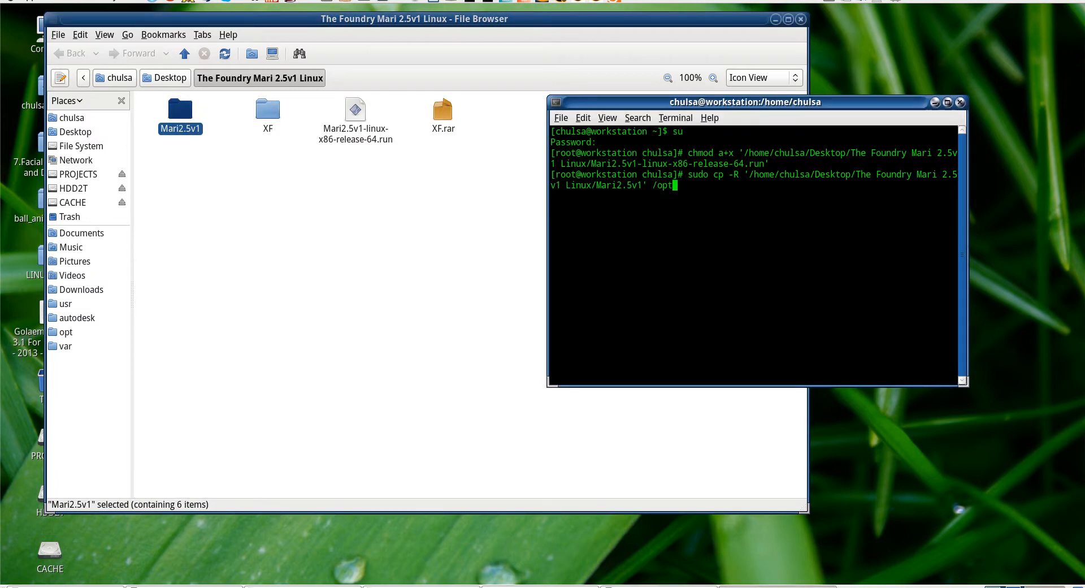
key(Return)
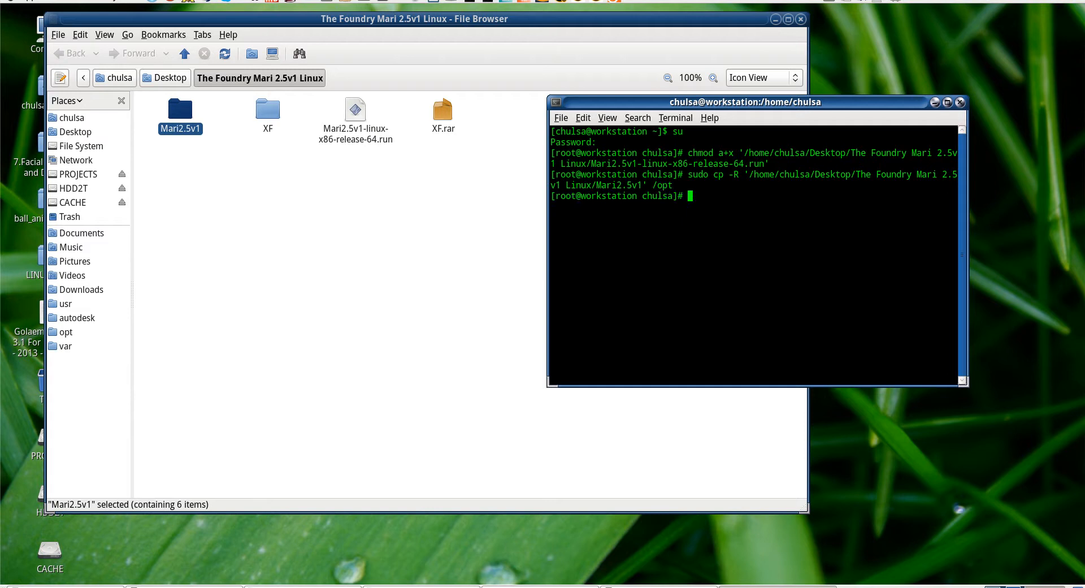
Start a chmod 777 -R command and view the opt folder to check the copy
text(chmod a+)
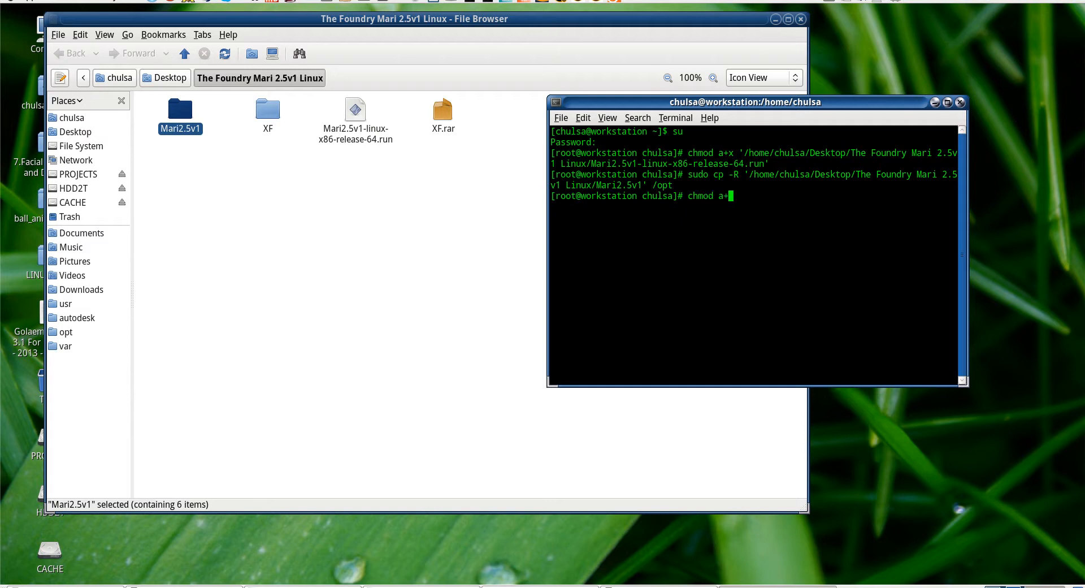
text(777)
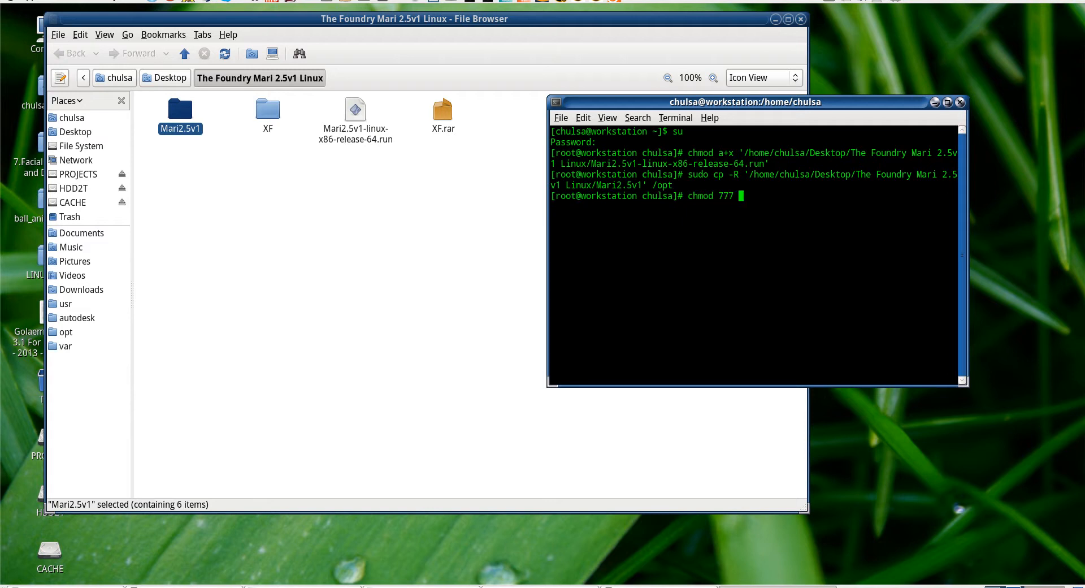
text(-R)
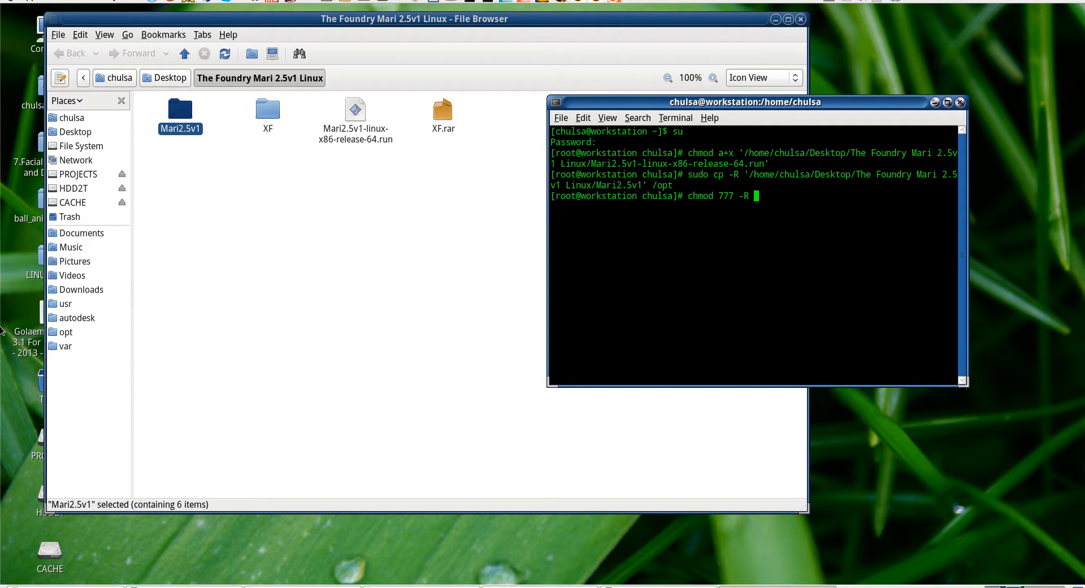
click(66, 332)
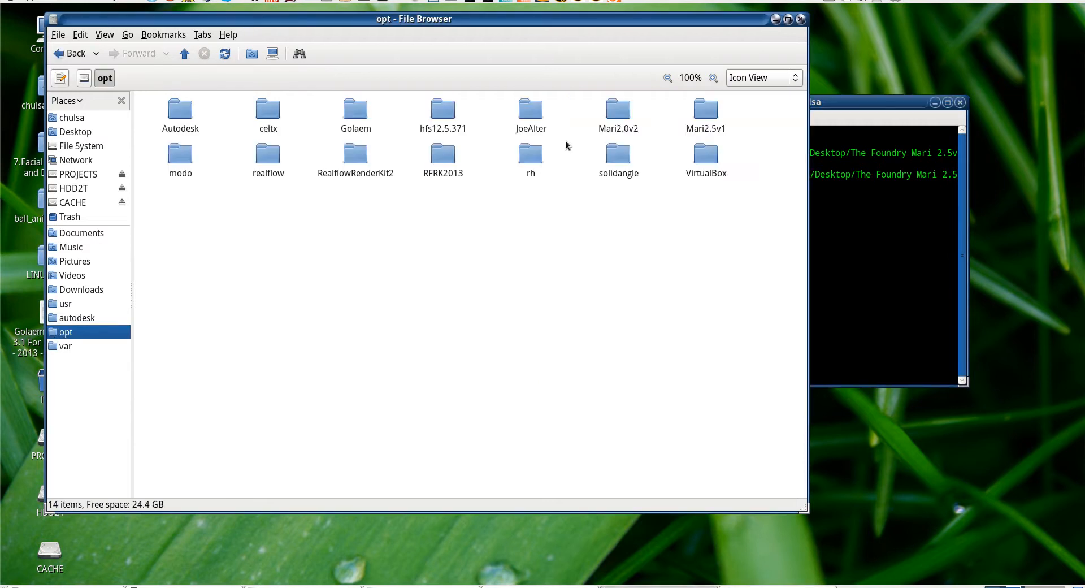
Create a custom launcher named Mari25 running /opt/Mari2.5v1/mari
click(618, 107)
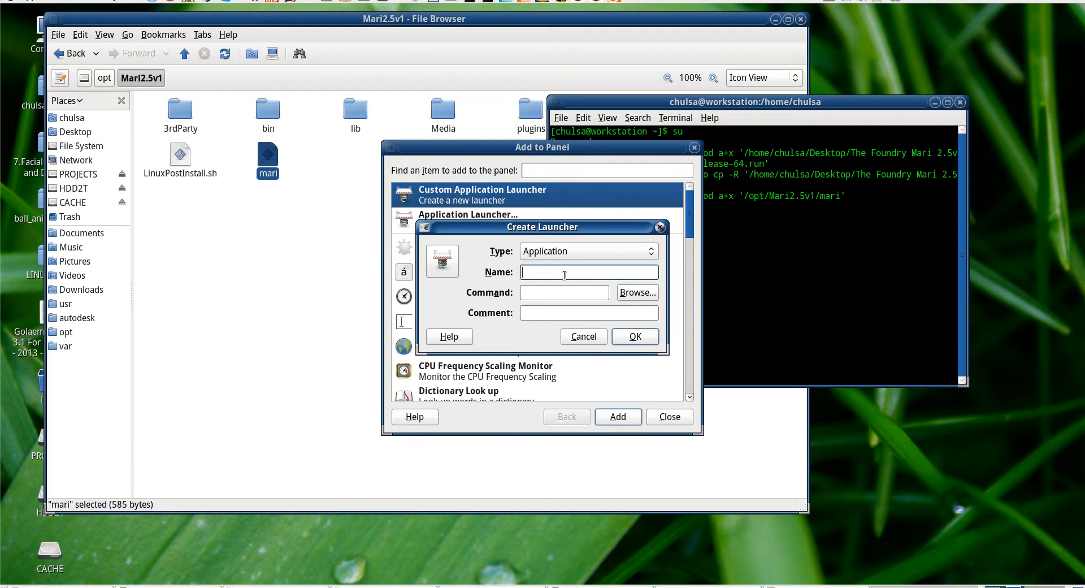
text(Mari)
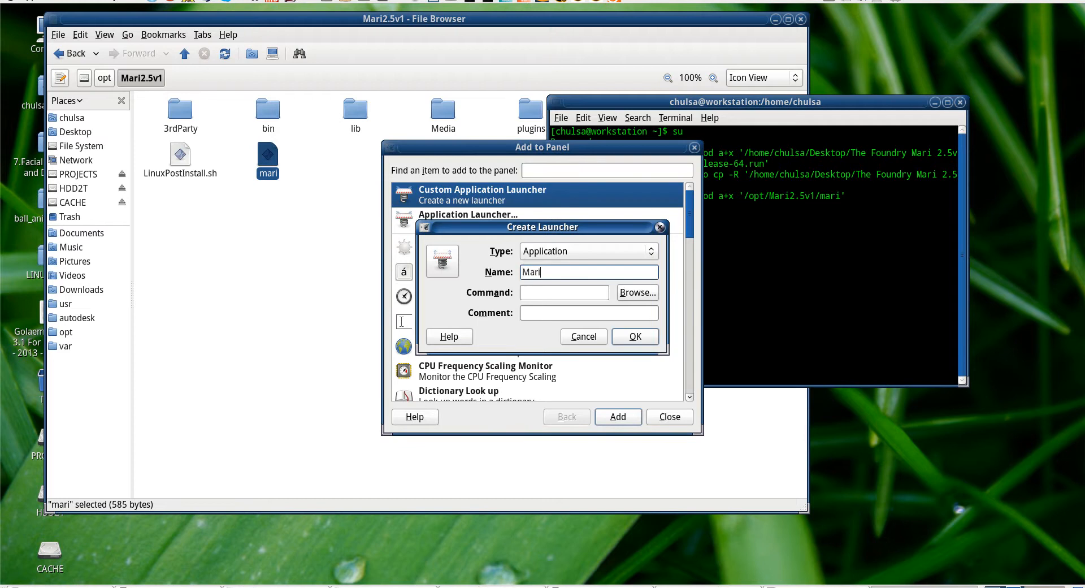
text(25)
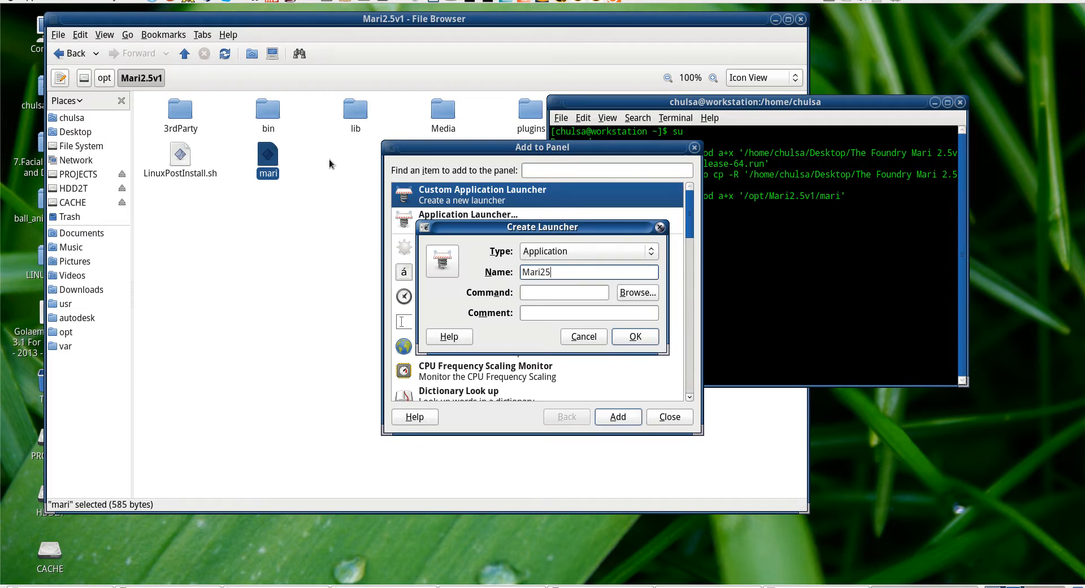
click(637, 293)
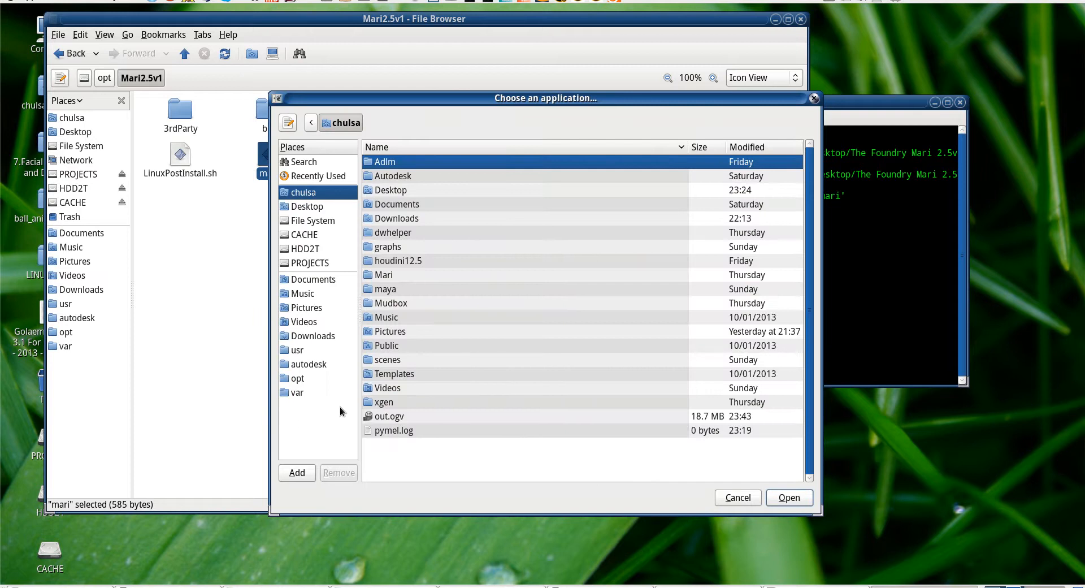
click(298, 378)
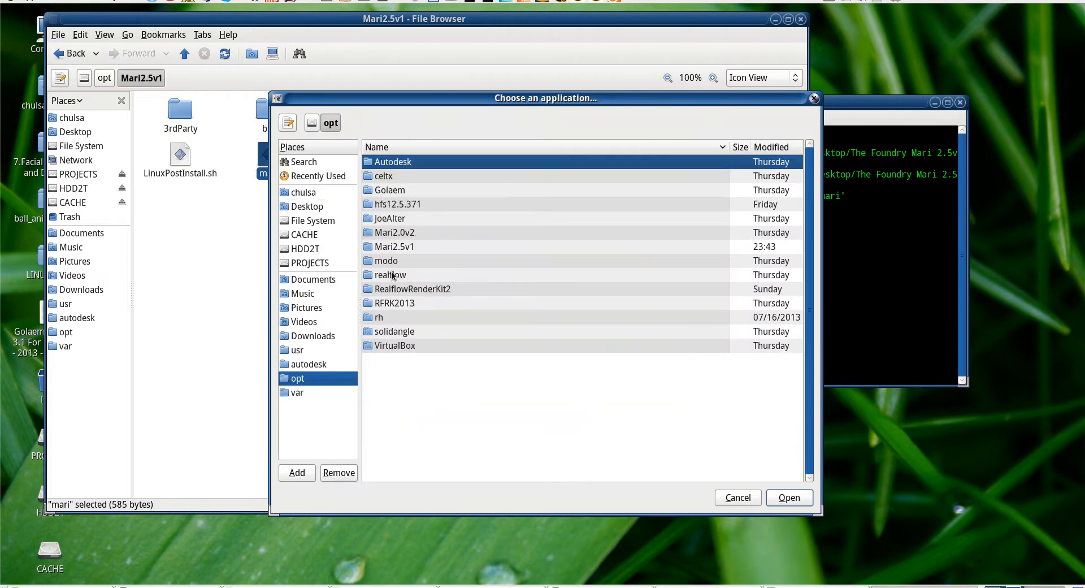
click(395, 246)
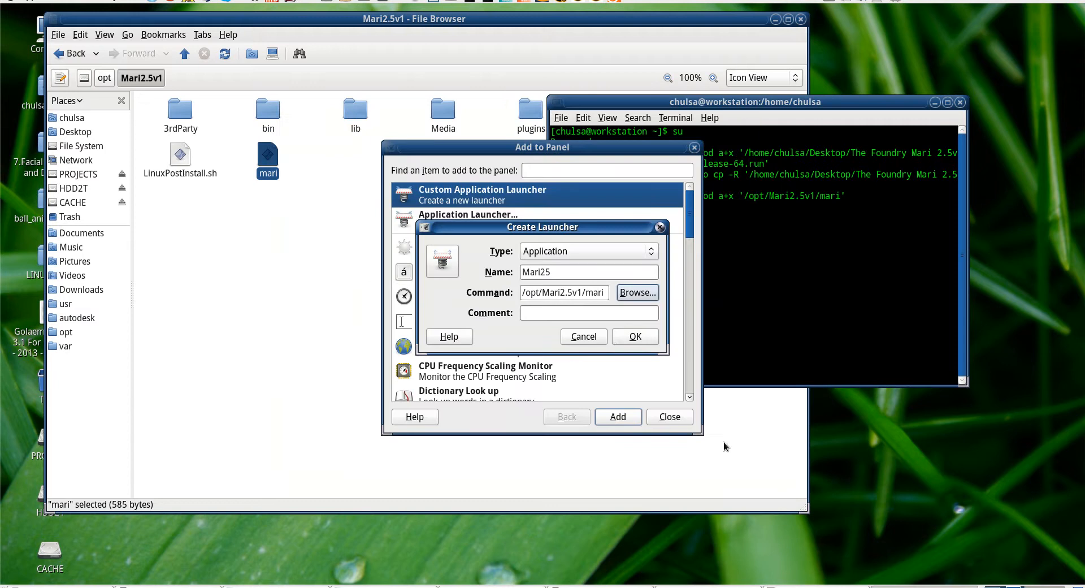
Pick a launcher icon from the Pictures ICONS folder and close the panel items list
click(442, 262)
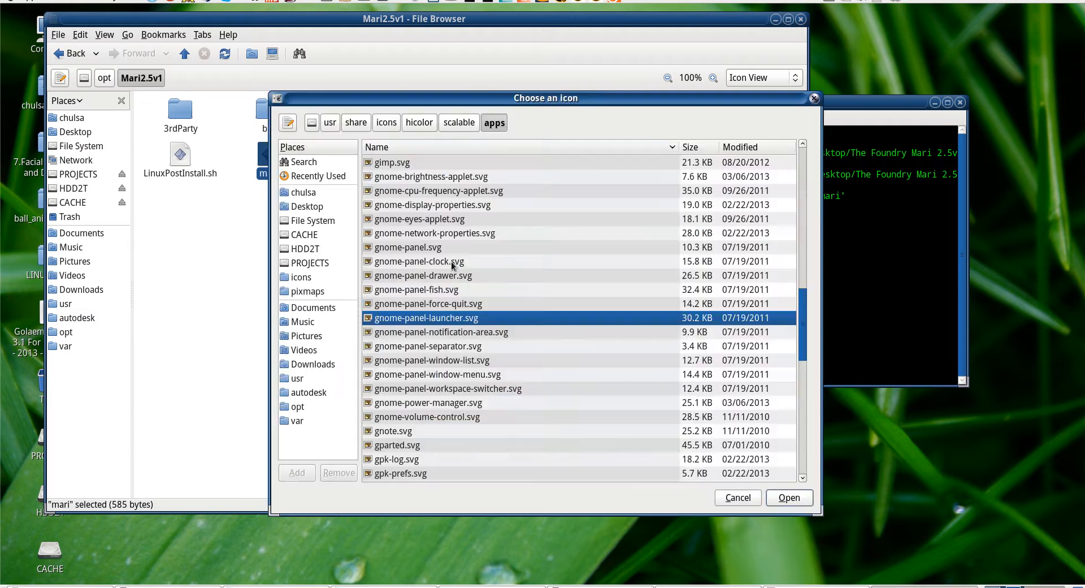
mouse_move(314, 376)
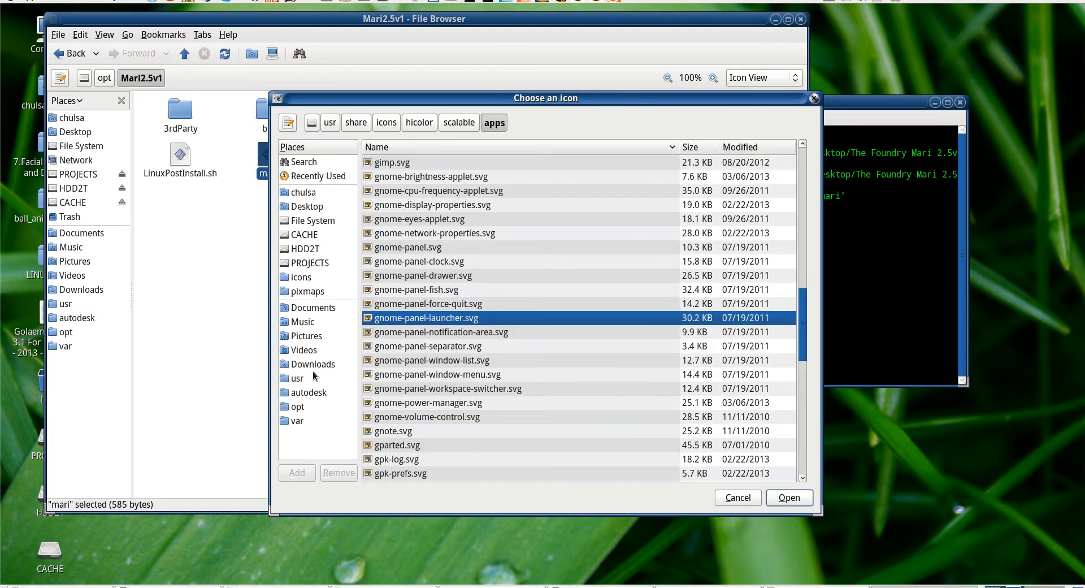
click(309, 364)
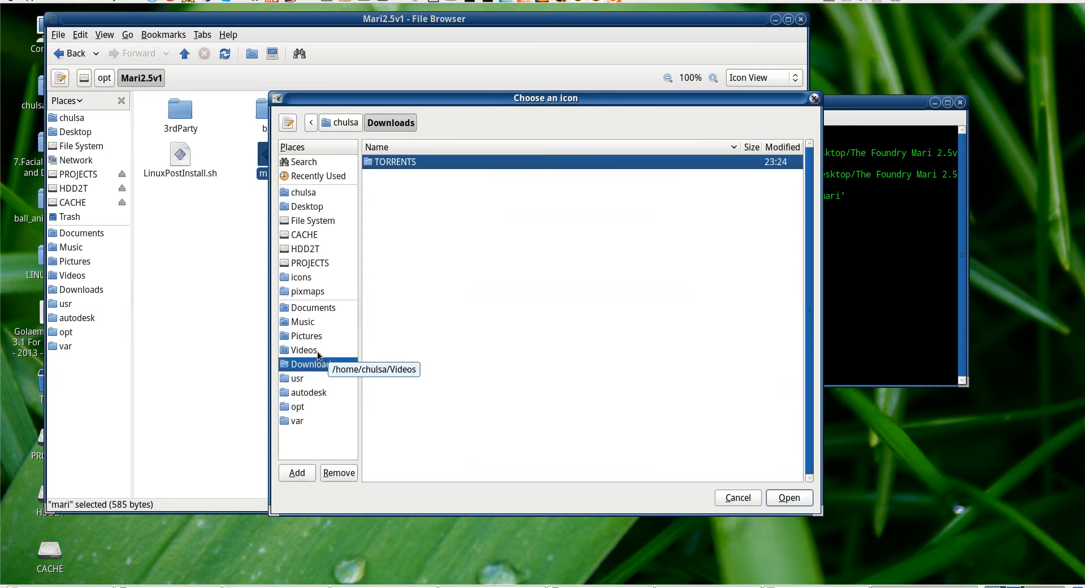
click(306, 335)
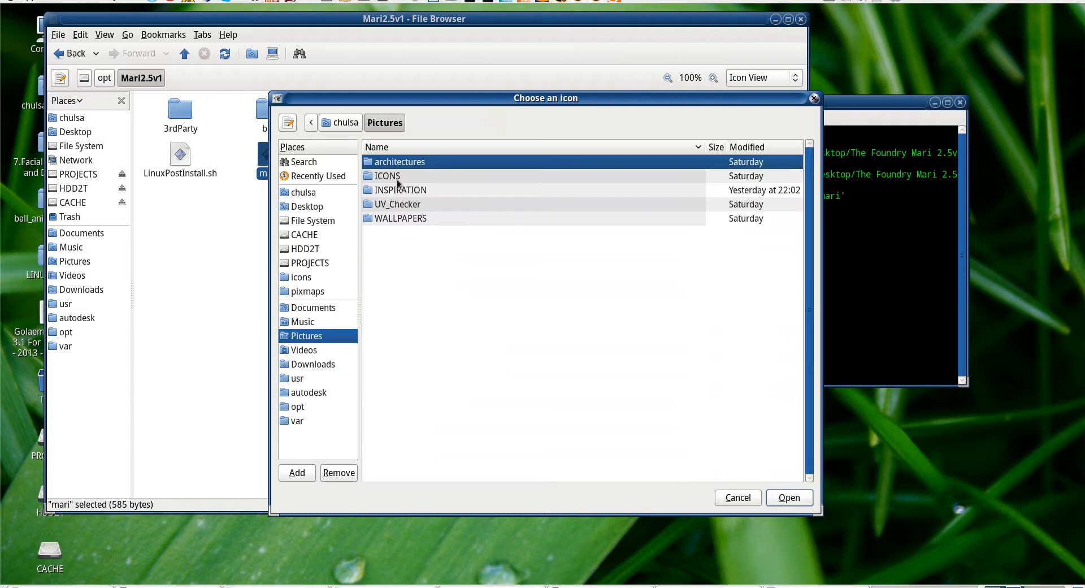
double_click(387, 176)
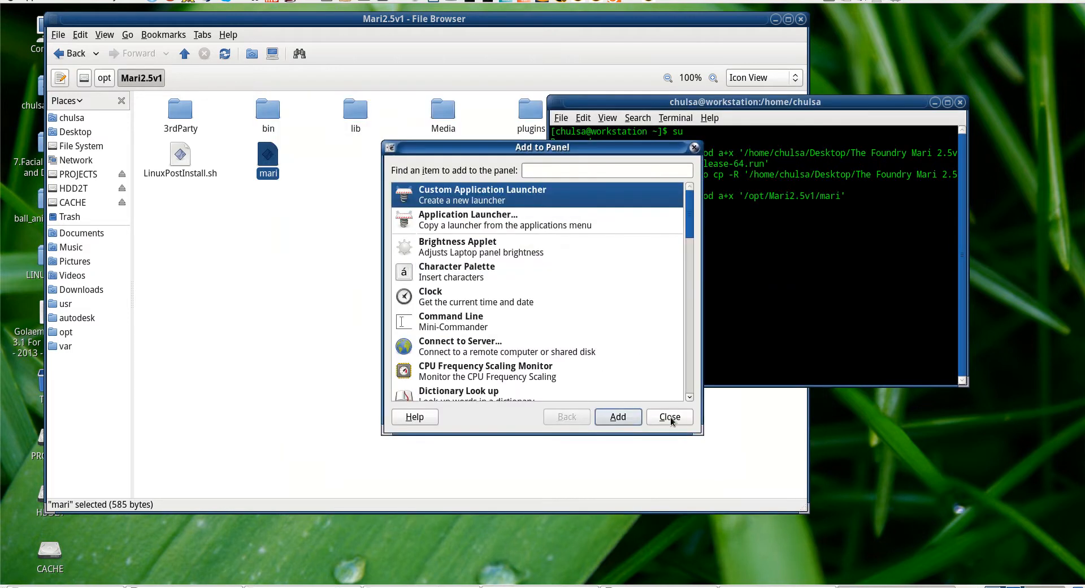
click(670, 417)
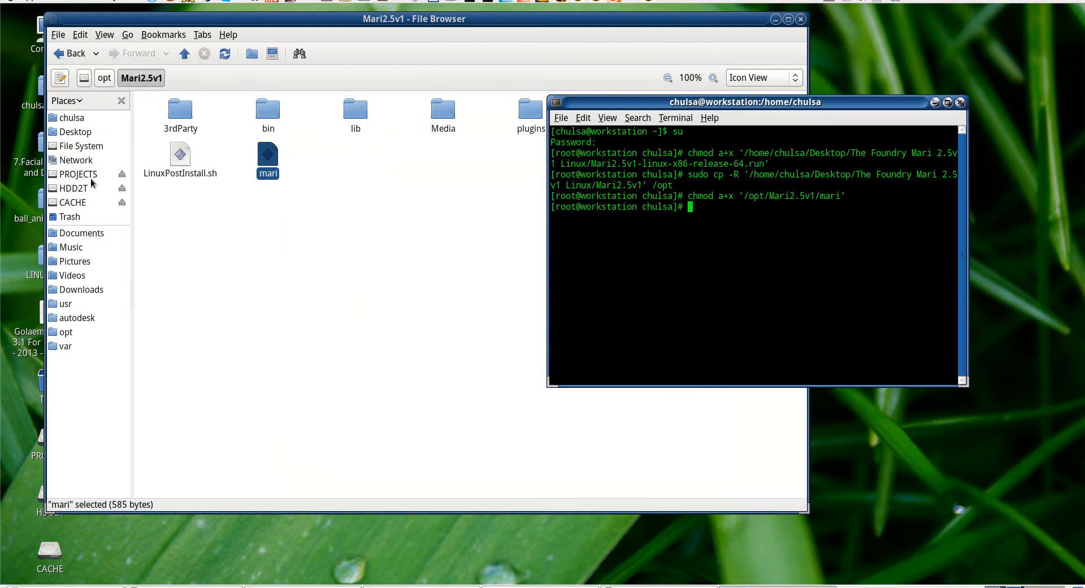
Inside the CACHE cache folder create a new folder and rename it to an uppercase MARI cache name
click(72, 202)
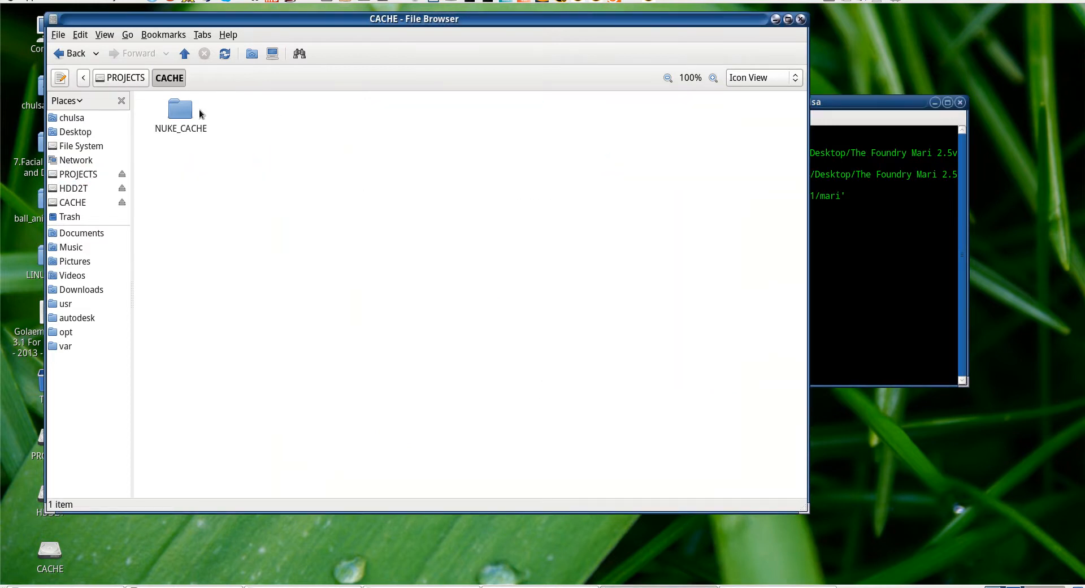
double_click(181, 110)
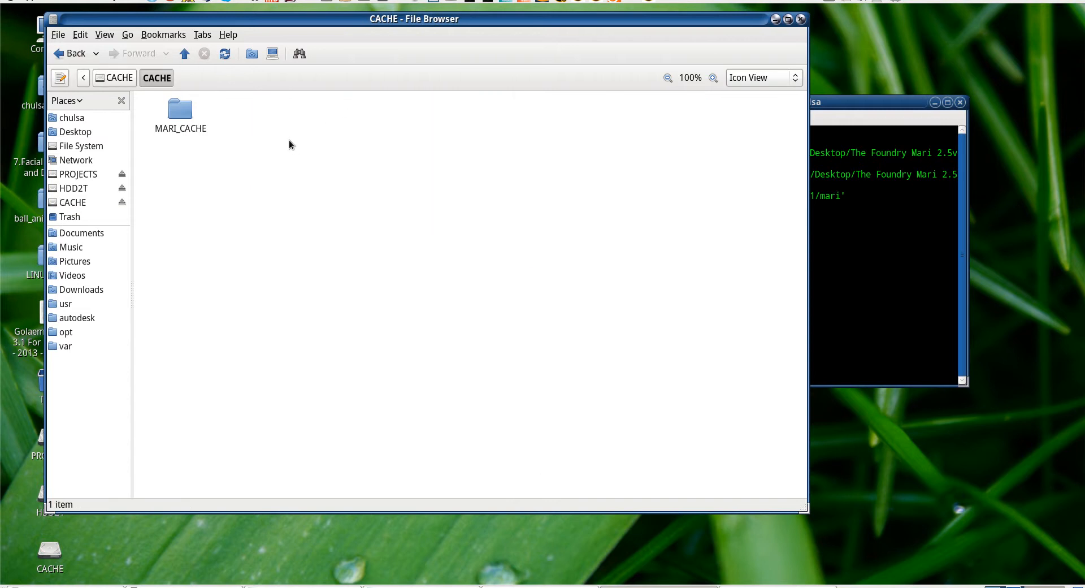
text(Mar)
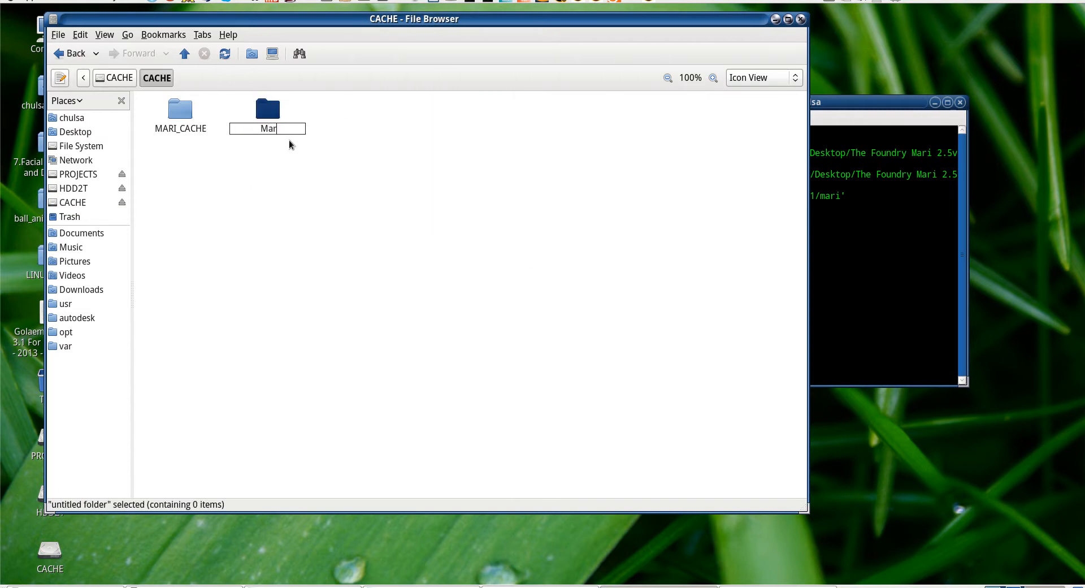
key(BackSpace)
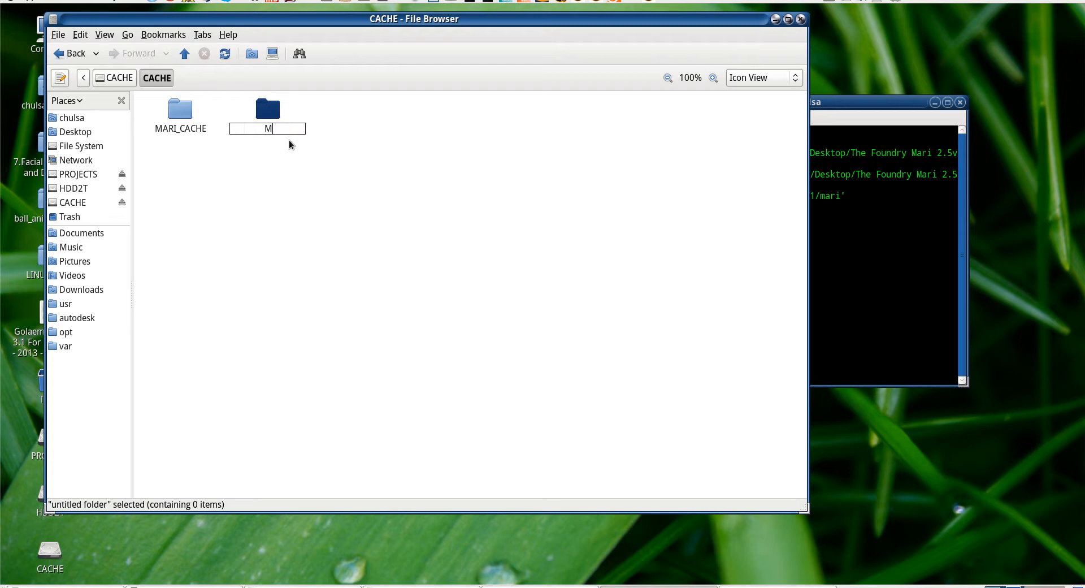
text(ARI)
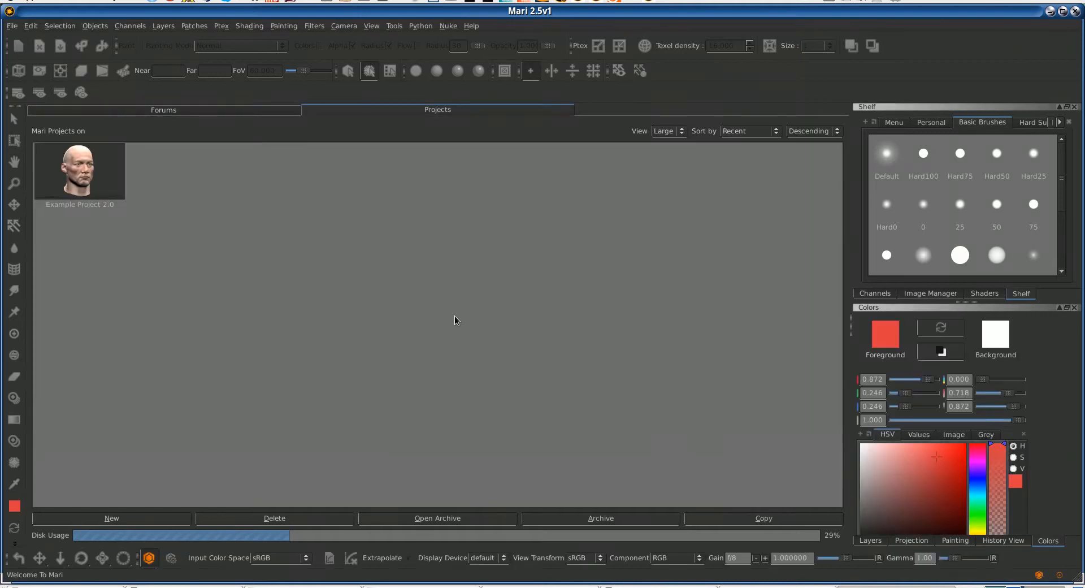
mouse_move(1062, 11)
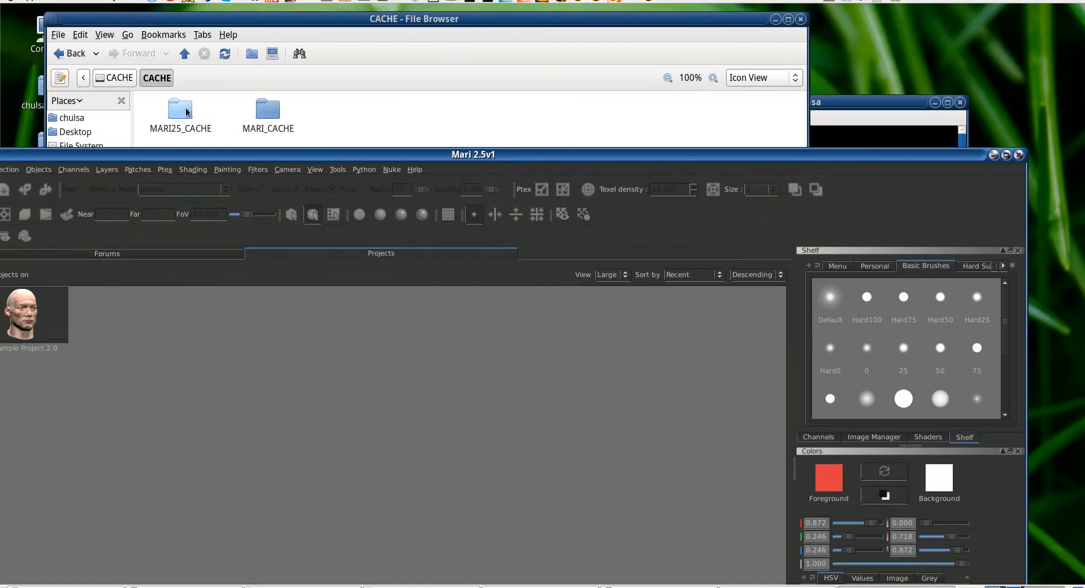
Permanently delete the MARI25_CACHE folder and confirm
double_click(179, 110)
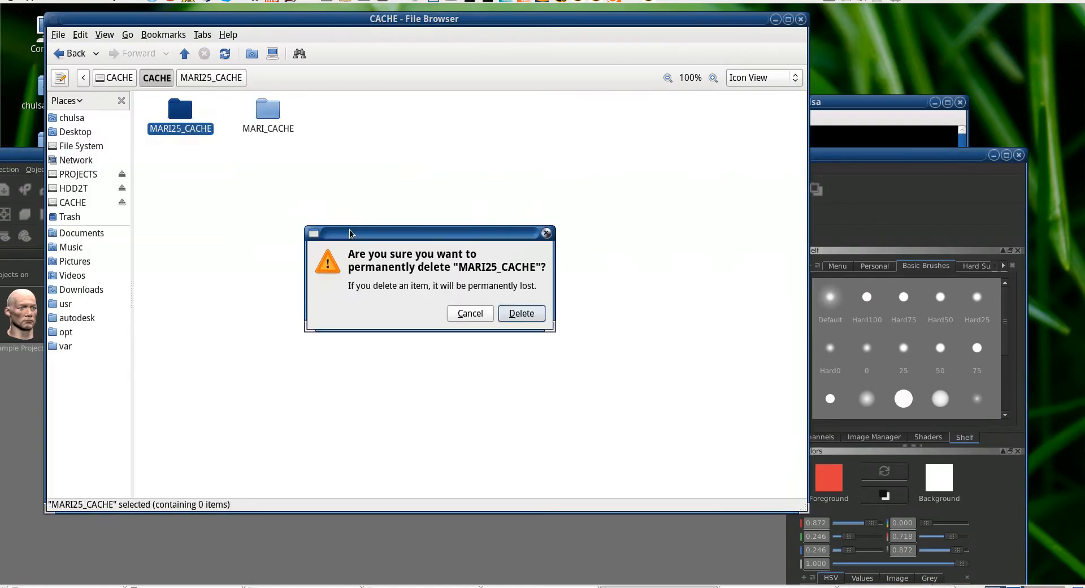
click(523, 314)
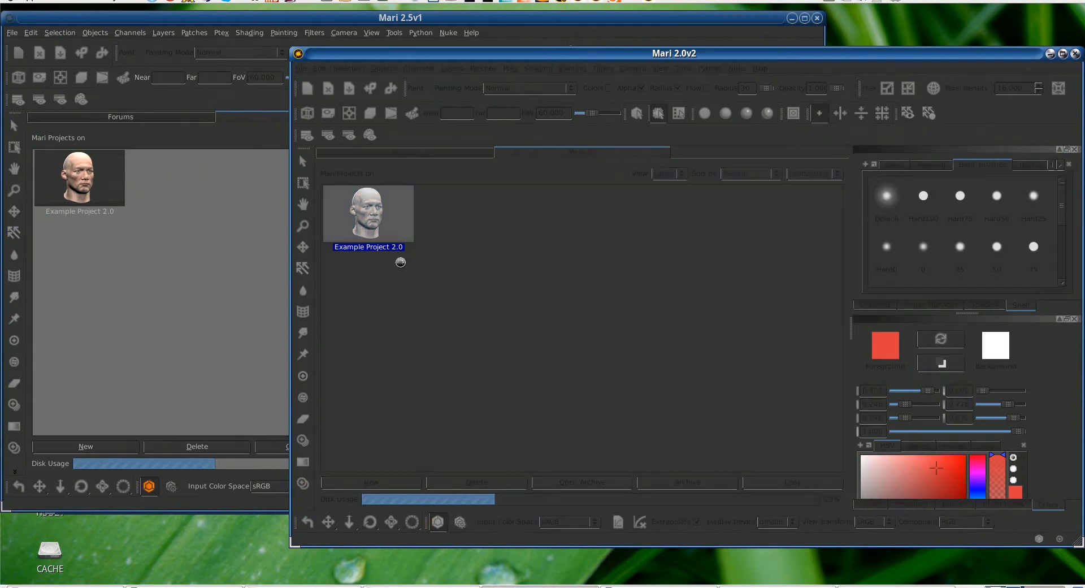
Load Example Project 2.0 in Mari 2.0v2, review Edit > Preferences, then load the project in Mari 2.5v1
double_click(367, 213)
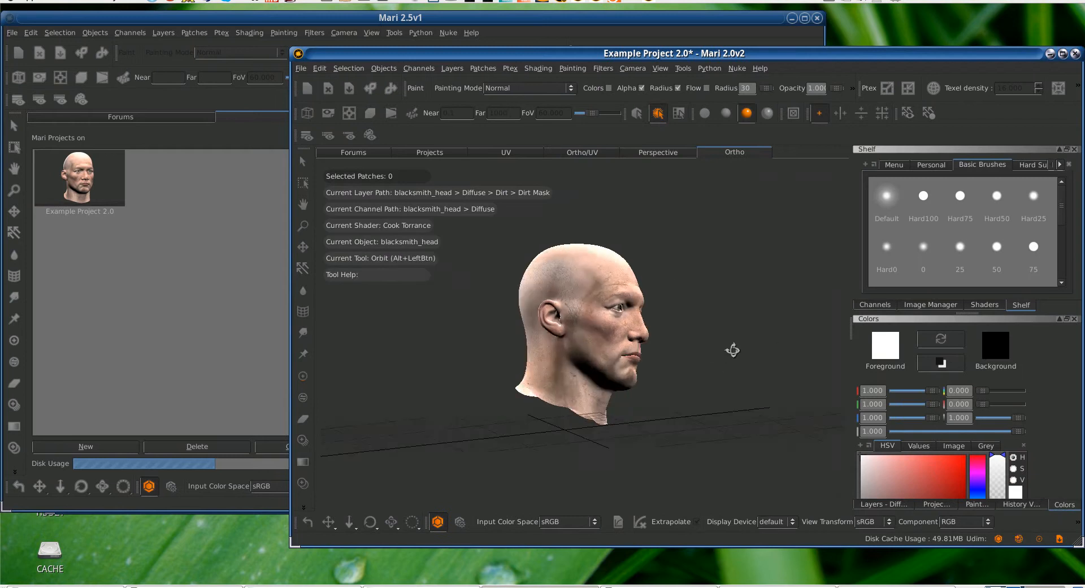
scroll(up, 3)
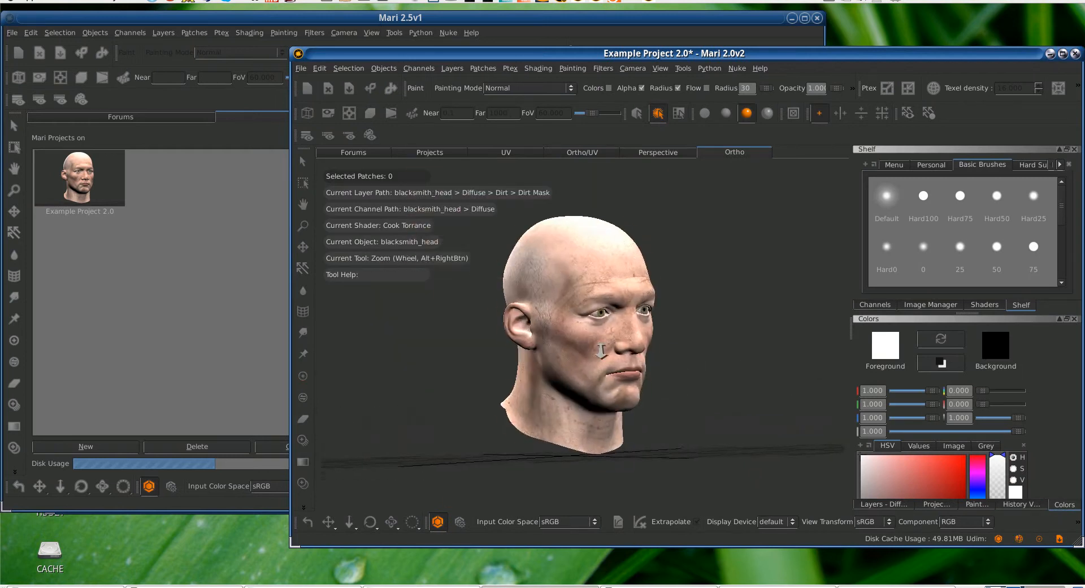
click(318, 68)
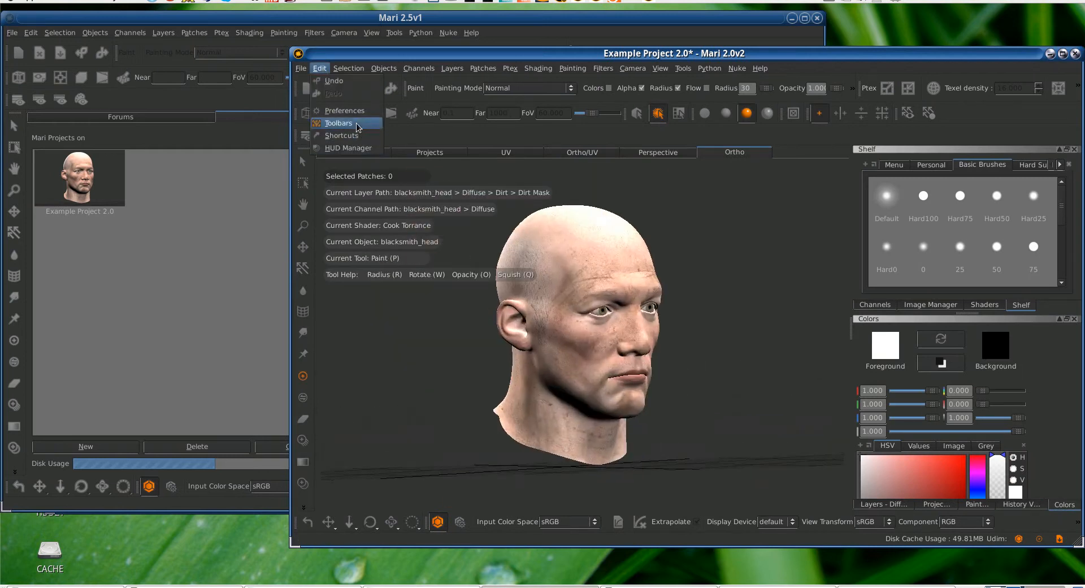
click(345, 110)
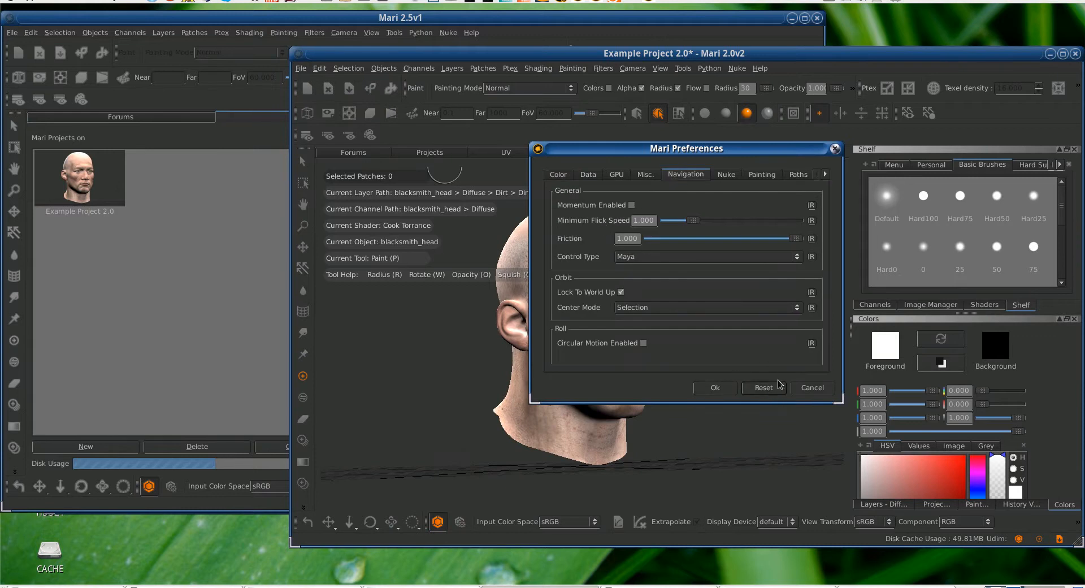
click(812, 387)
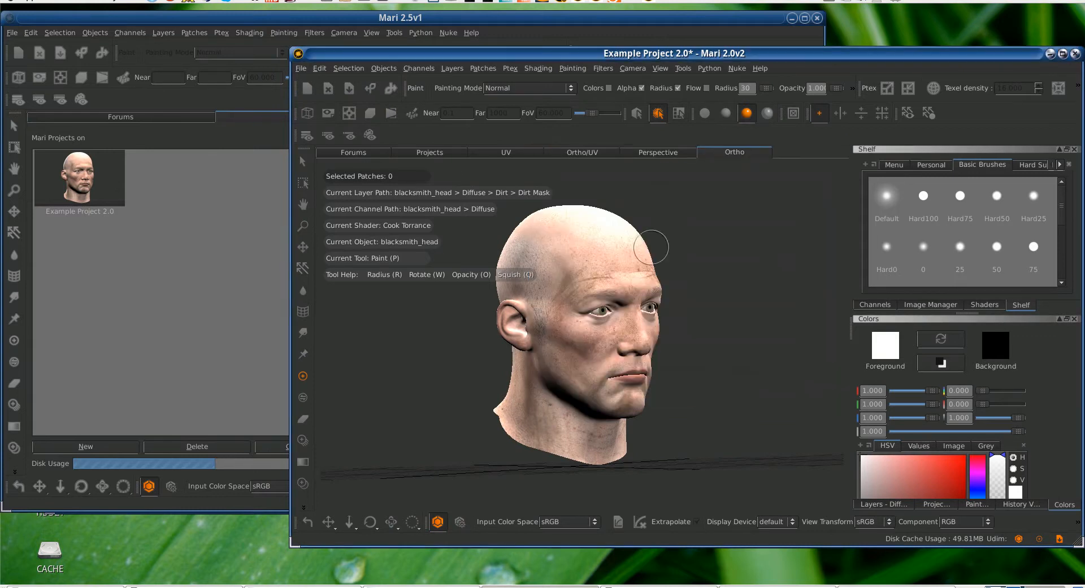
double_click(79, 177)
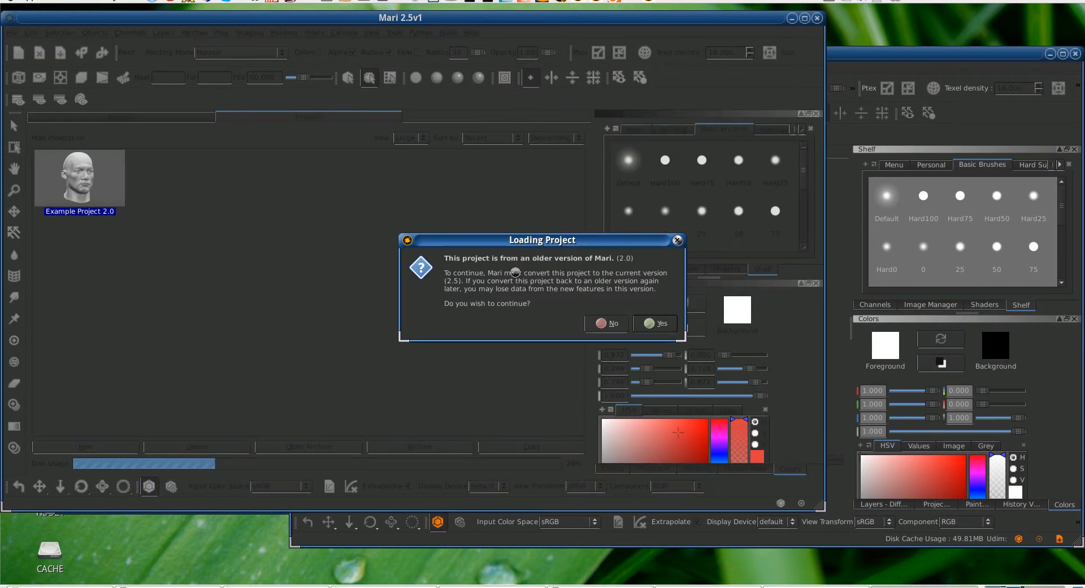
mouse_move(585, 275)
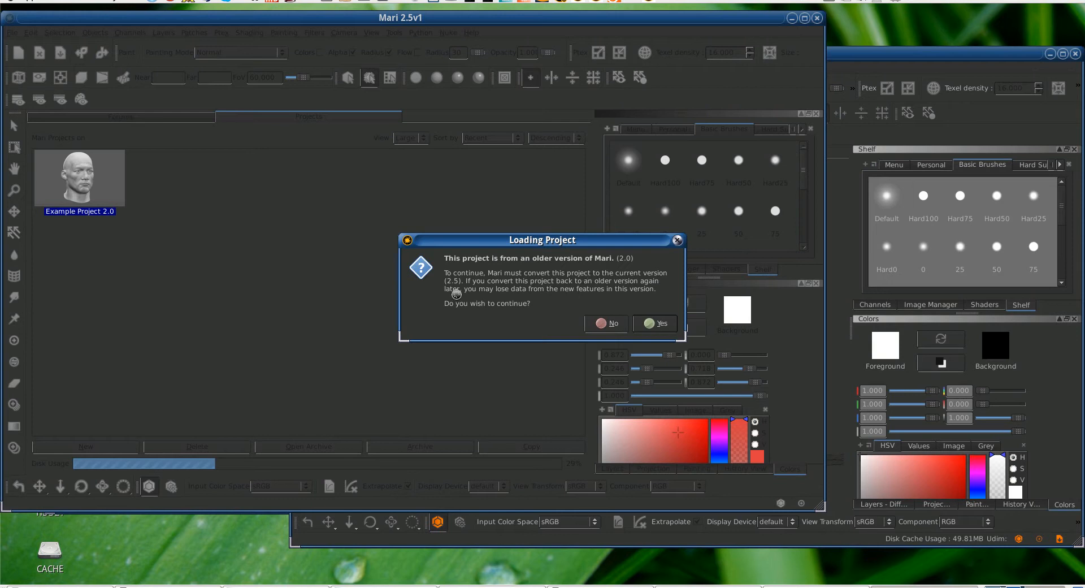
mouse_move(590, 281)
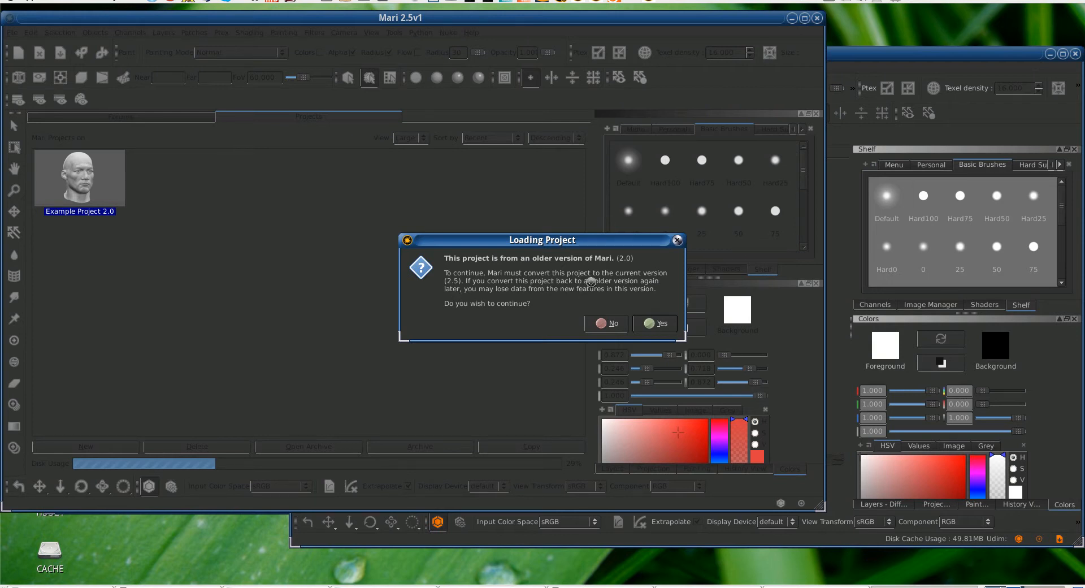
mouse_move(551, 291)
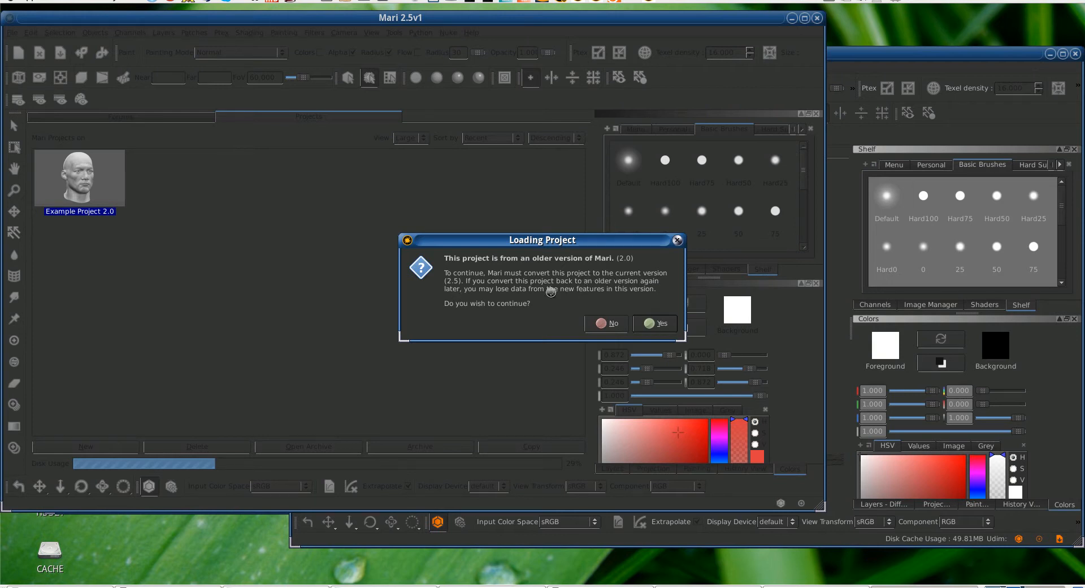
mouse_move(540, 296)
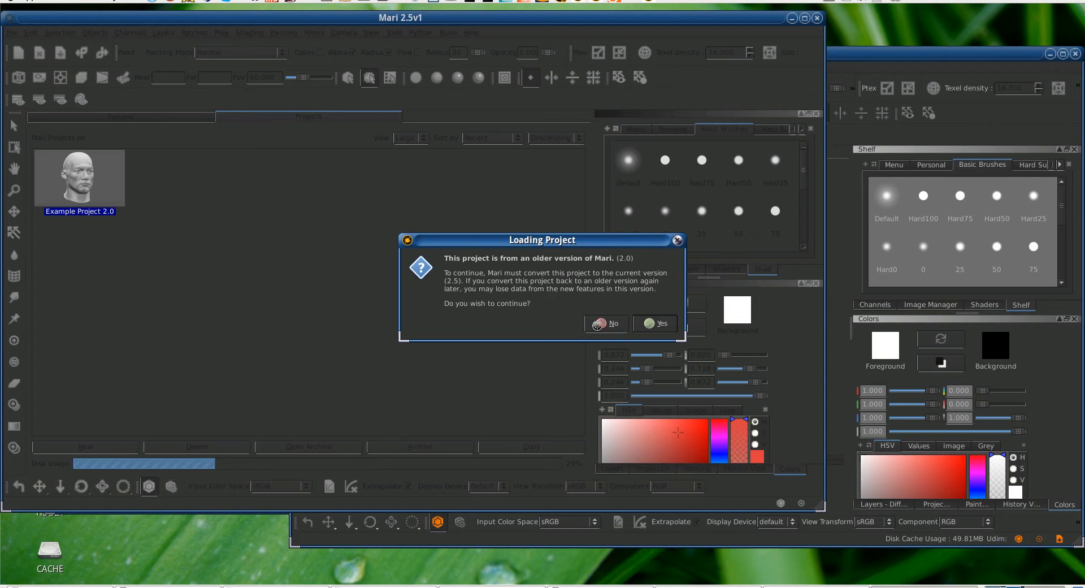
mouse_move(588, 285)
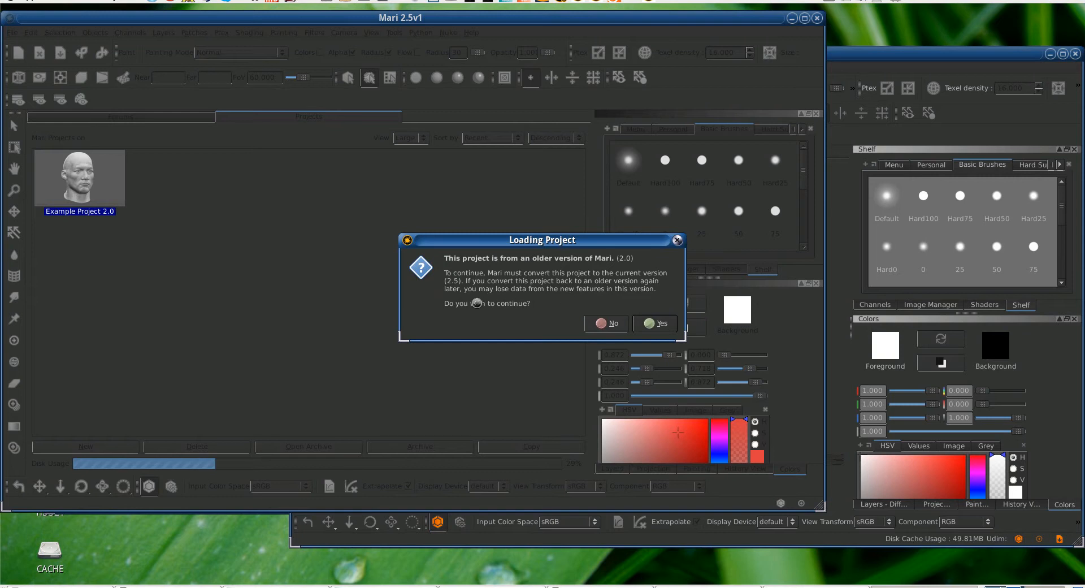
mouse_move(544, 299)
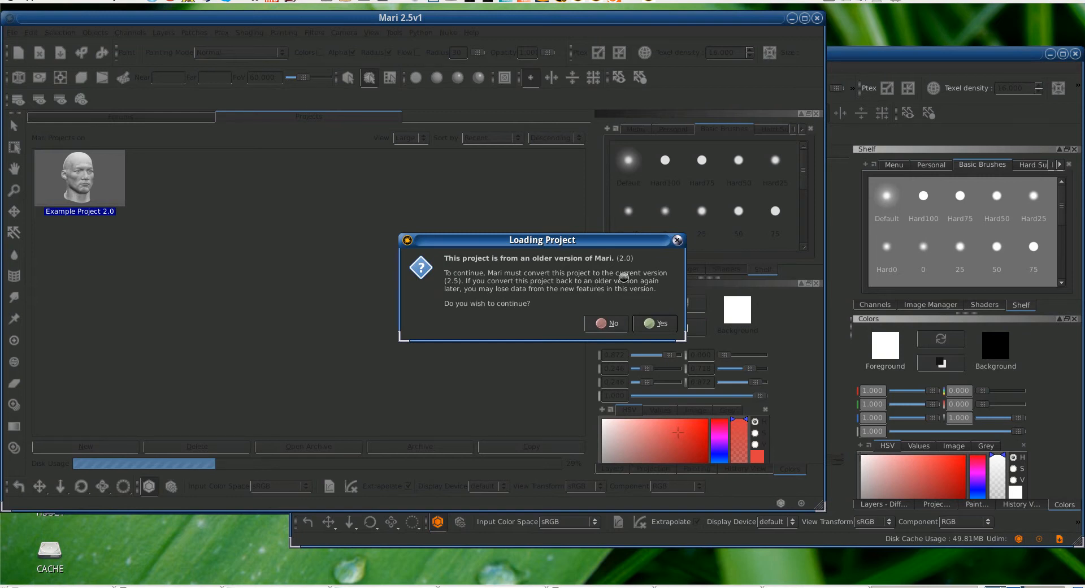
Answer the Loading Project prompt to convert Example Project 2.0 to version 2.5
click(663, 323)
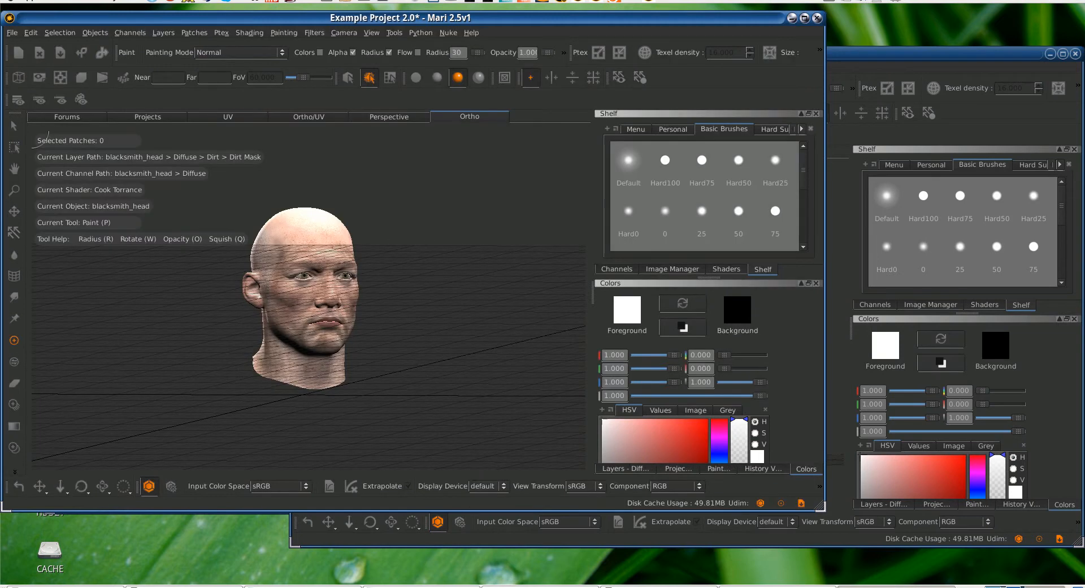
Orbit the textured head, close Preferences unchanged, and launch NVIDIA X Server Settings from System > Administration
drag(312, 297, 443, 388)
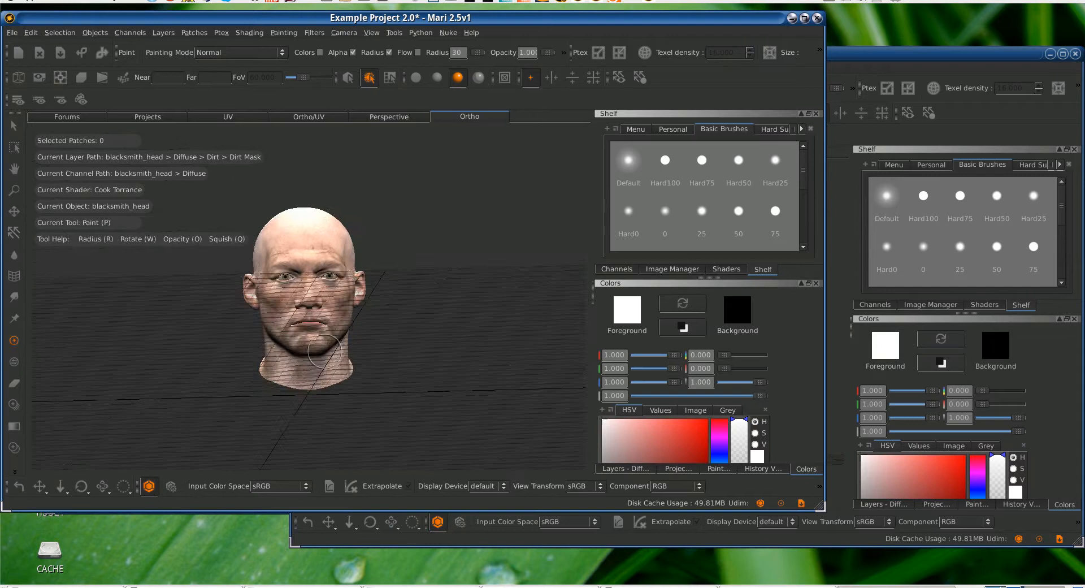
drag(325, 346, 352, 352)
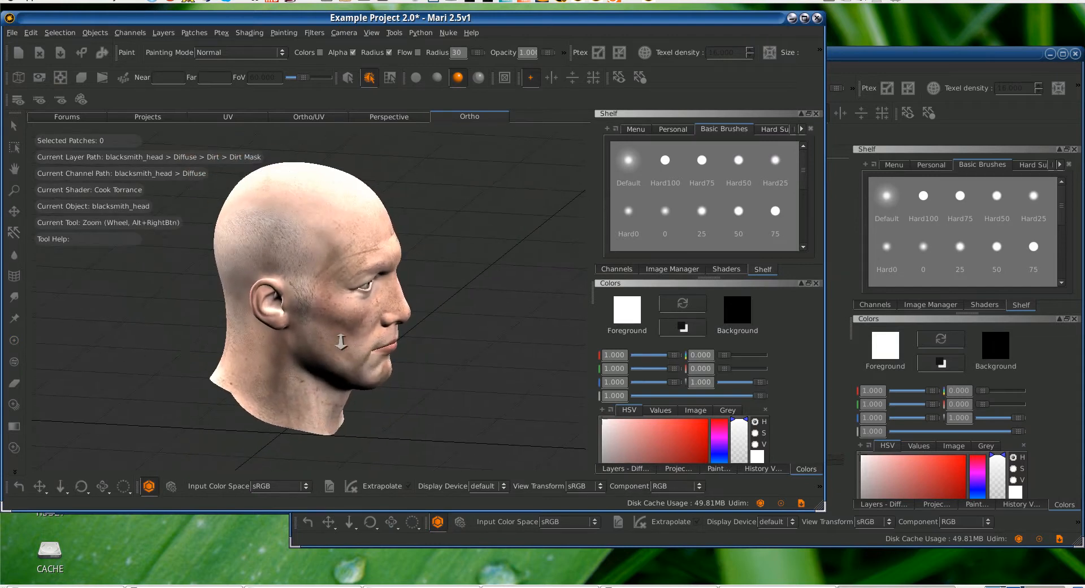
drag(340, 343, 308, 359)
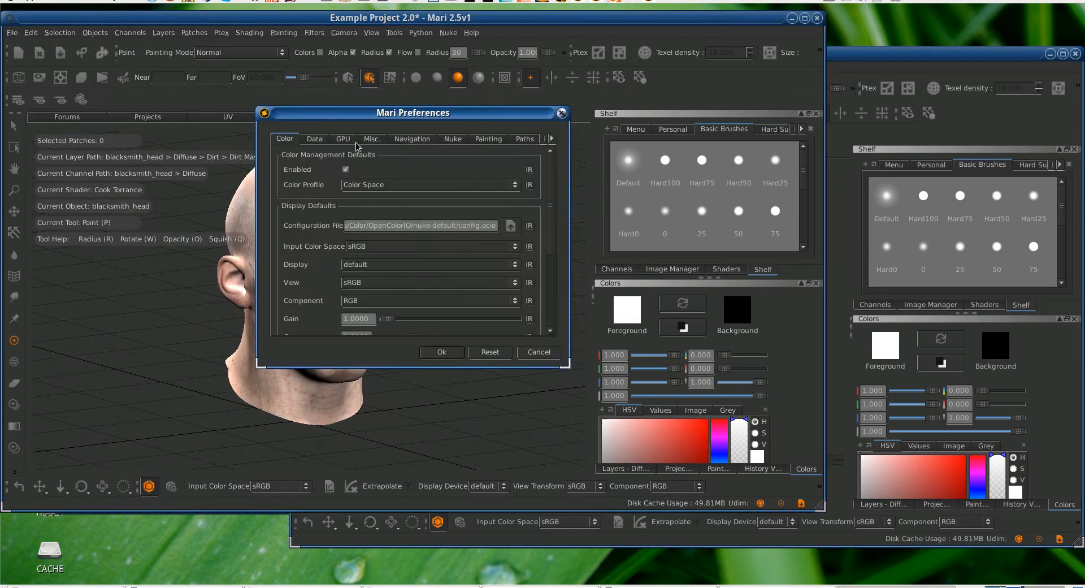
click(411, 139)
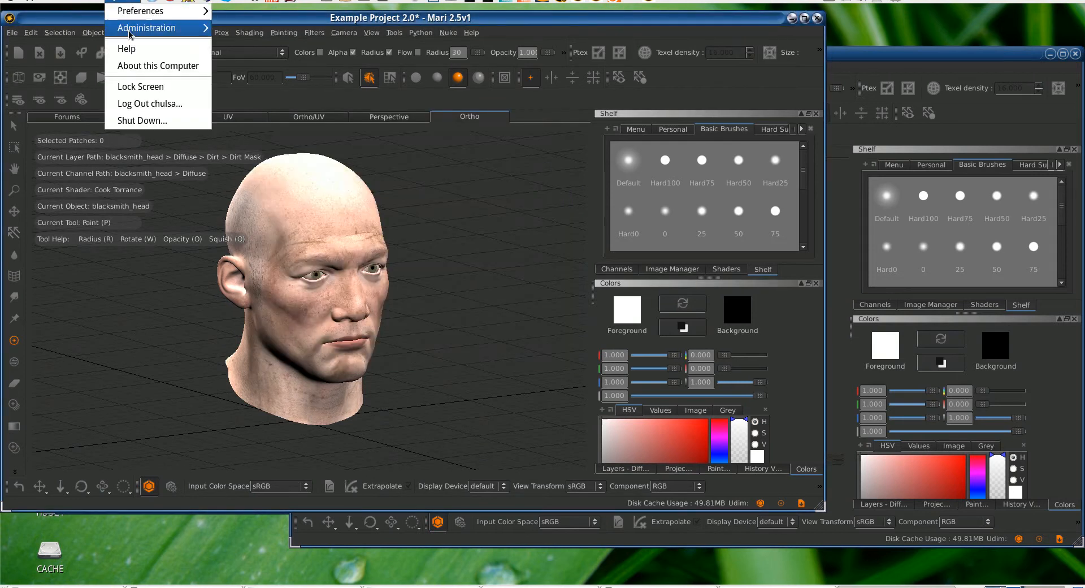
click(140, 11)
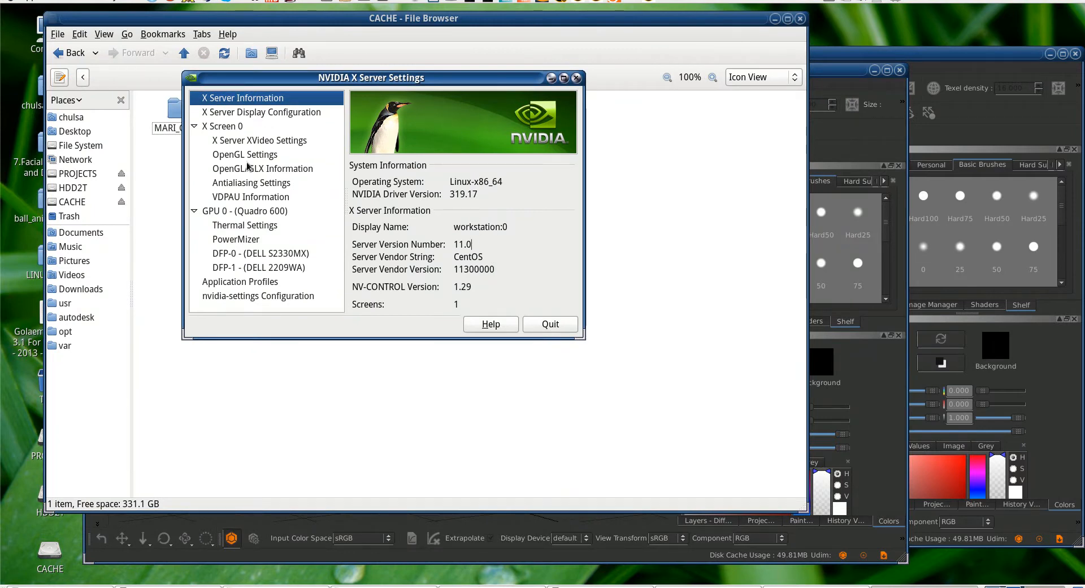
Review X Server Display Configuration, VDPAU Information and the GPU 0 Quadro 600 page, selecting the 128-bit memory interface
click(261, 112)
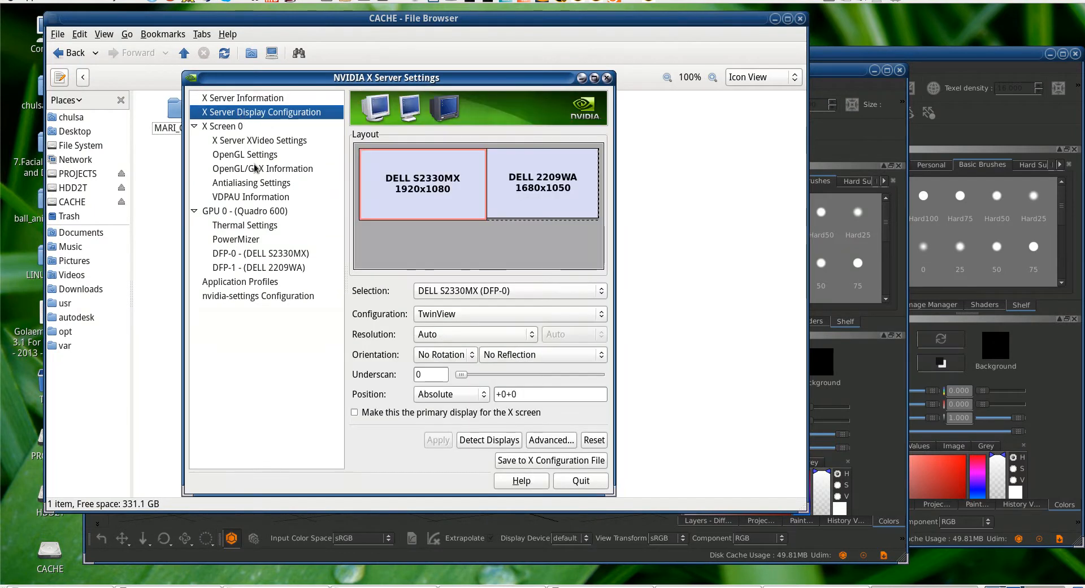
click(251, 197)
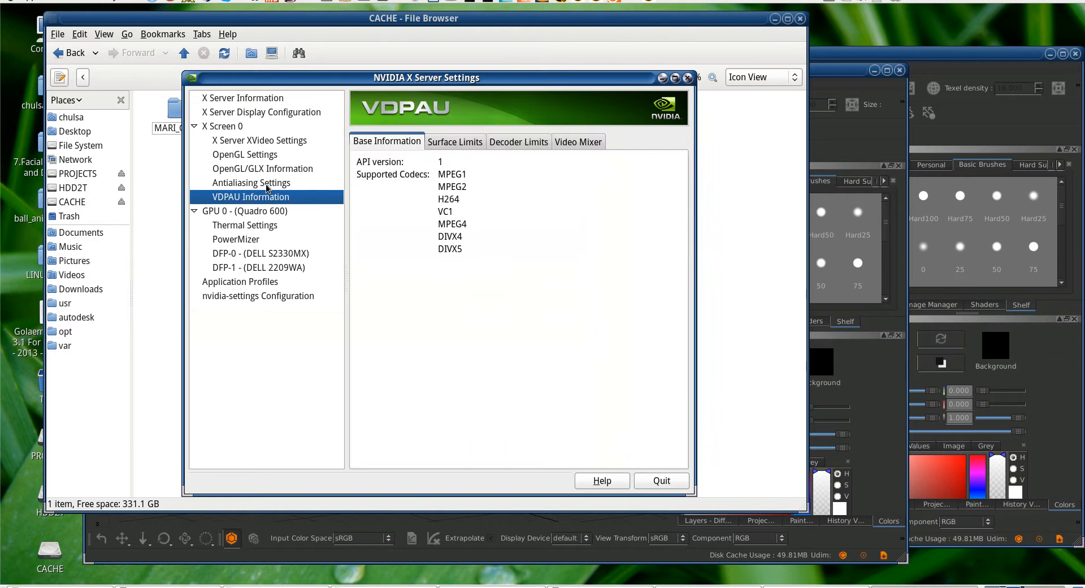
click(244, 211)
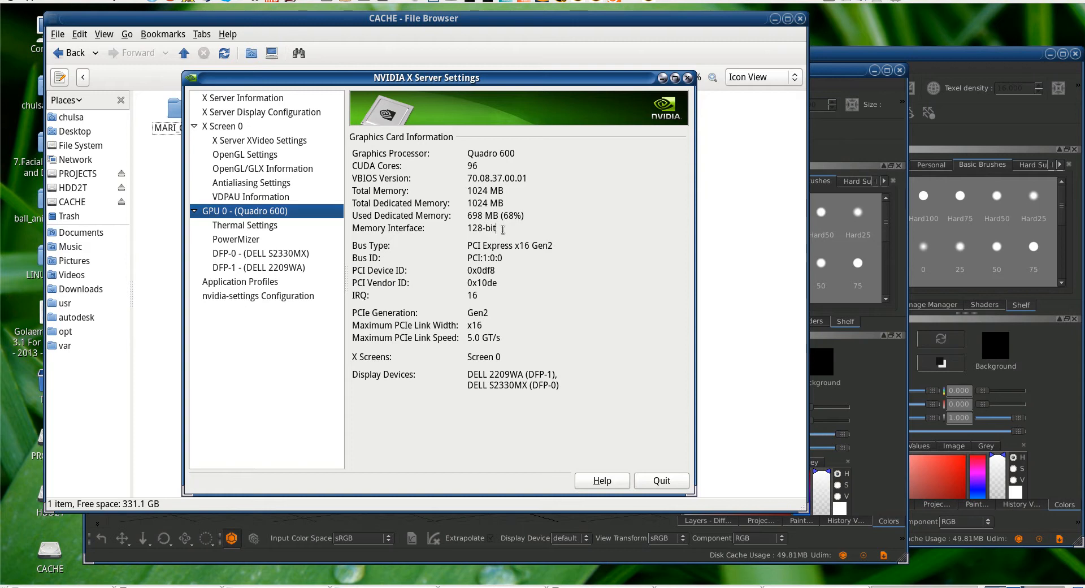
double_click(483, 228)
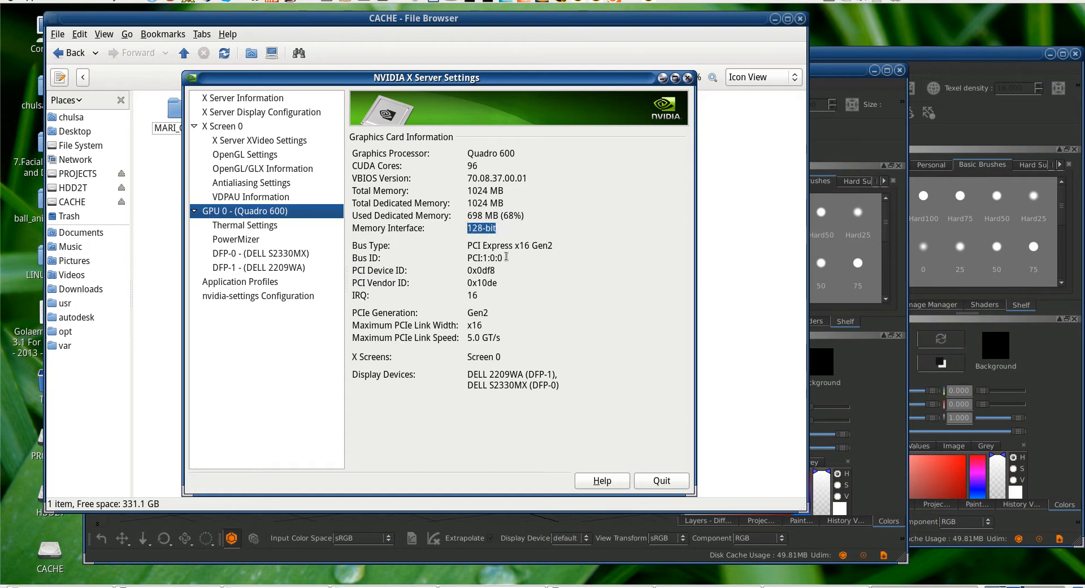
mouse_move(446, 216)
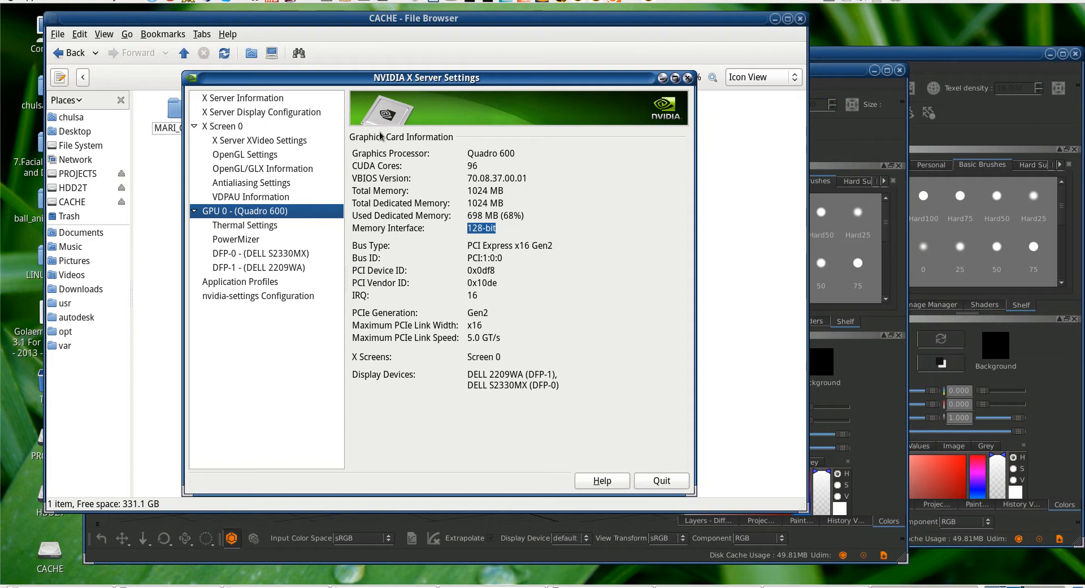
Reposition the window and look over OpenGL Settings, Antialiasing Settings and OpenGL/GLX Information
drag(426, 76, 434, 71)
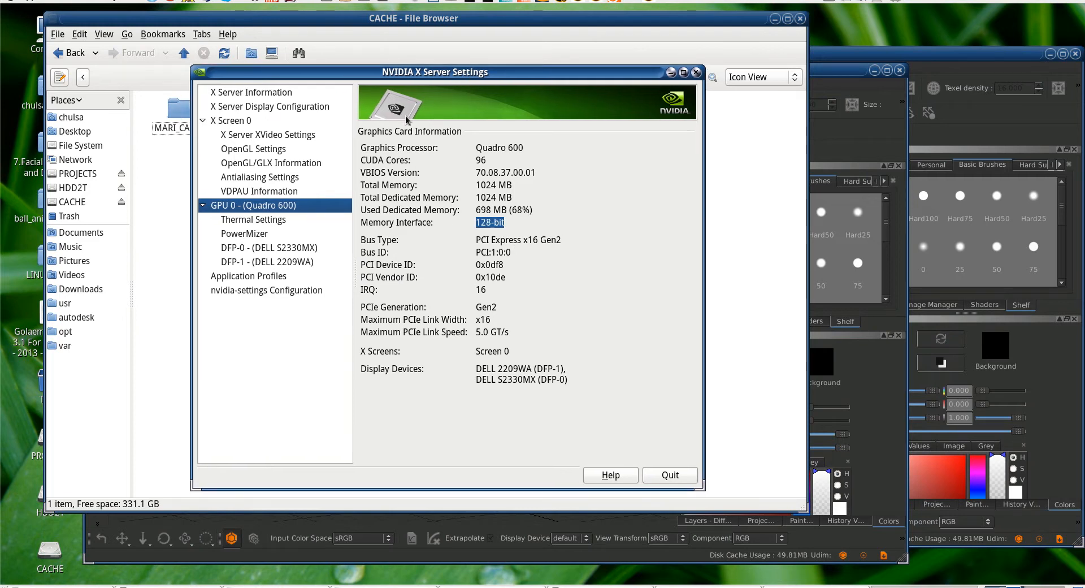
mouse_move(278, 153)
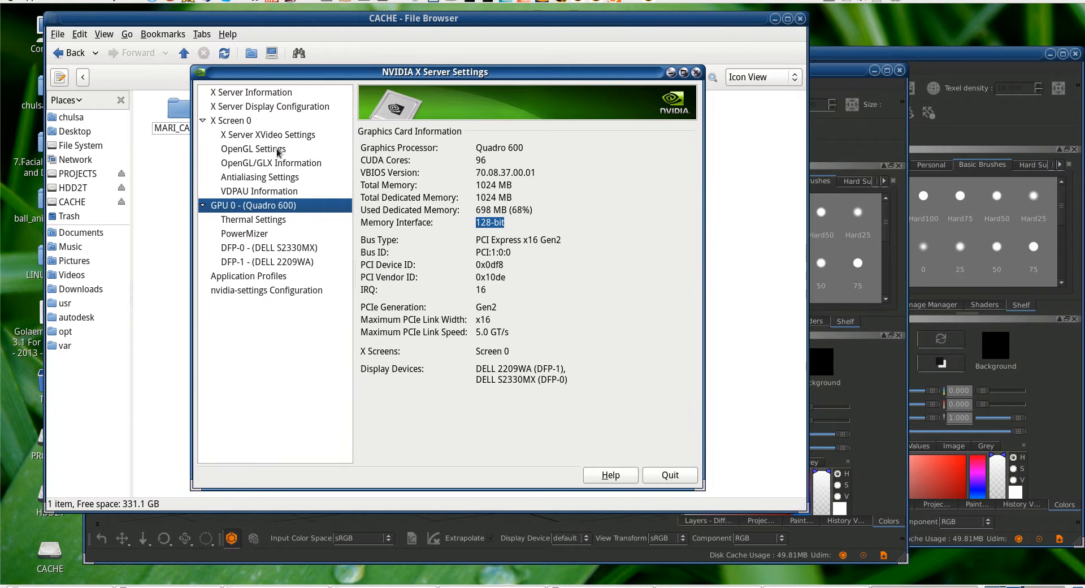
click(253, 149)
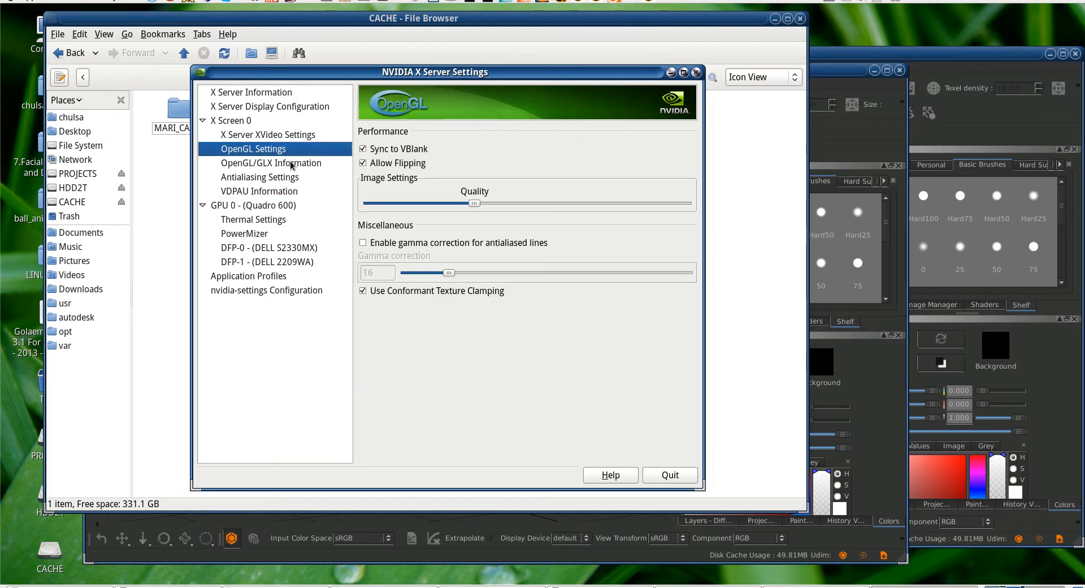
mouse_move(304, 168)
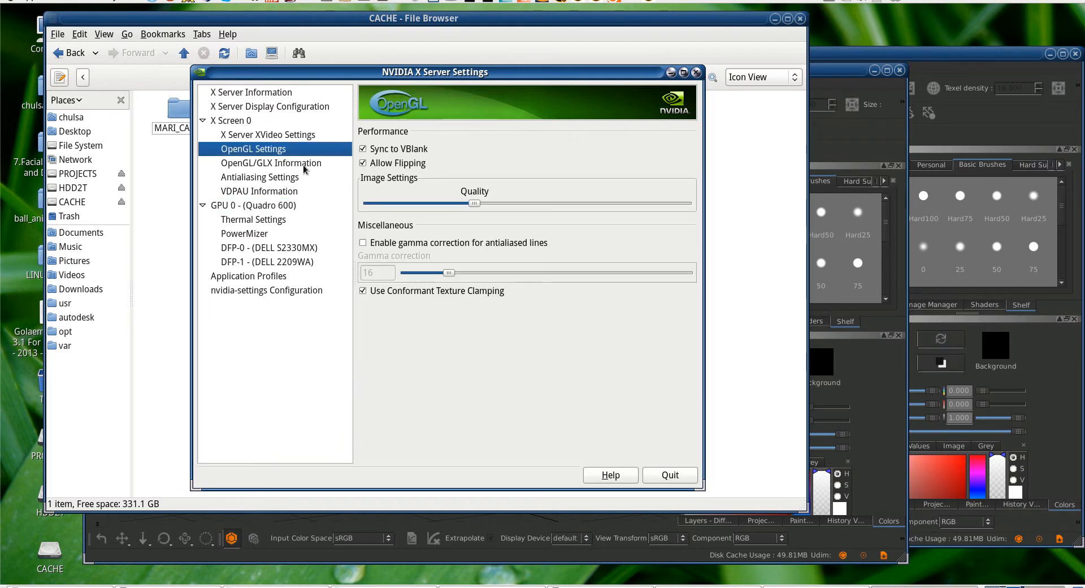
click(259, 177)
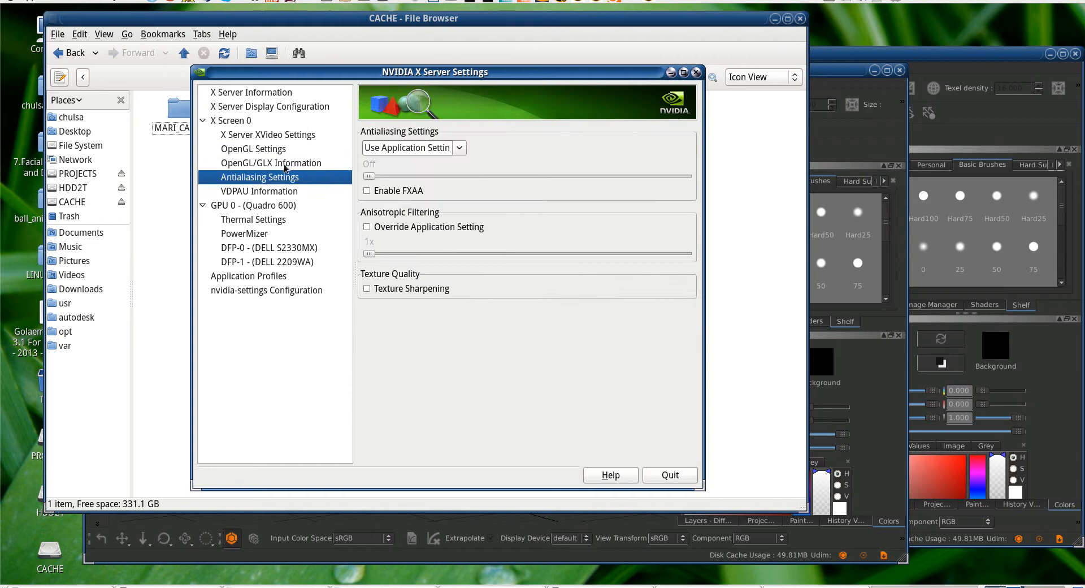
click(272, 163)
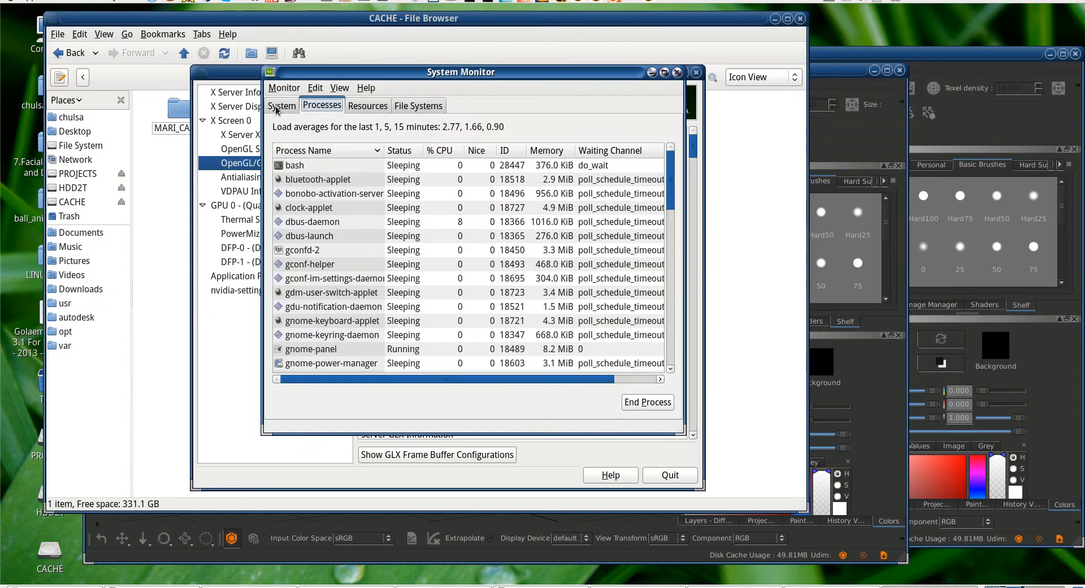
View the System page: Stella 6.4, kernel 3.9.5, 31.3 GiB memory, eight i7-2600 processors
click(282, 105)
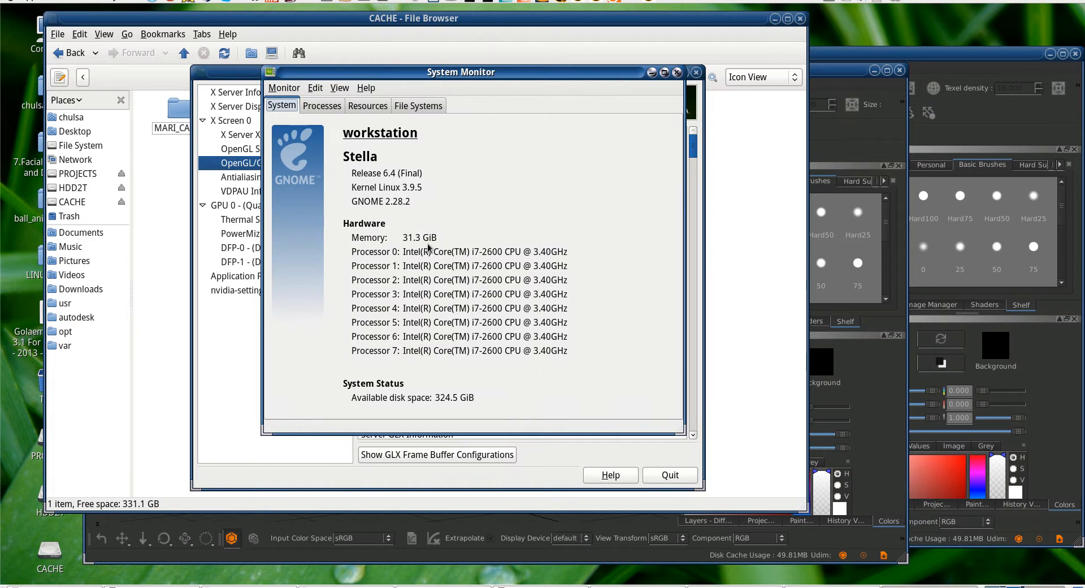
mouse_move(450, 237)
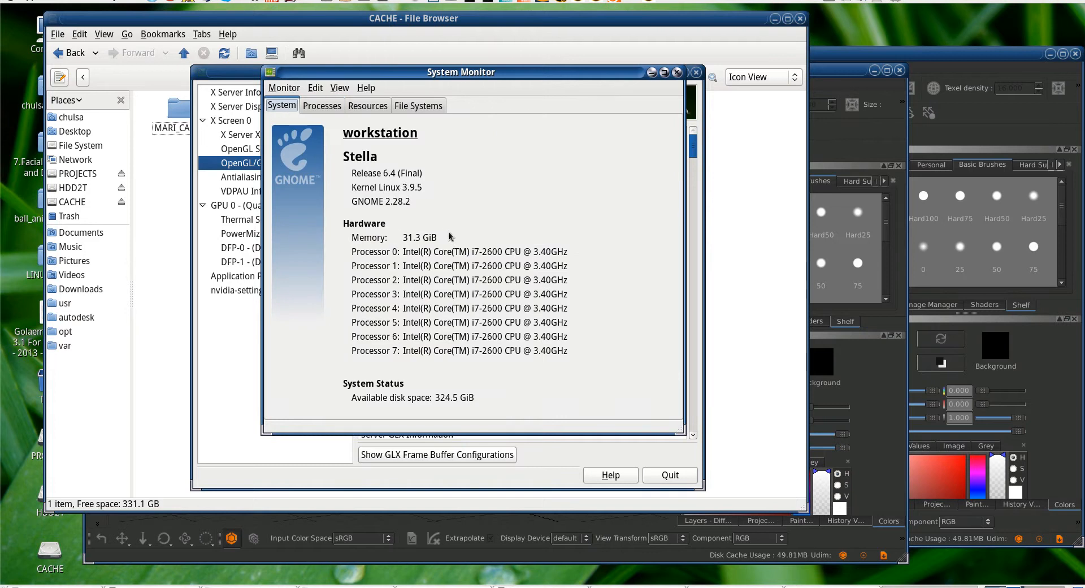
mouse_move(442, 242)
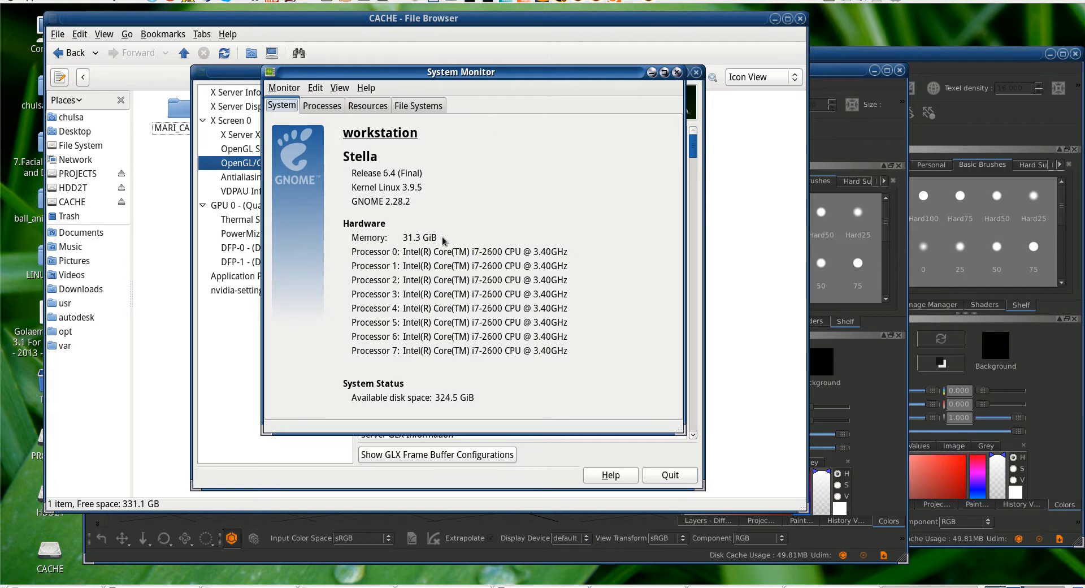
mouse_move(476, 237)
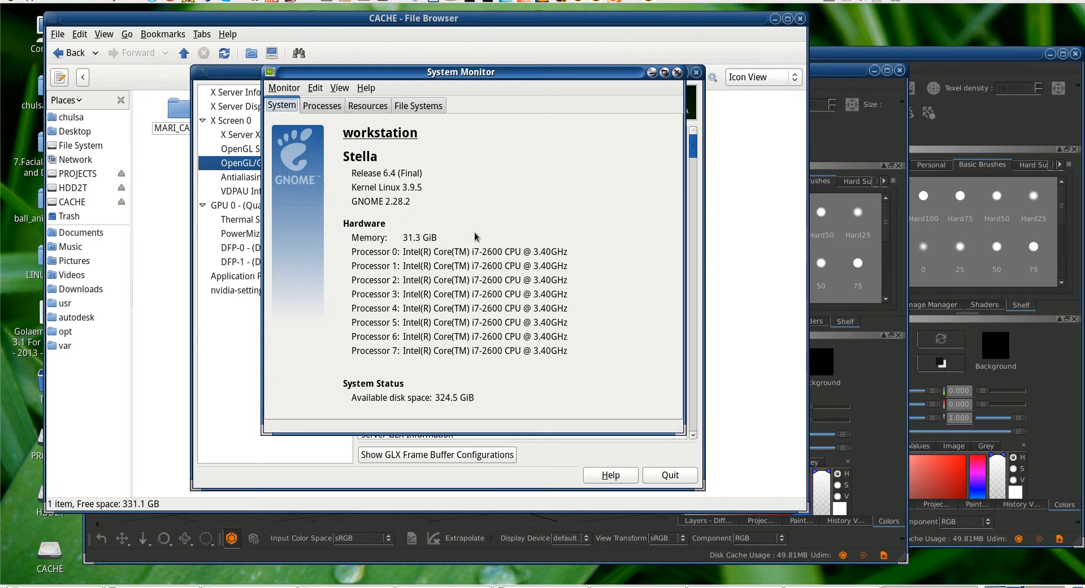
mouse_move(427, 223)
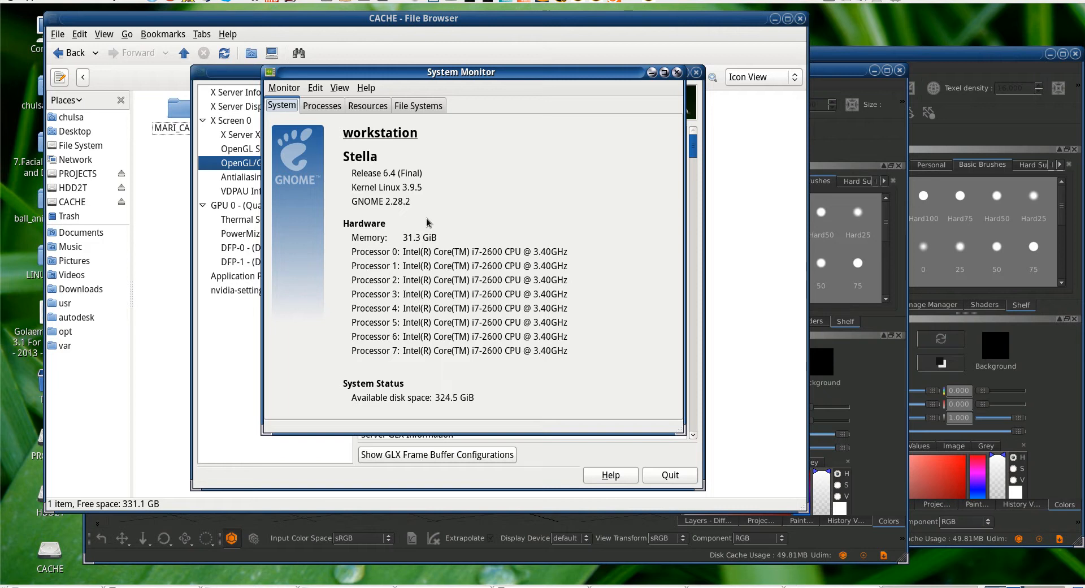
mouse_move(524, 78)
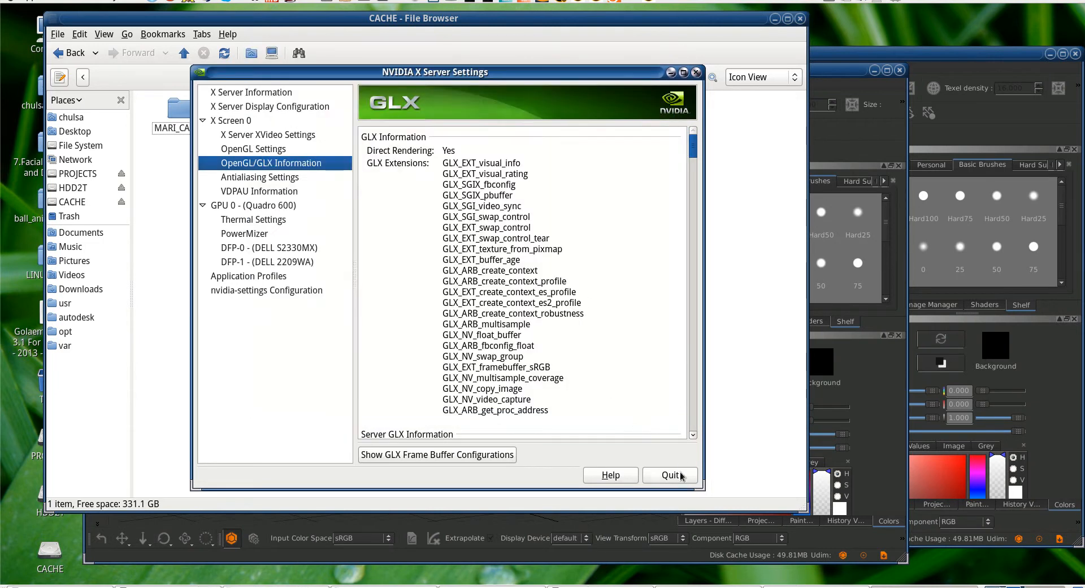
Quit the NVIDIA X Server Settings utility
click(670, 475)
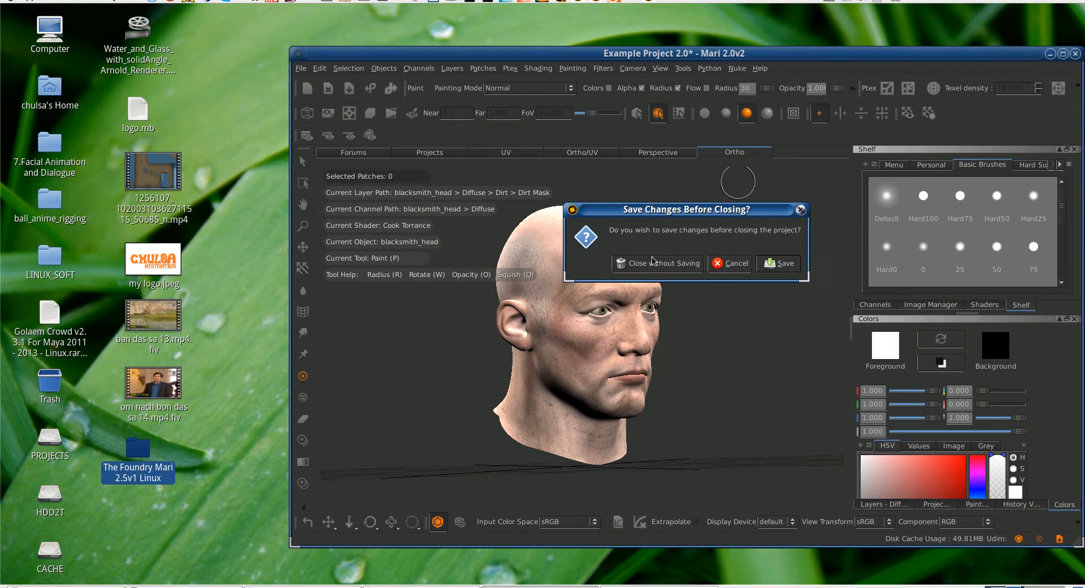
Close Example Project 2.0 without saving and bring up the GNOME panel launcher options
click(658, 263)
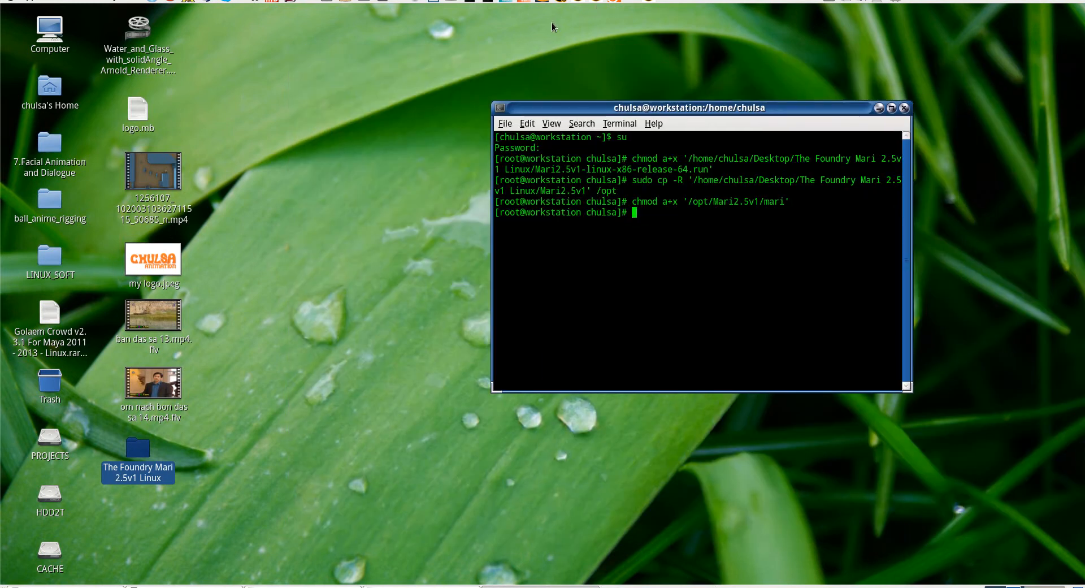
right_click(615, 3)
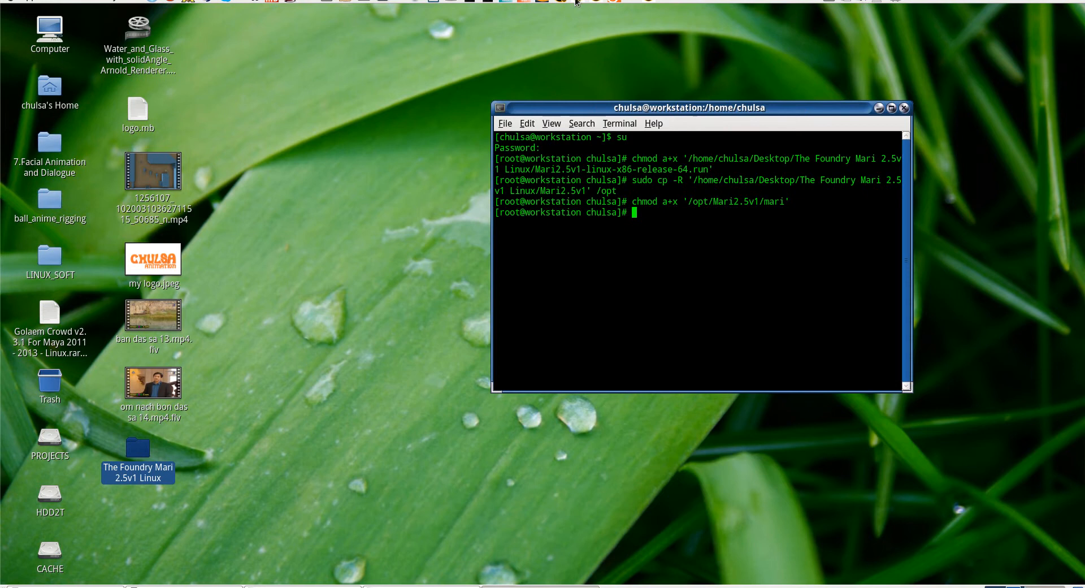
right_click(575, 2)
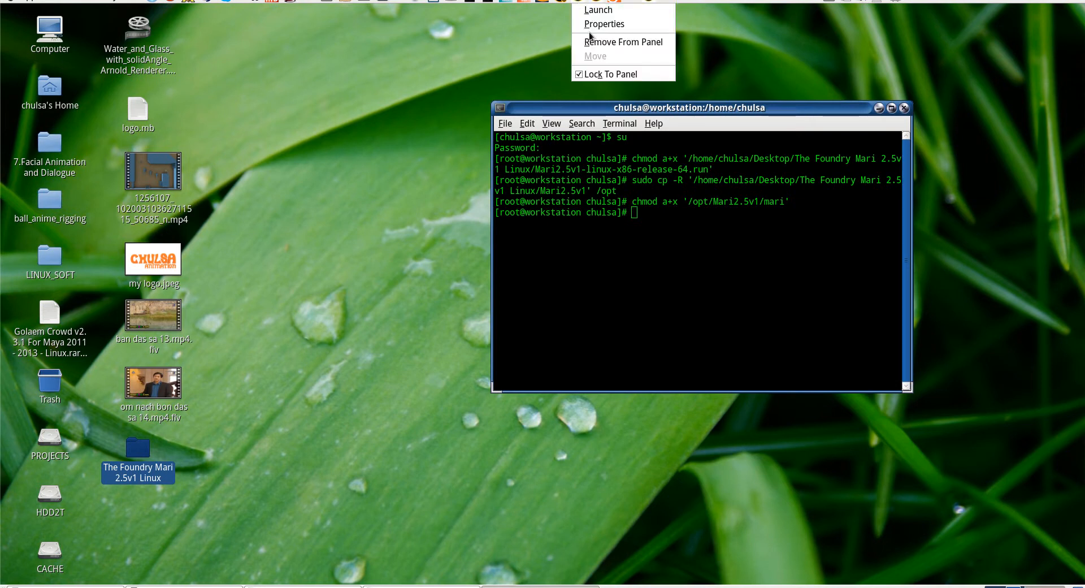
mouse_move(694, 42)
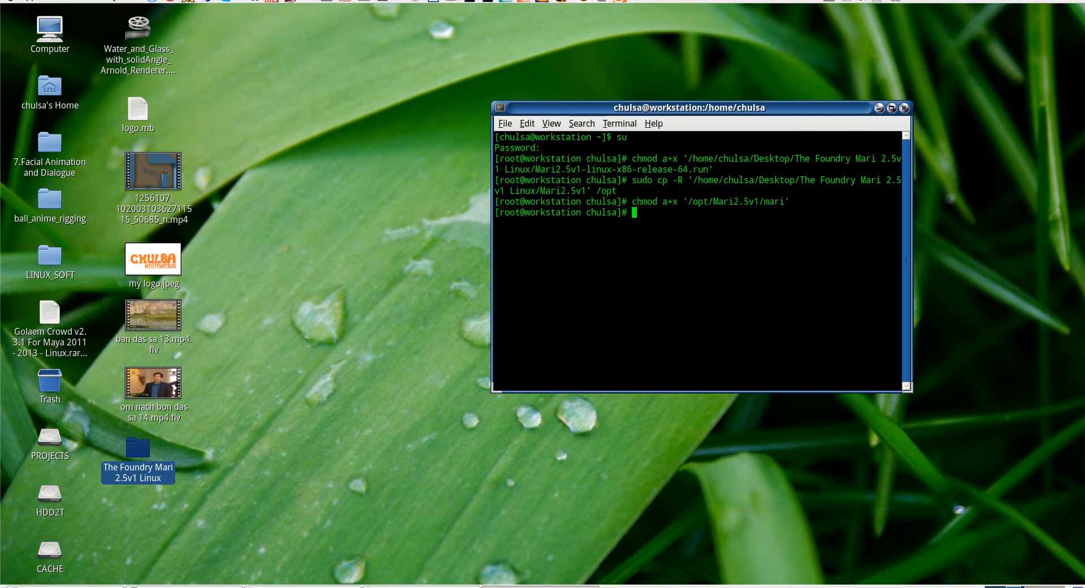
right_click(630, 4)
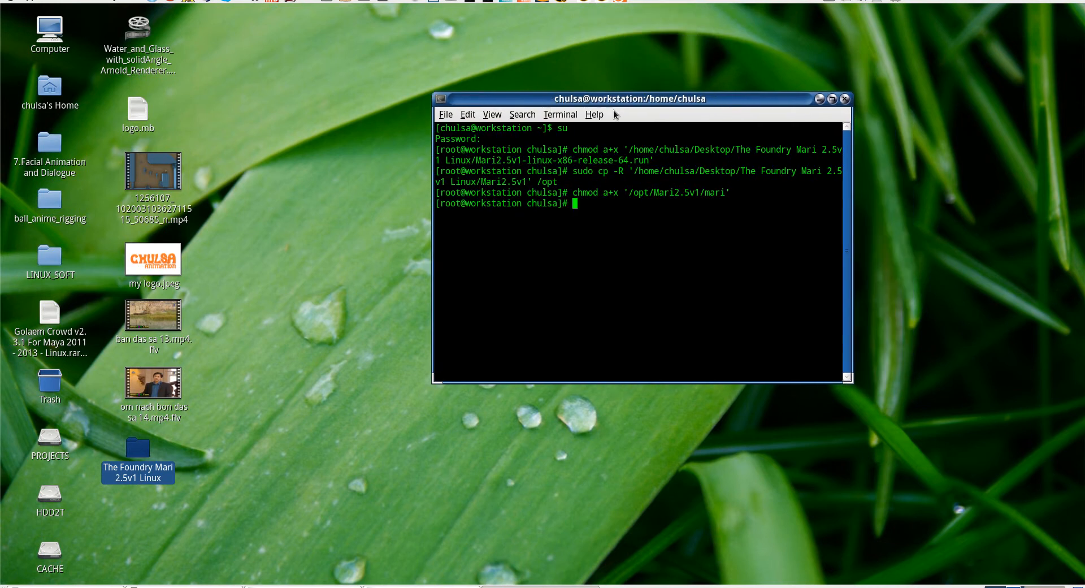
mouse_move(275, 585)
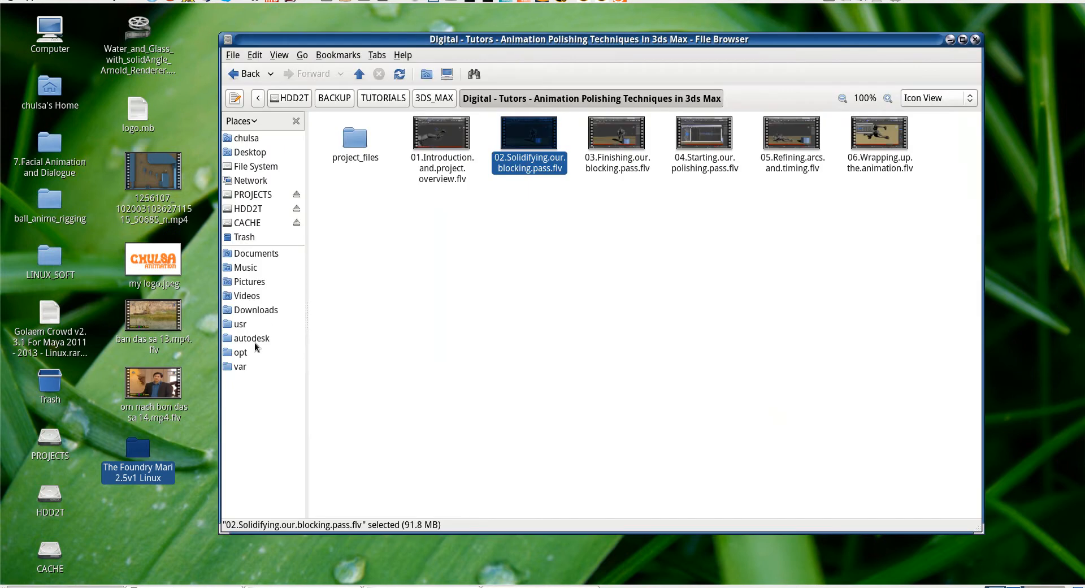
Browse to /opt and remove the old Mari2.0v2 folder with rm -r from the root shell
click(240, 353)
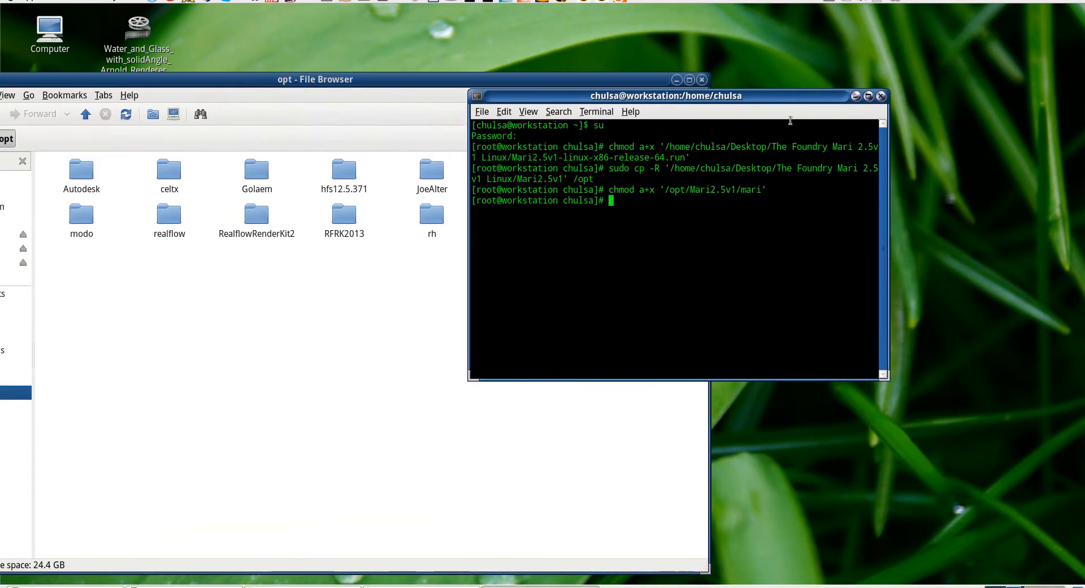
text(RM)
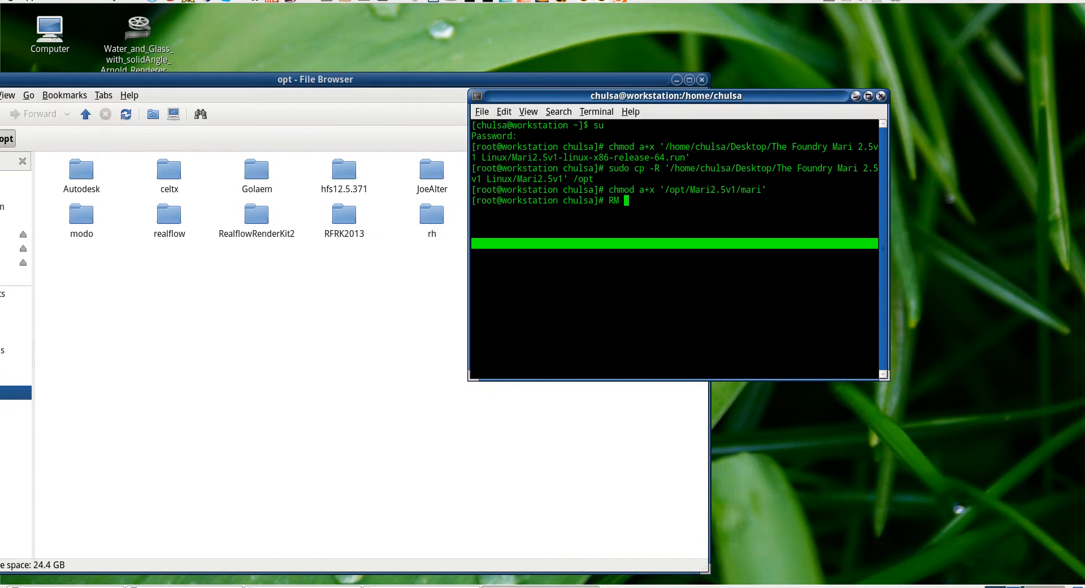
text(rm -rf '/opt/Mari2.0v2)
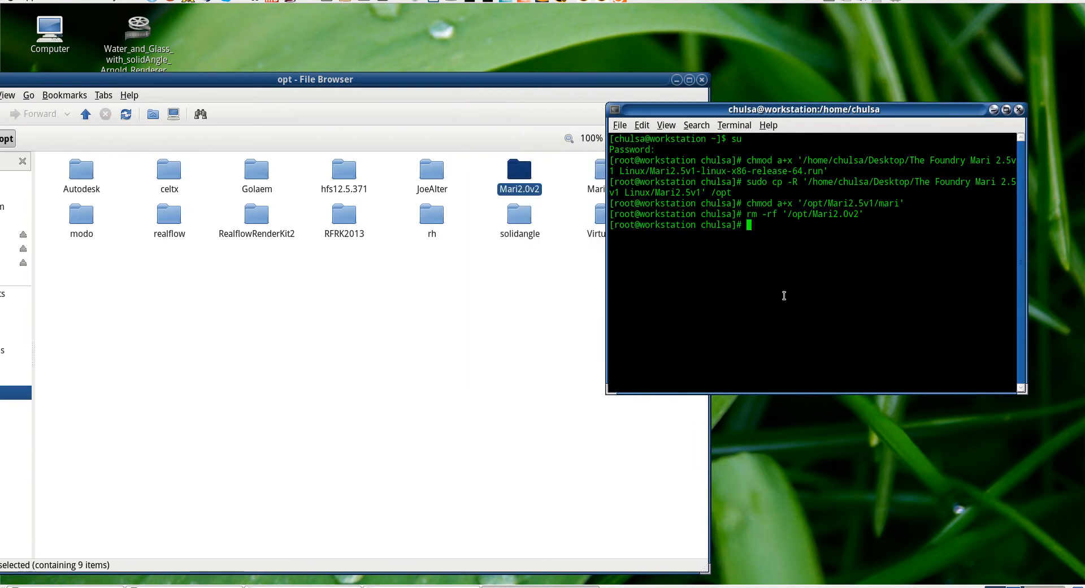
text(yum clean all)
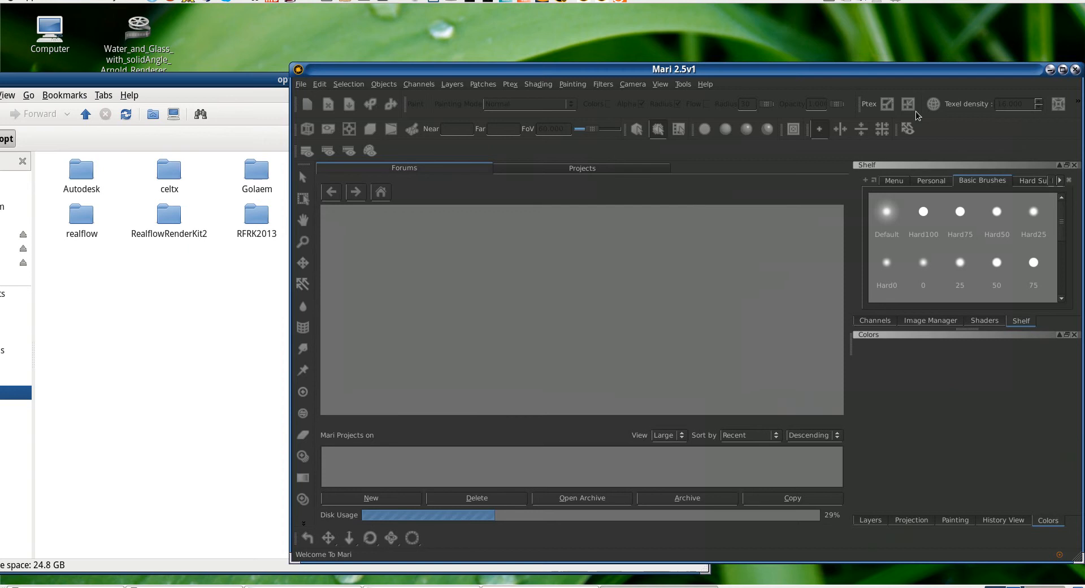
Choose Nuke > Launch Nuke so Mari asks for the Nuke executable
click(582, 168)
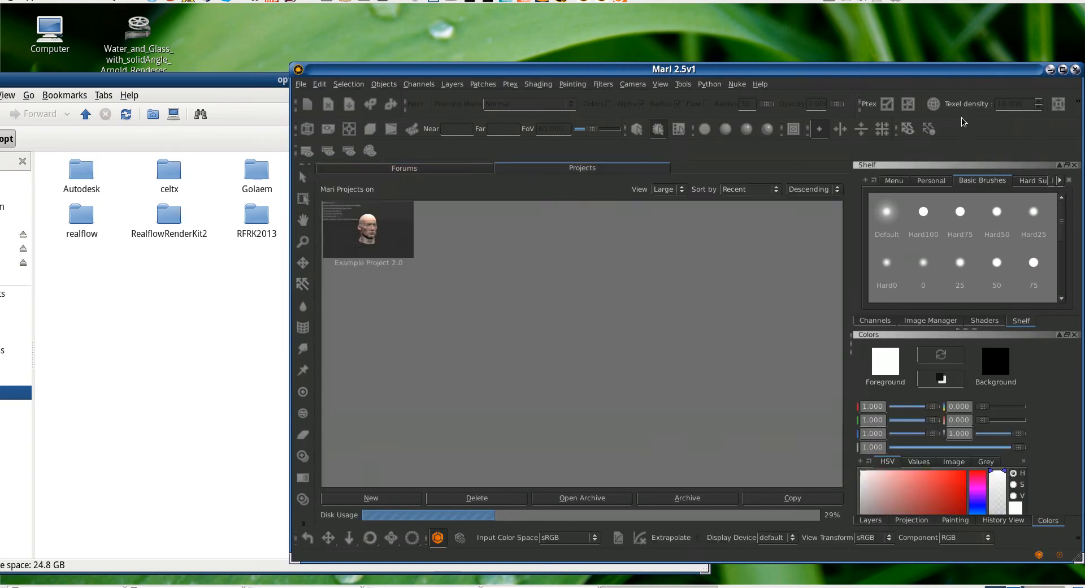
click(1066, 70)
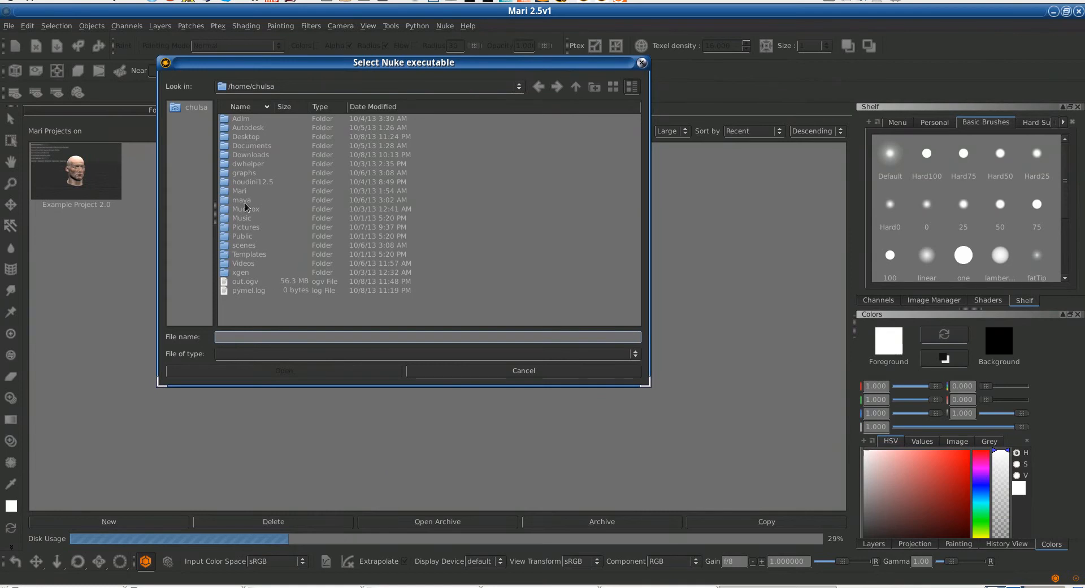
mouse_move(289, 99)
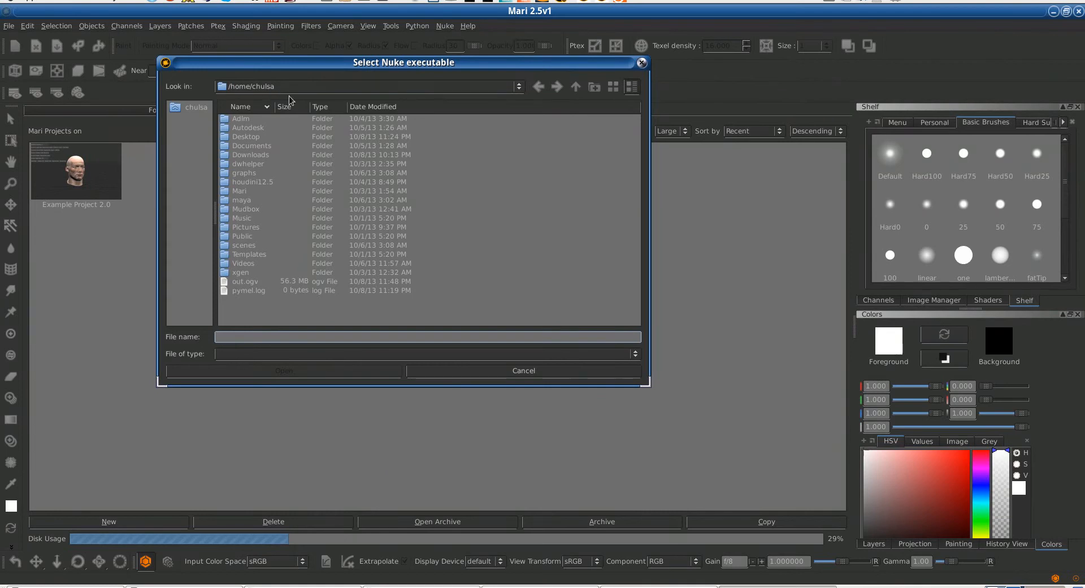
Browse from the file-system root into /opt, then return to the root folder
click(575, 87)
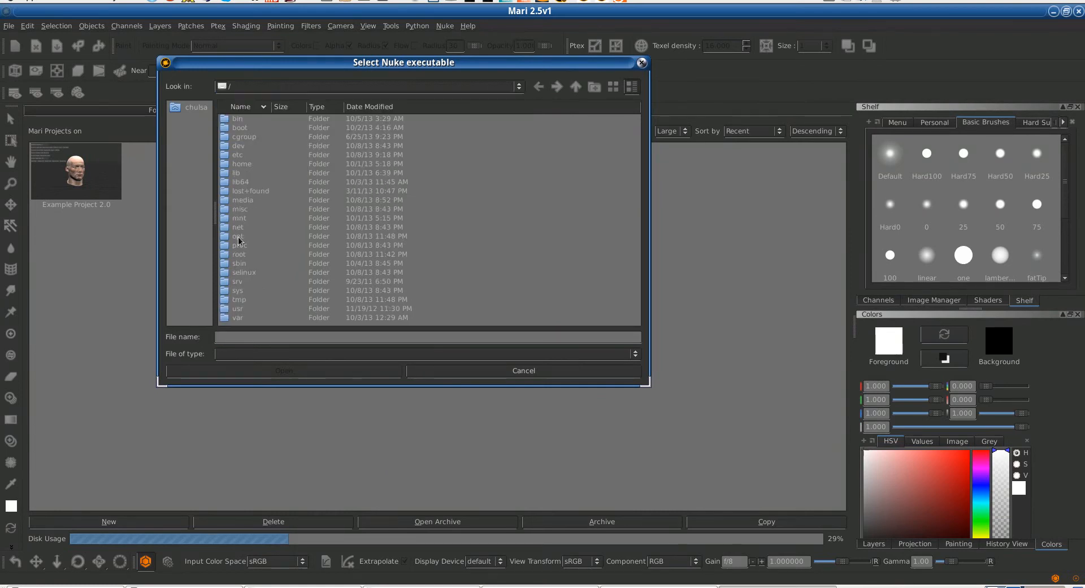
click(244, 272)
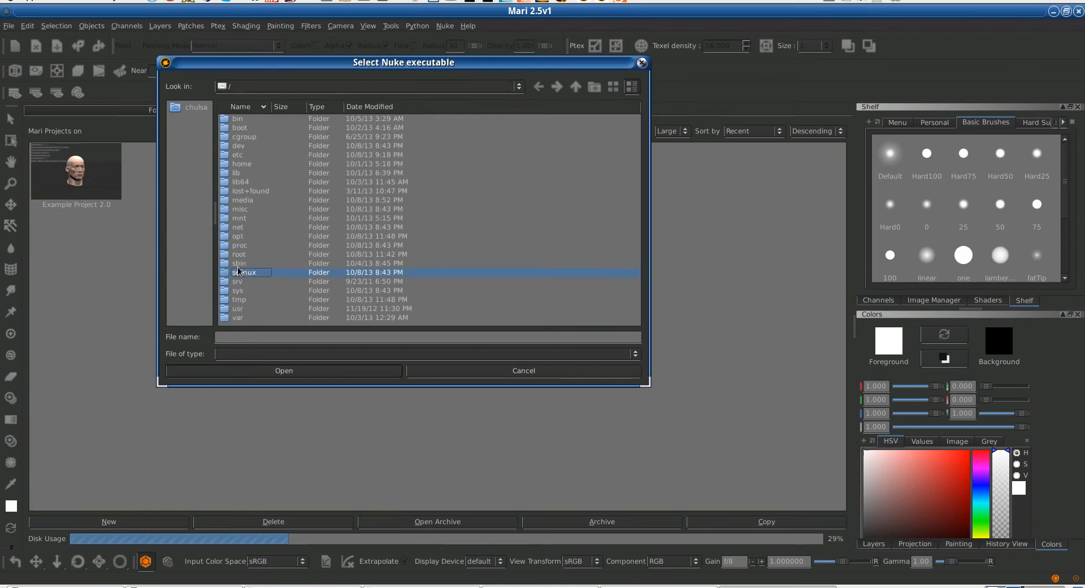
double_click(238, 236)
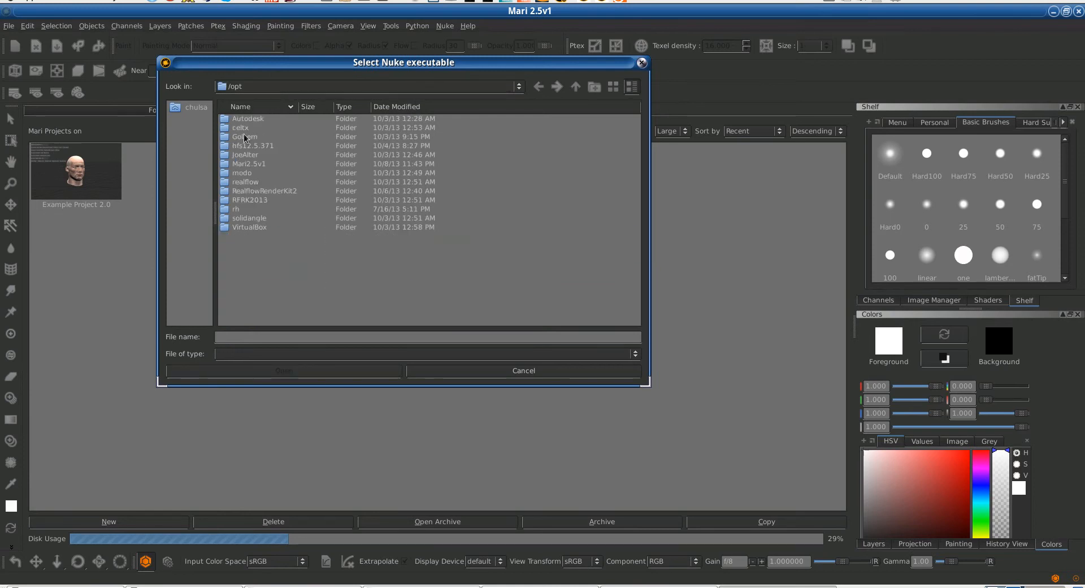
mouse_move(448, 92)
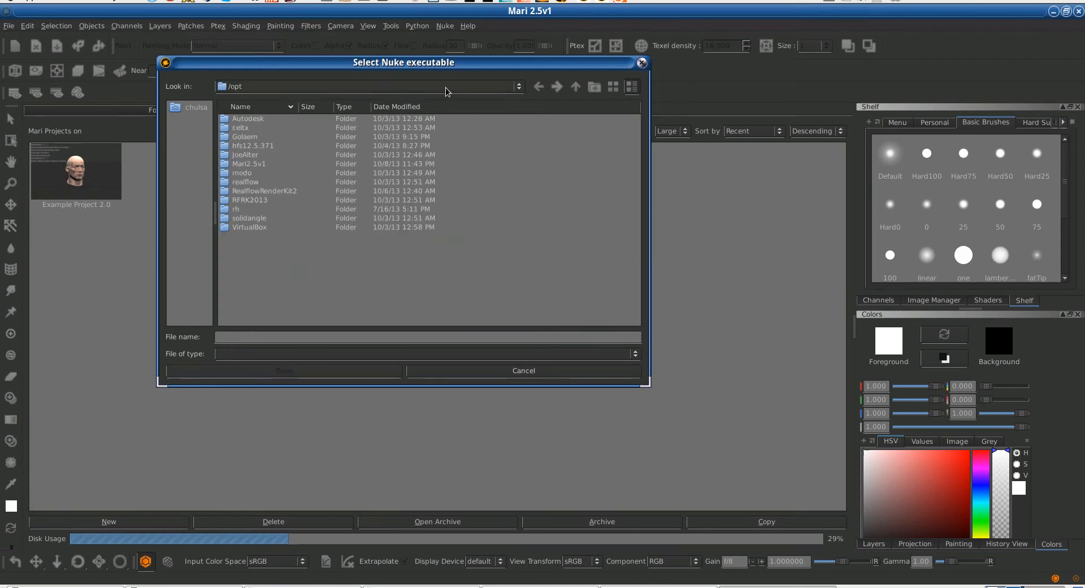
click(517, 87)
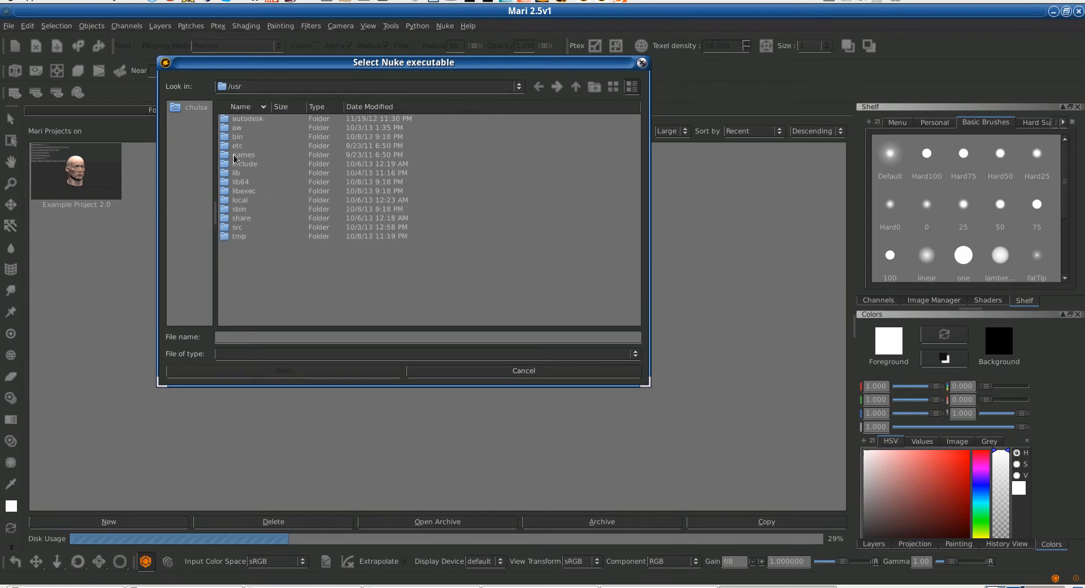
Go into /usr/local/Nuke7.0v8 and choose the Nuke executable file
double_click(240, 200)
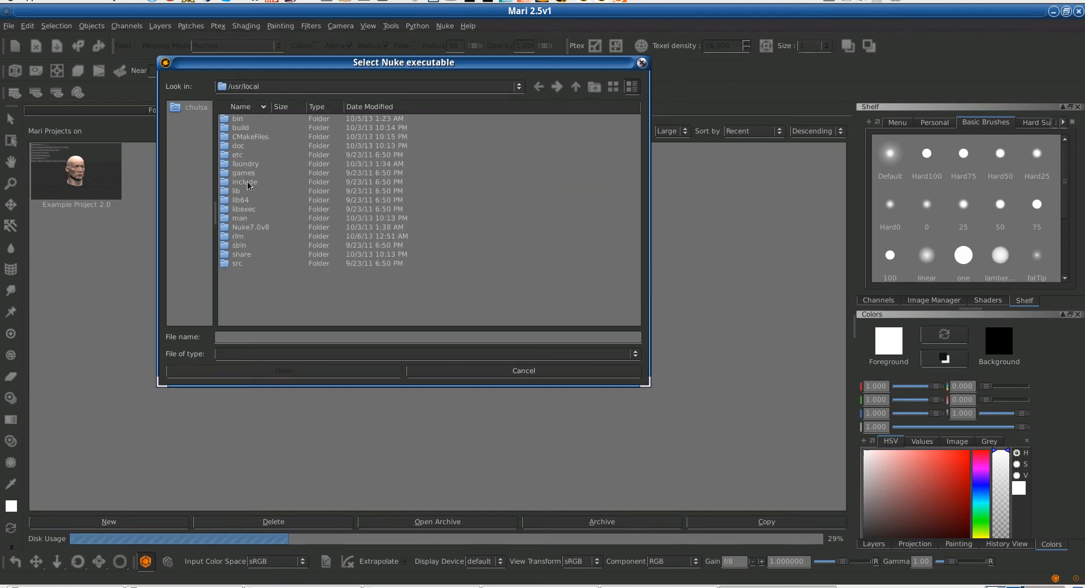
double_click(251, 227)
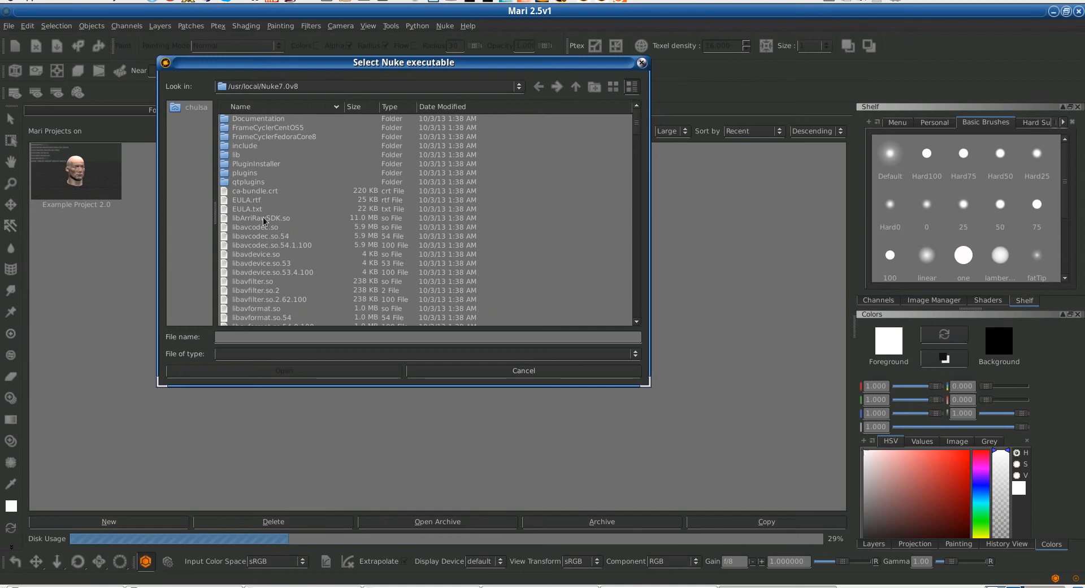
scroll(down, 3)
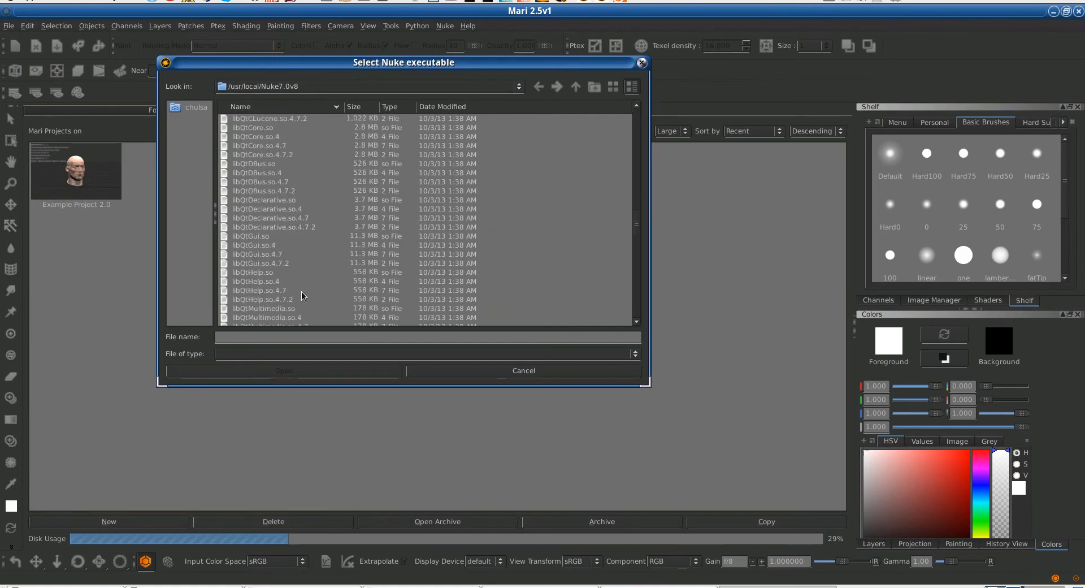
click(246, 309)
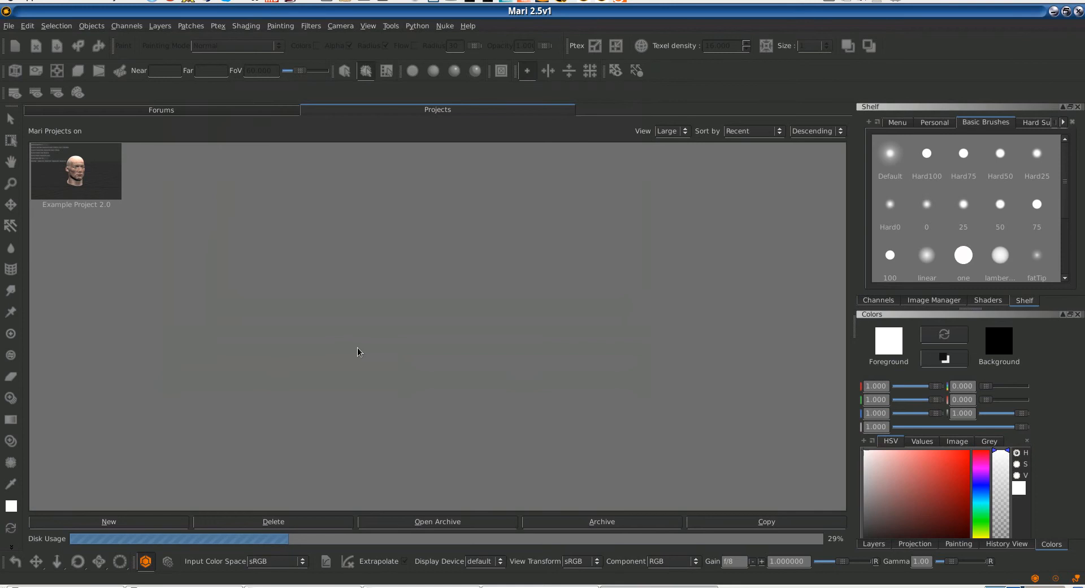
Restore the autosaved Nuke script and answer the save-changes prompt
click(445, 26)
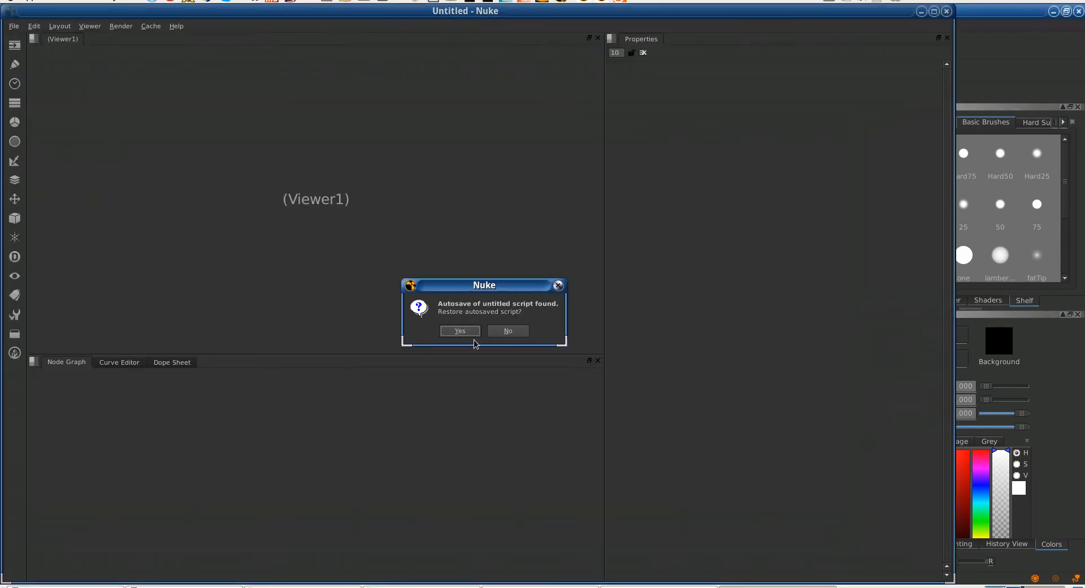
click(459, 331)
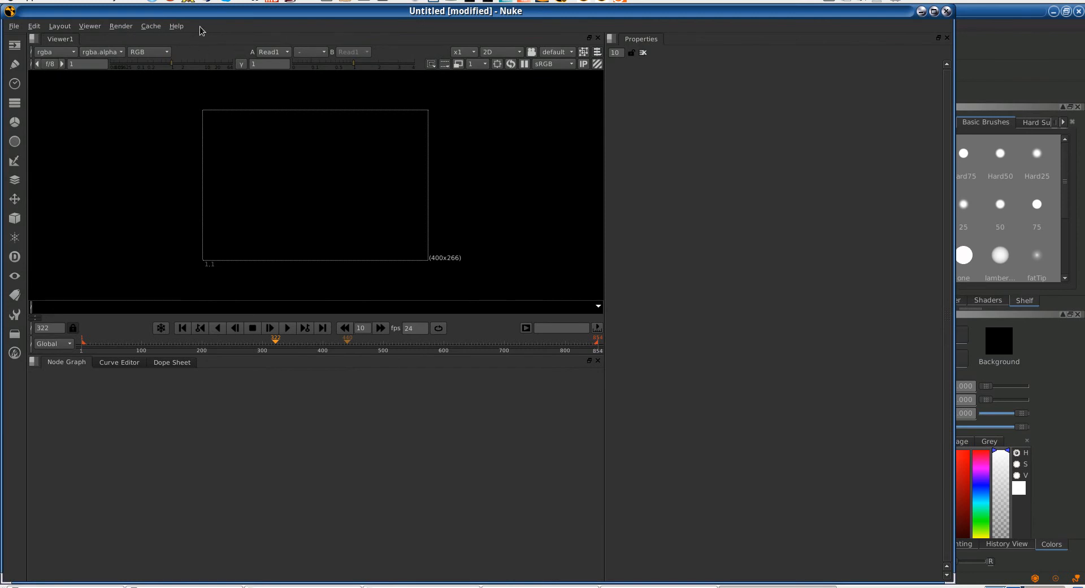
mouse_move(988, 23)
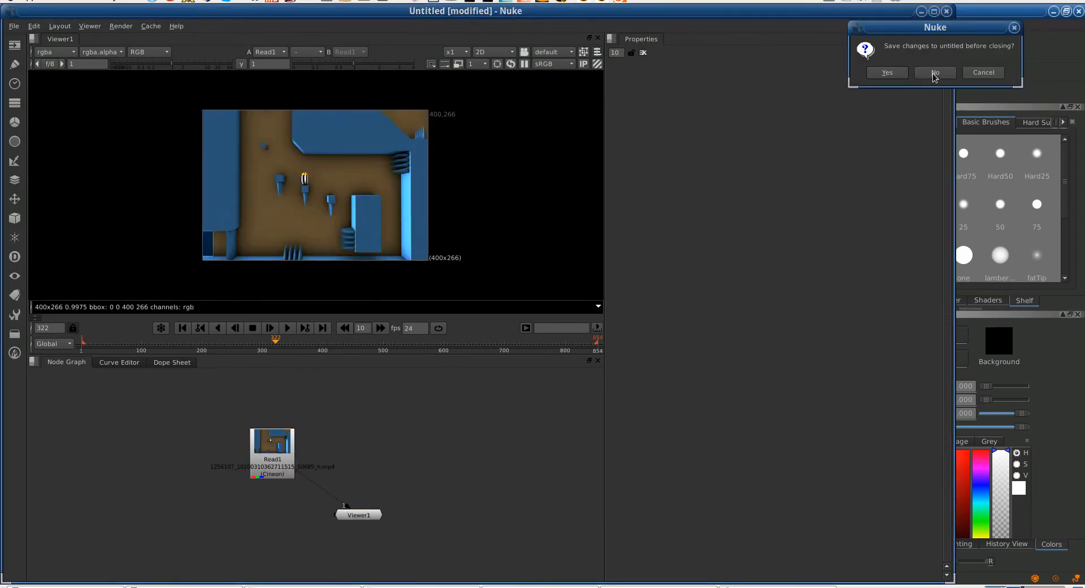
click(935, 73)
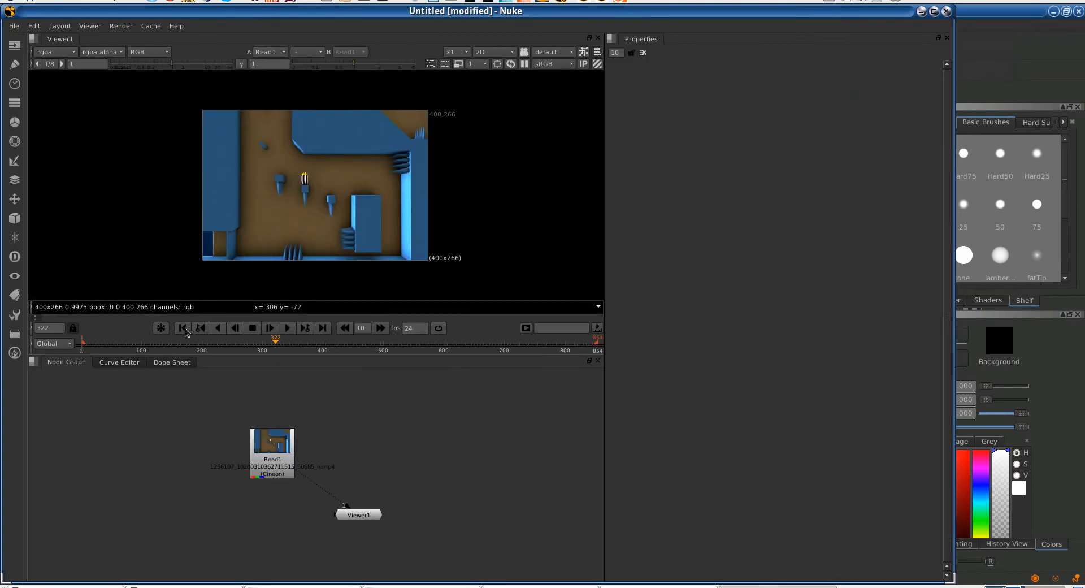
Play the Read1 clip in the viewer timeline, then stop playback
click(287, 328)
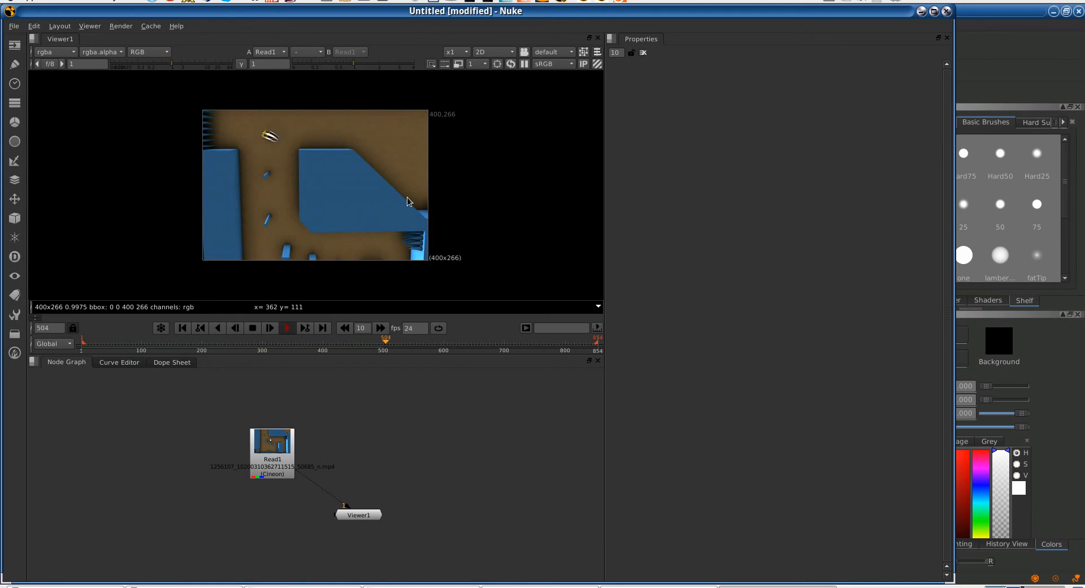
click(269, 327)
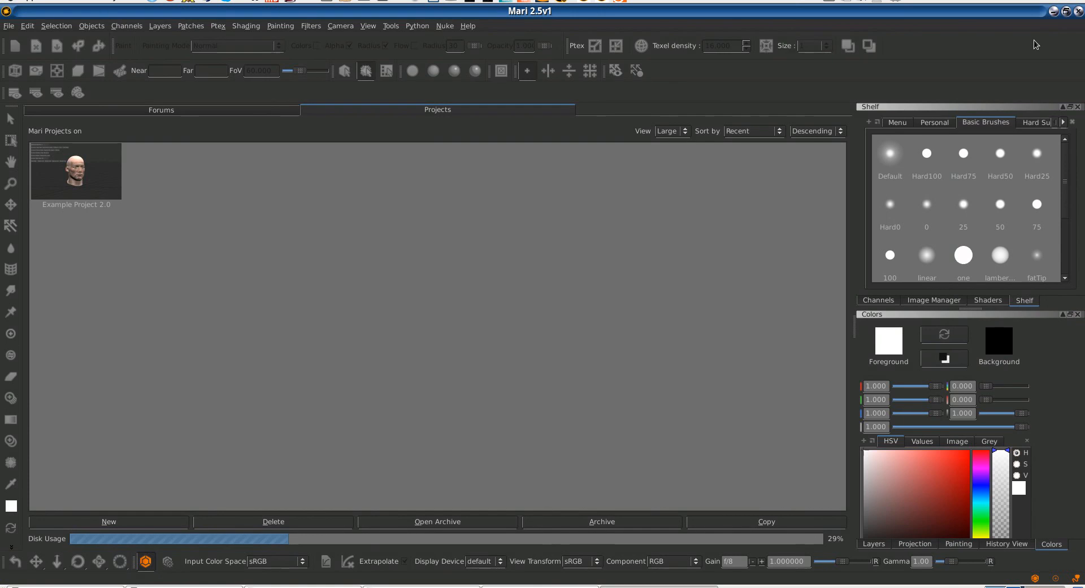
mouse_move(955, 32)
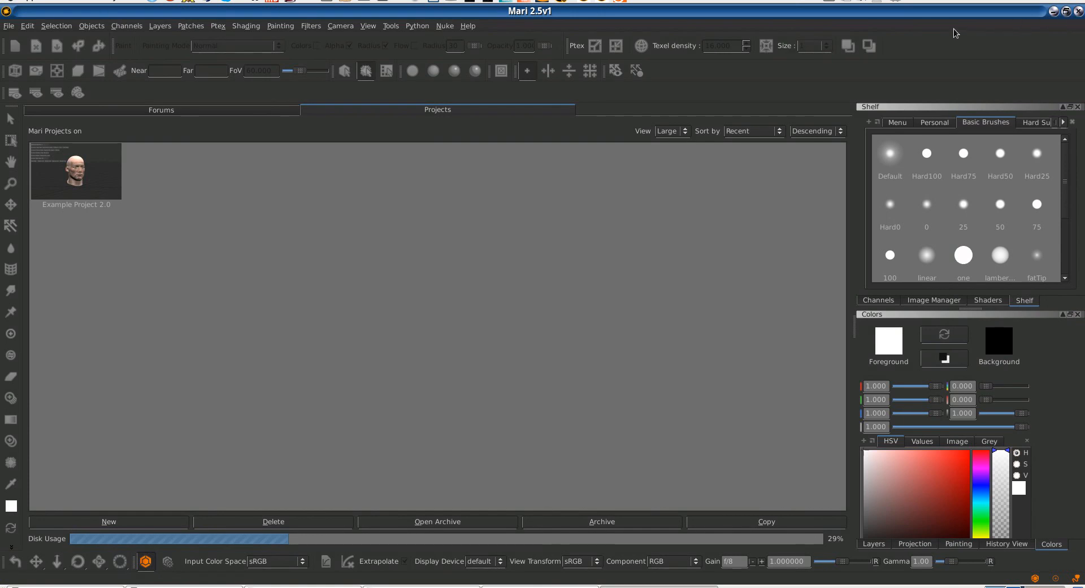